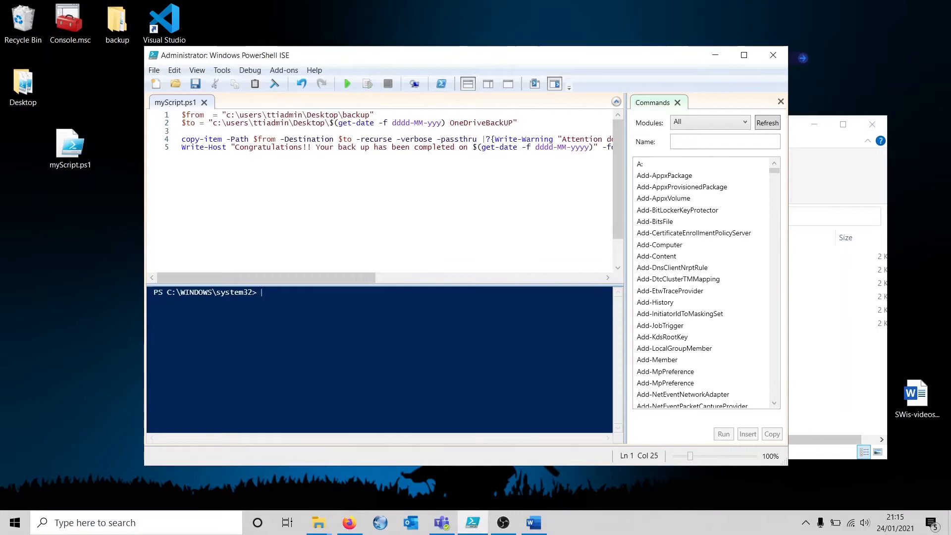
- Run myScript.ps1, see the not-digitally-signed error, and check Get-ExecutionPolicy returns AllSigned
text(ge)
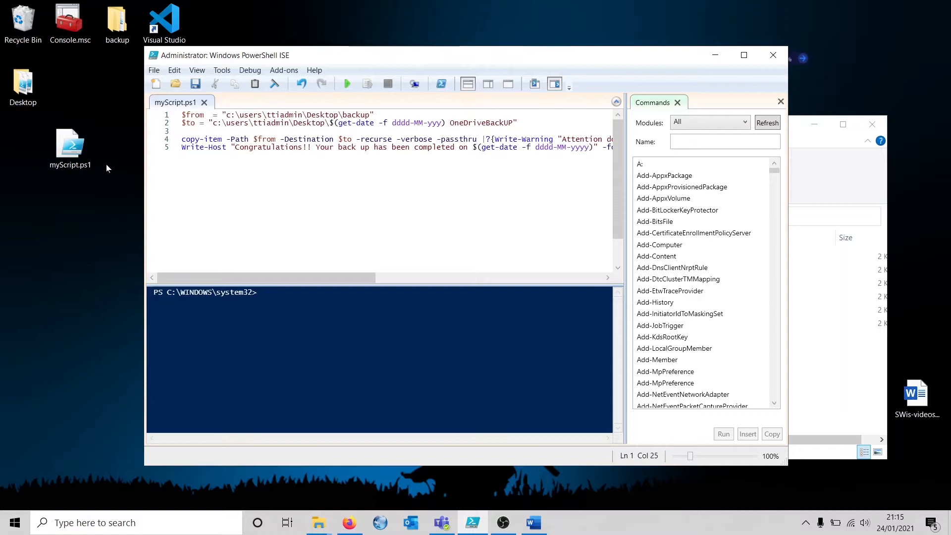
click(70, 146)
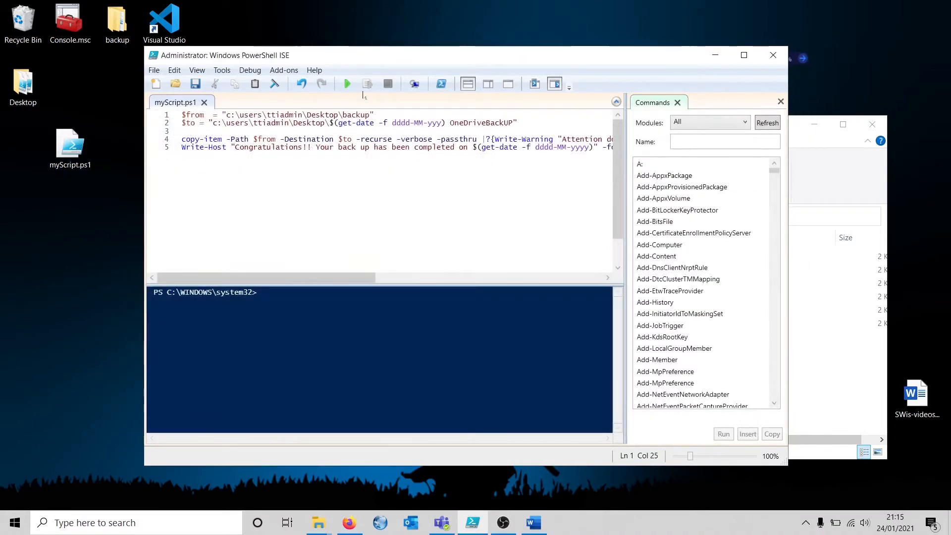
click(347, 84)
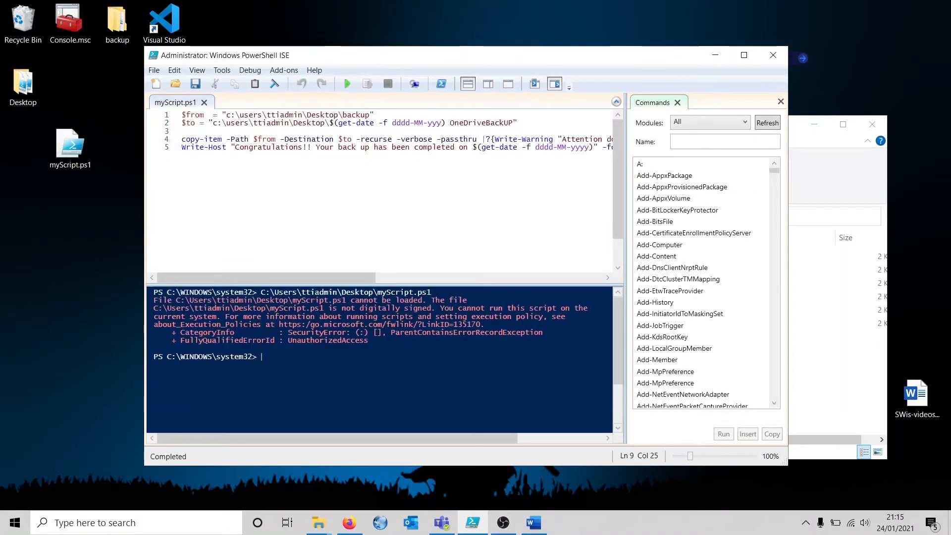
text(get-ex)
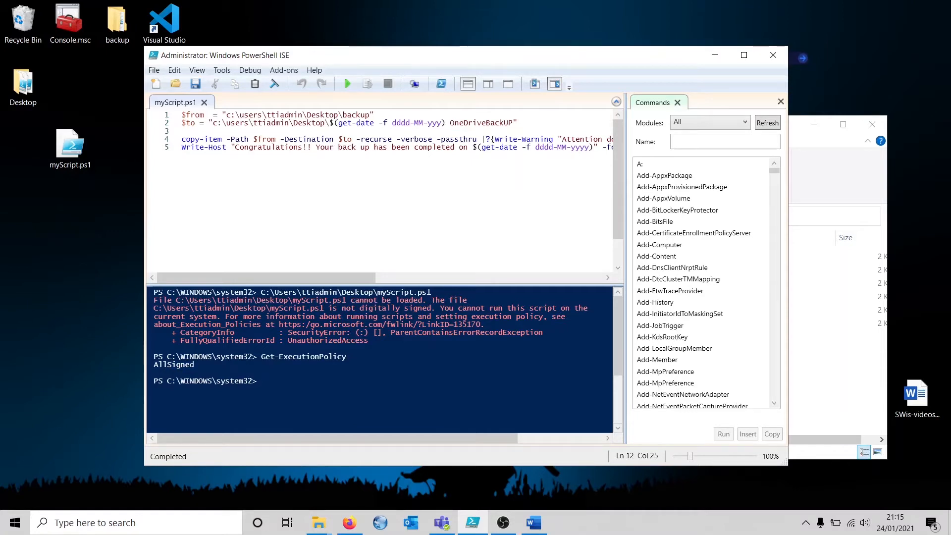
- Set-ExecutionPolicy Unrestricted, run the backup script successfully, then begin reverting to AllSigned
text(Set-ExecutionPolicy Unrestricted)
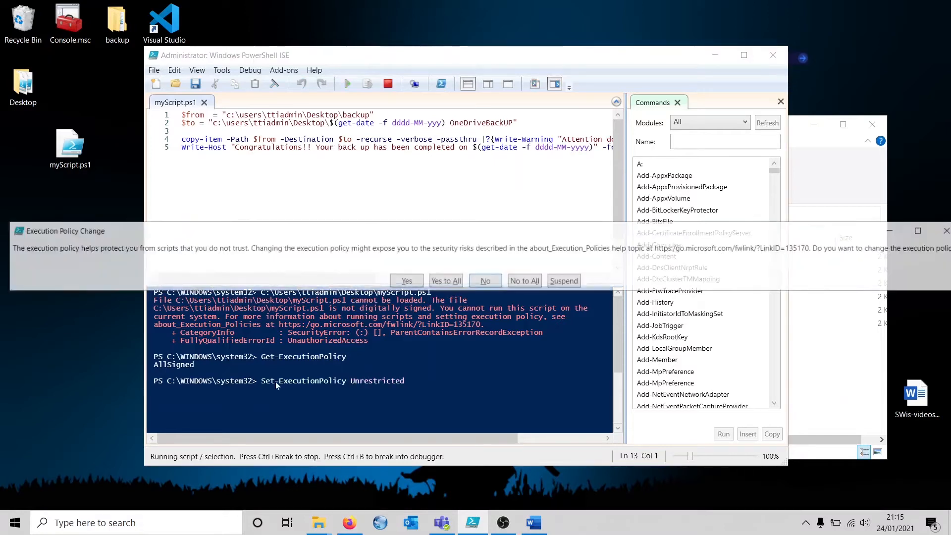
click(406, 280)
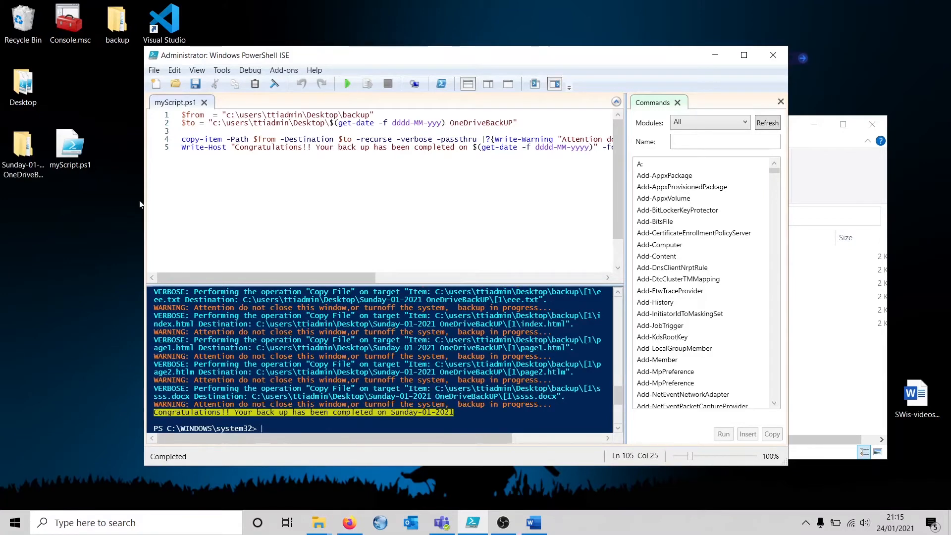
click(23, 145)
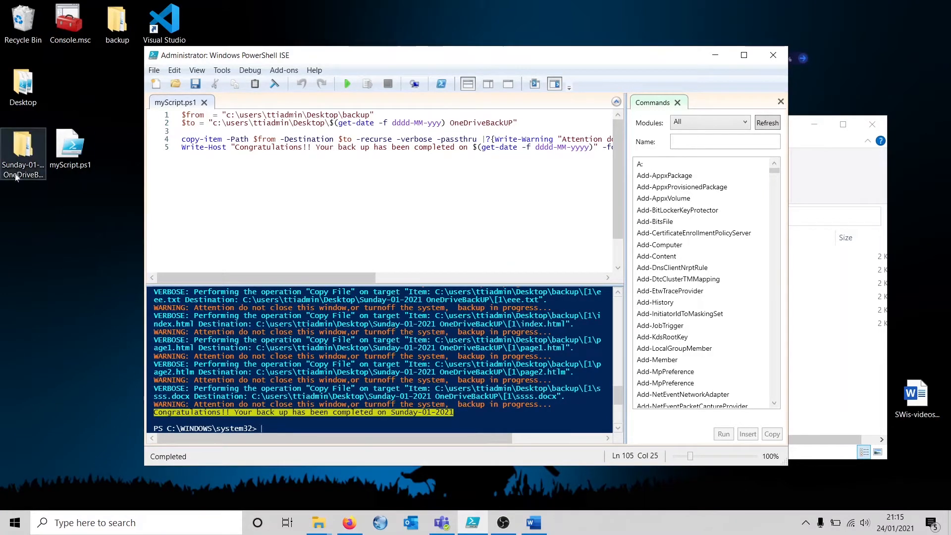
click(23, 144)
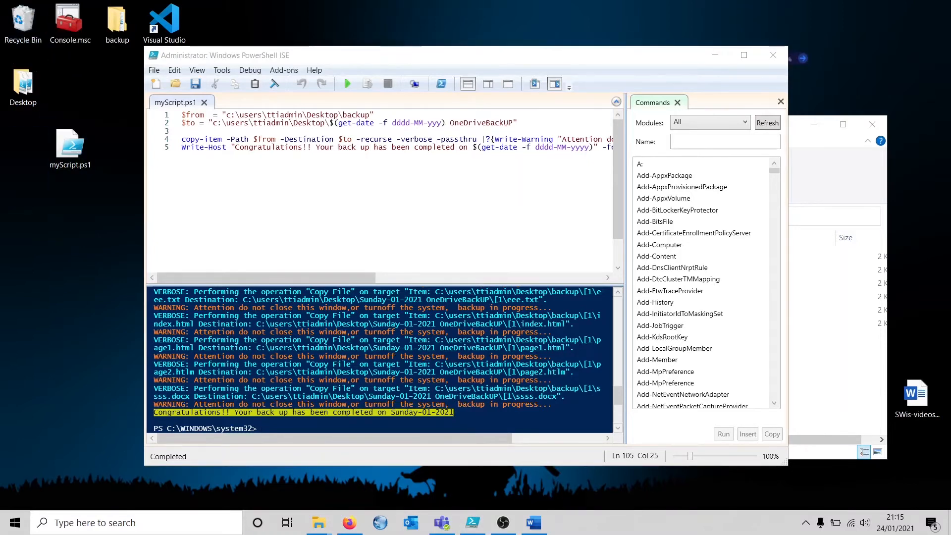
text(set)
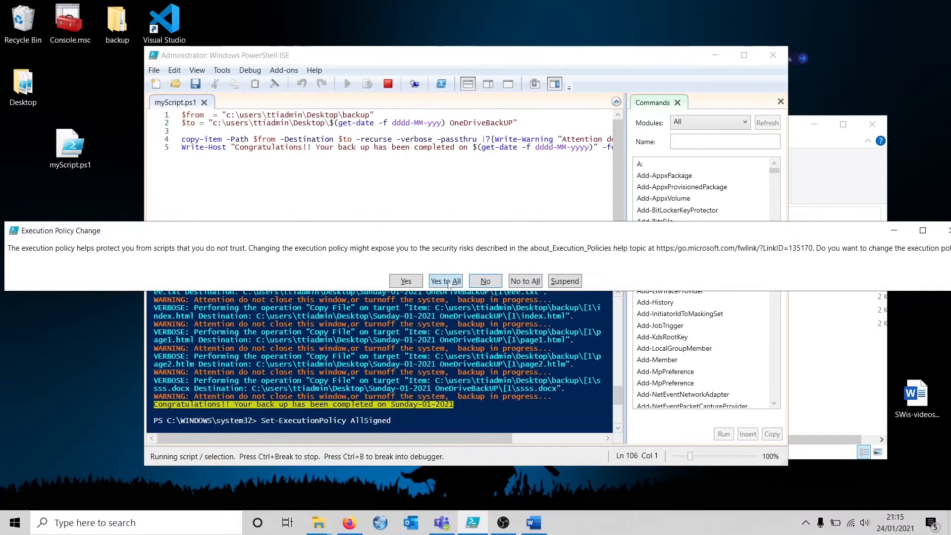
- Confirm the AllSigned policy change and launch an administrator Windows PowerShell console
click(445, 280)
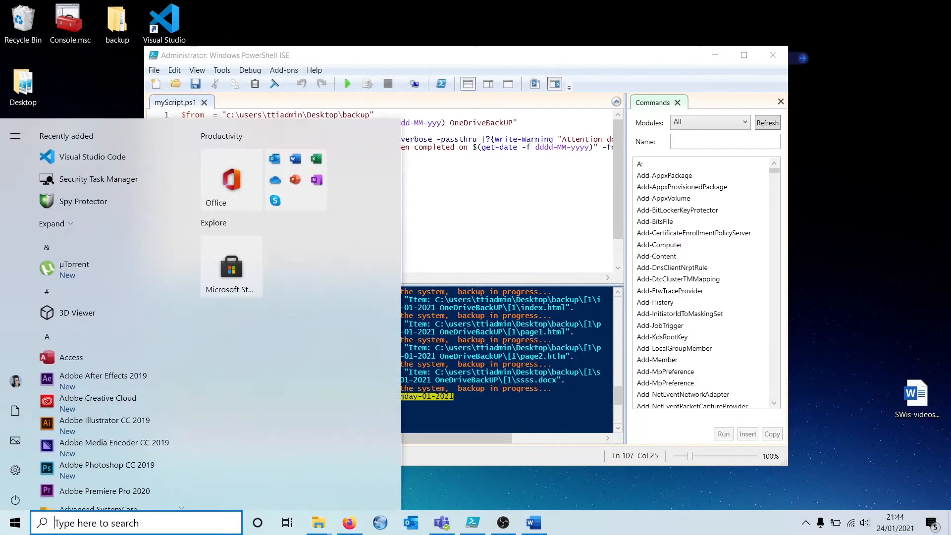
text(power)
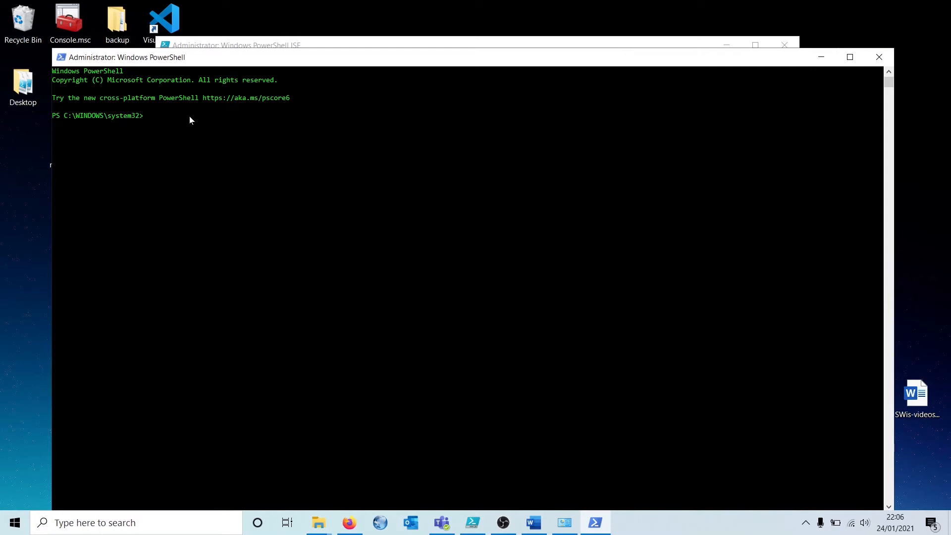
- Navigate cert: to CurrentUser\my and list the personal store's certificates
text(cd cert)
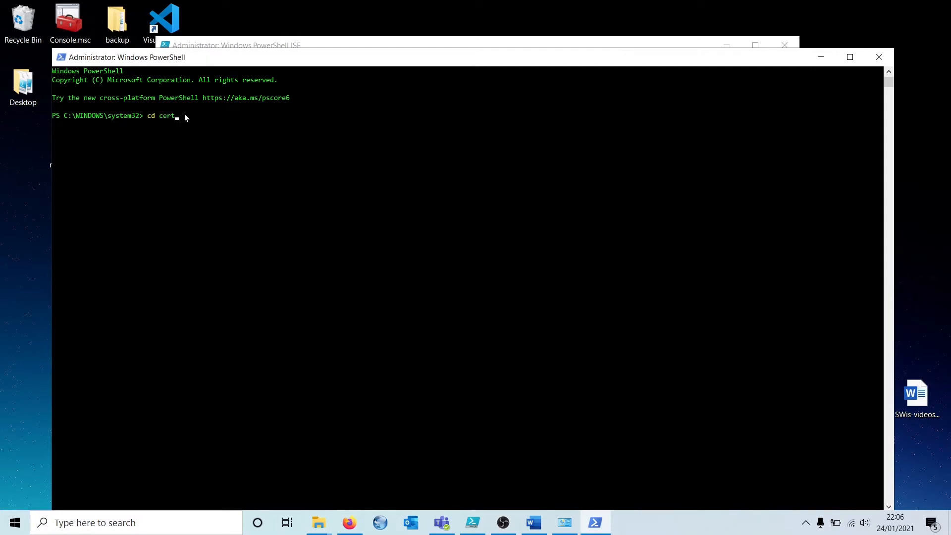
text(:)
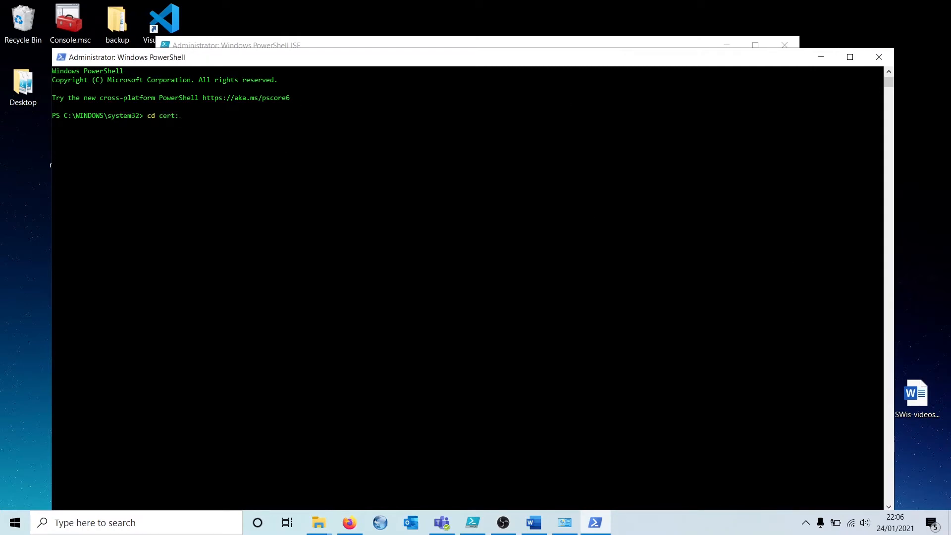
text(ls)
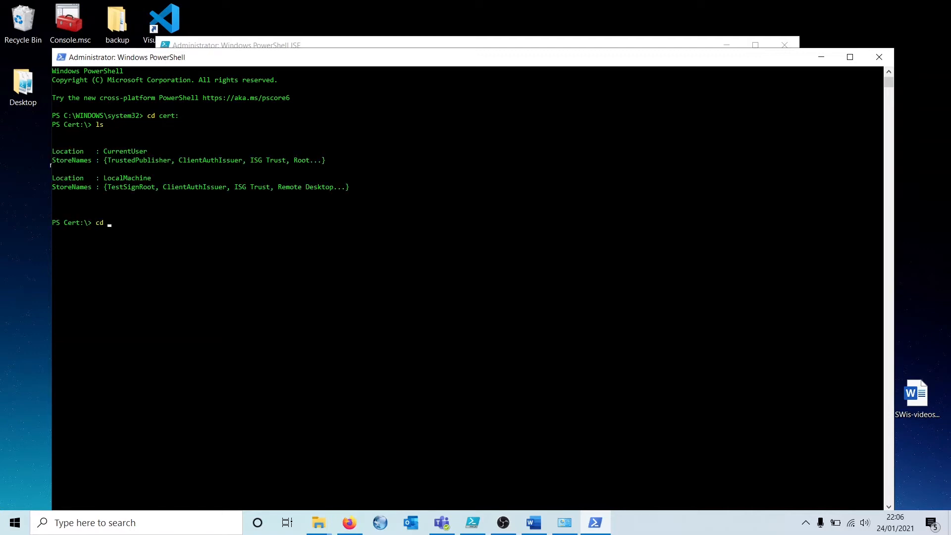
text(CurrentUser)
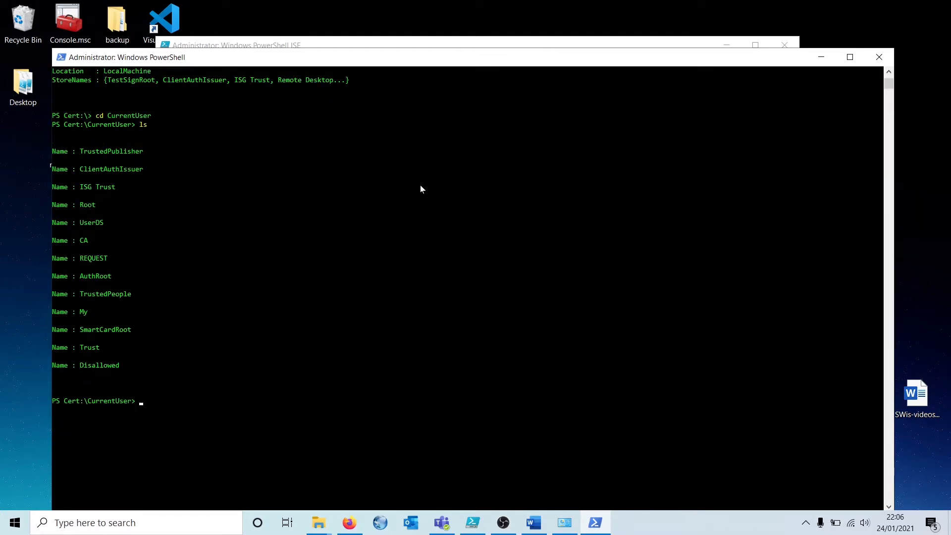
text(c)
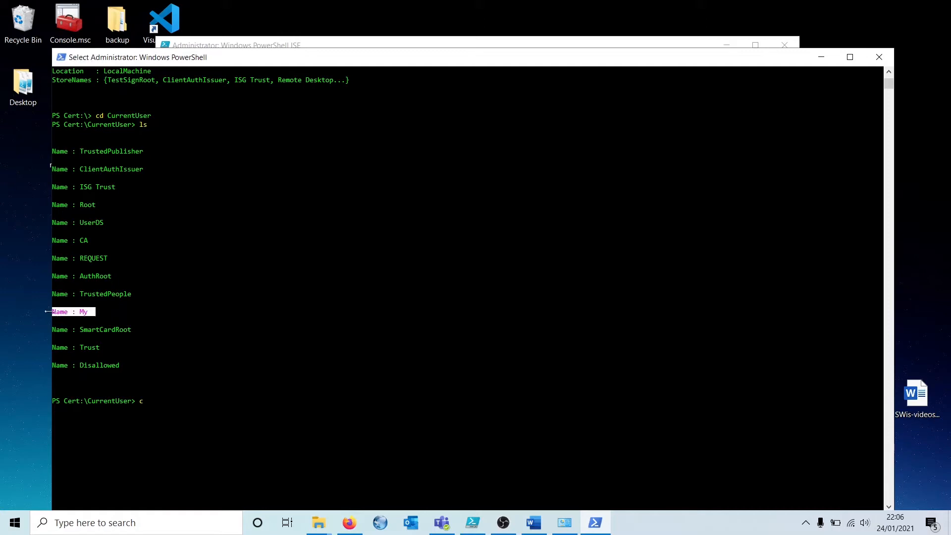
text(d my)
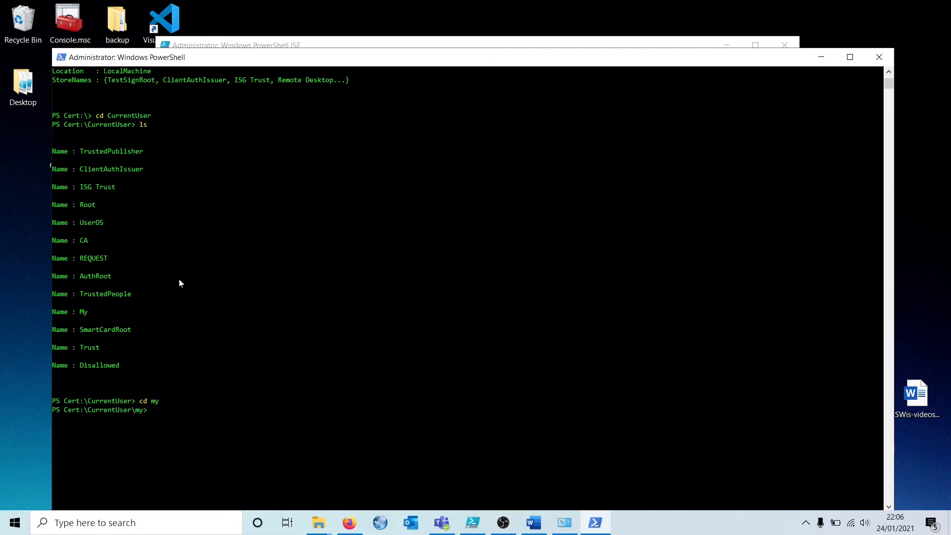
text(ls)
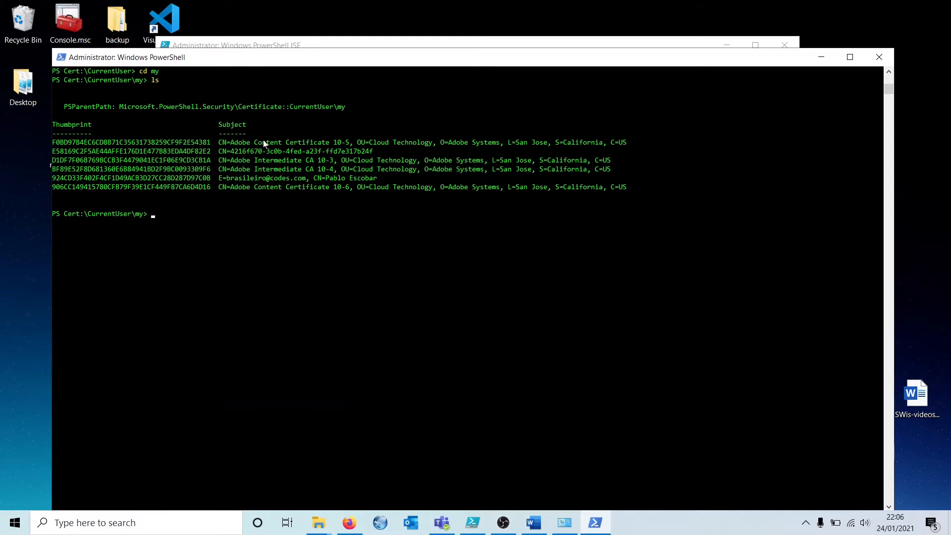
mouse_move(259, 177)
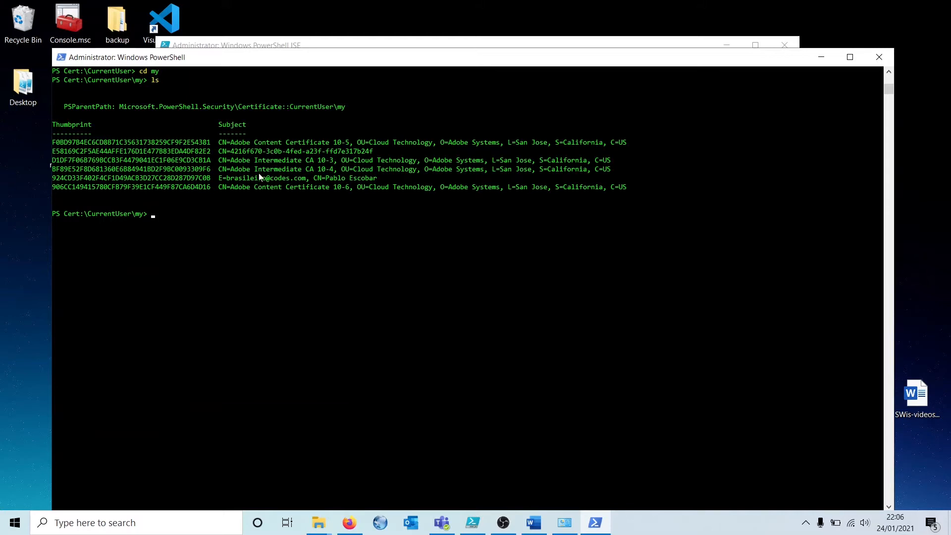
mouse_move(194, 220)
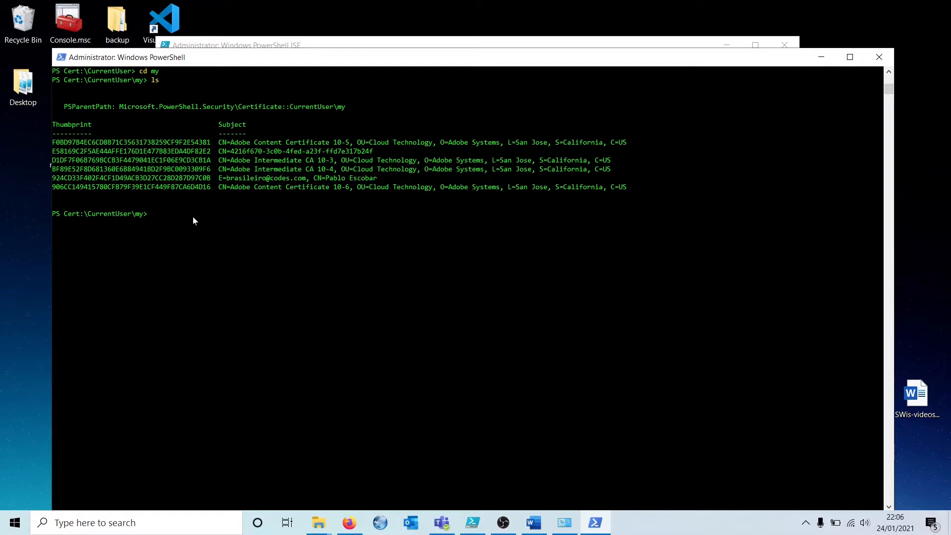
text(New-Self)
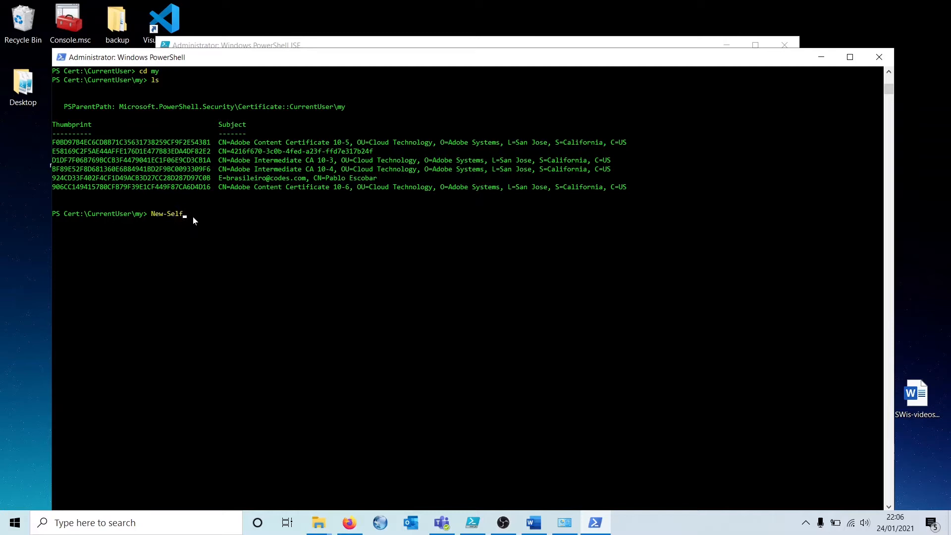
text(SignedCe)
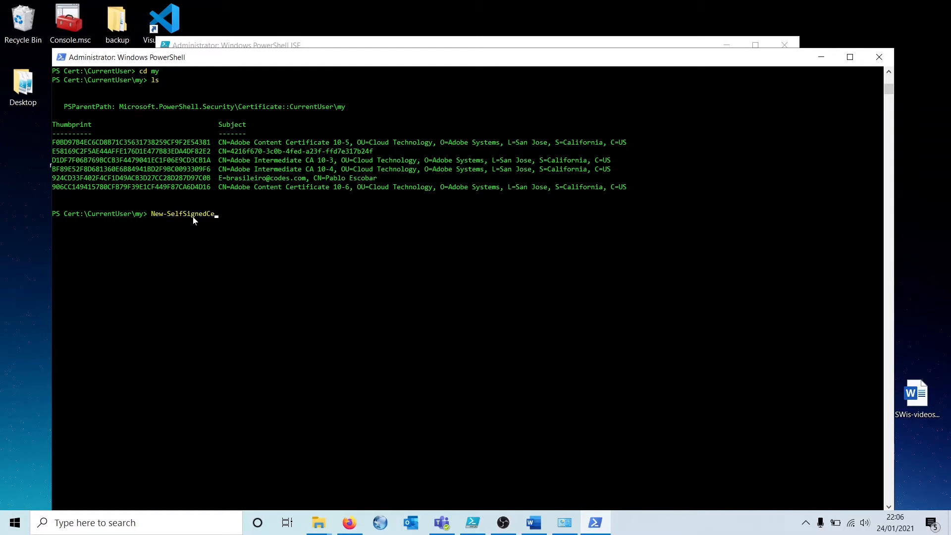
text(rtificate -s)
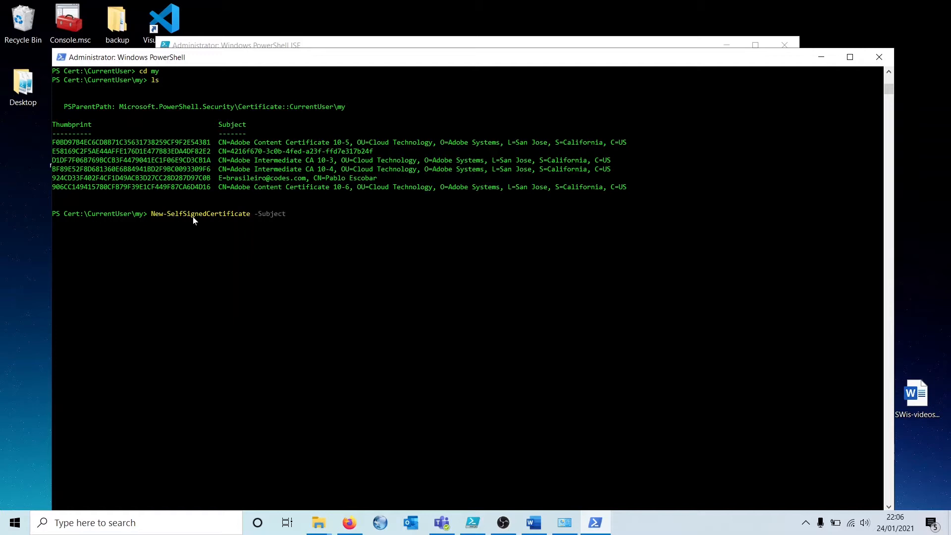
text(")
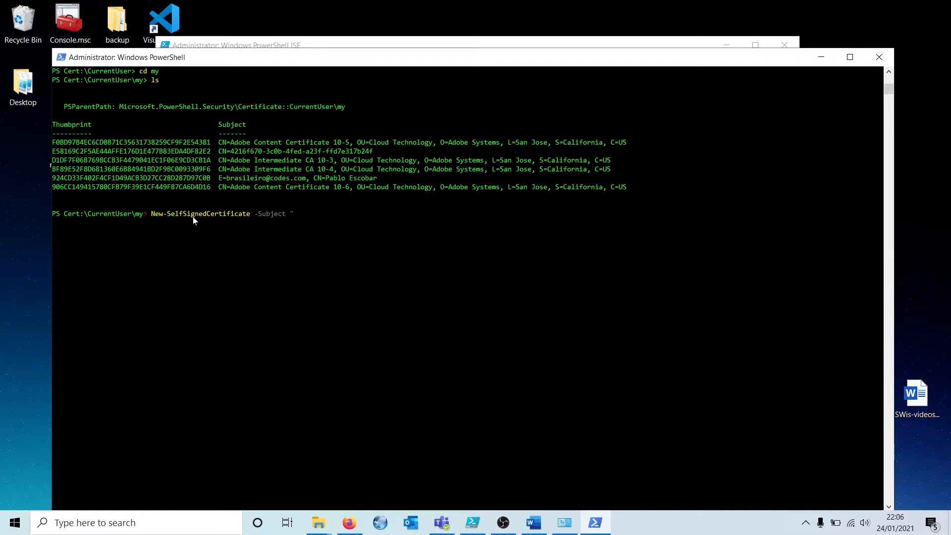
text(E=)
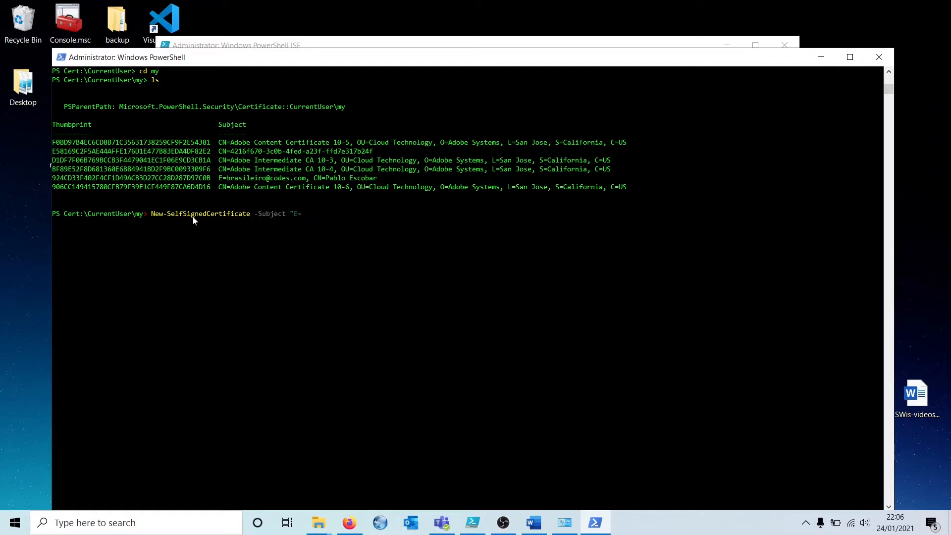
text(b)
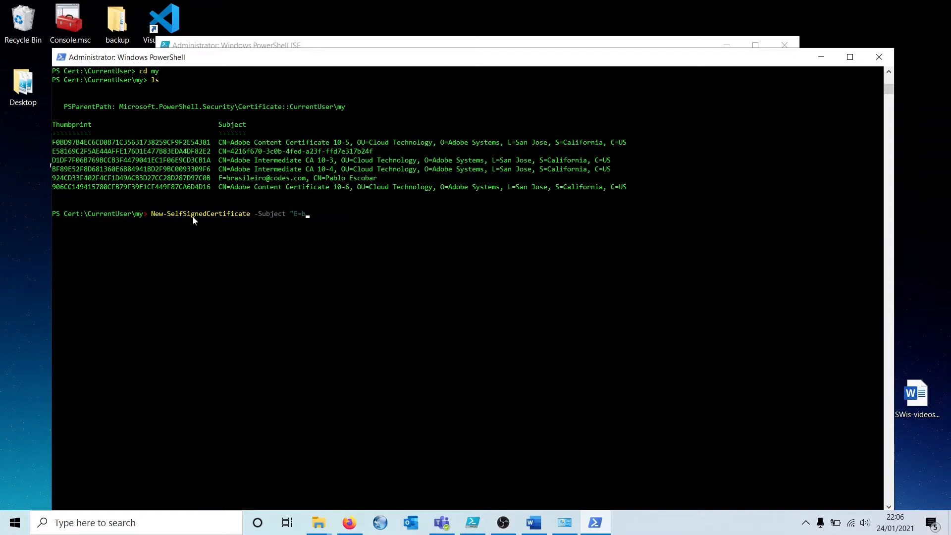
text(labl)
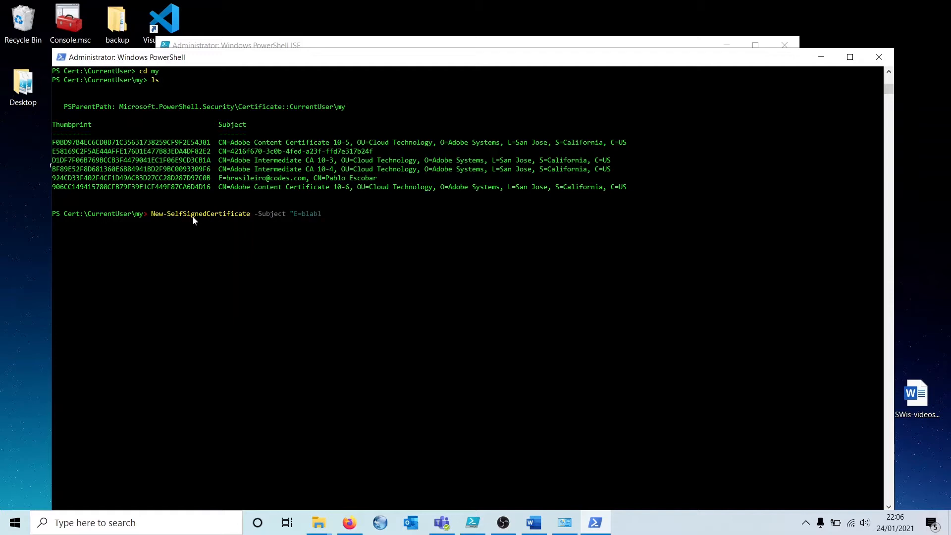
text(a@)
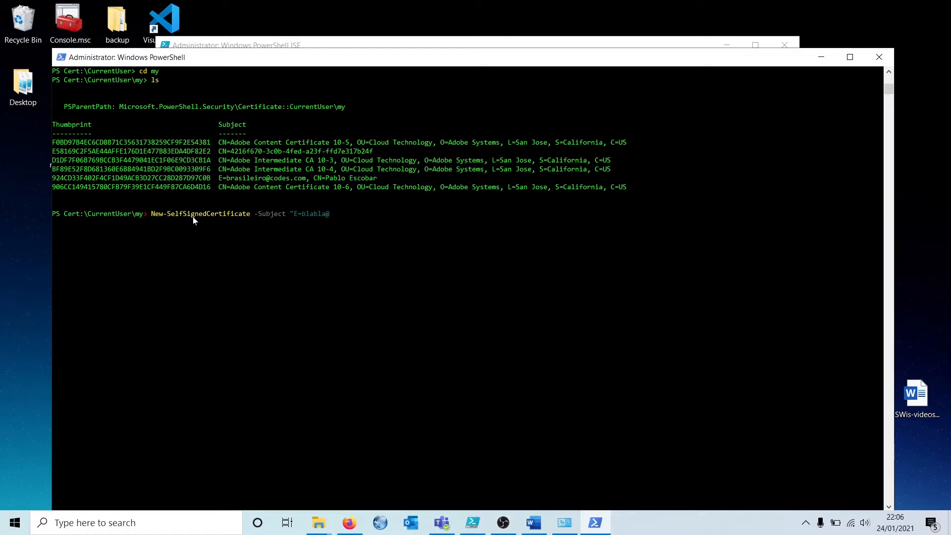
text(random.com)
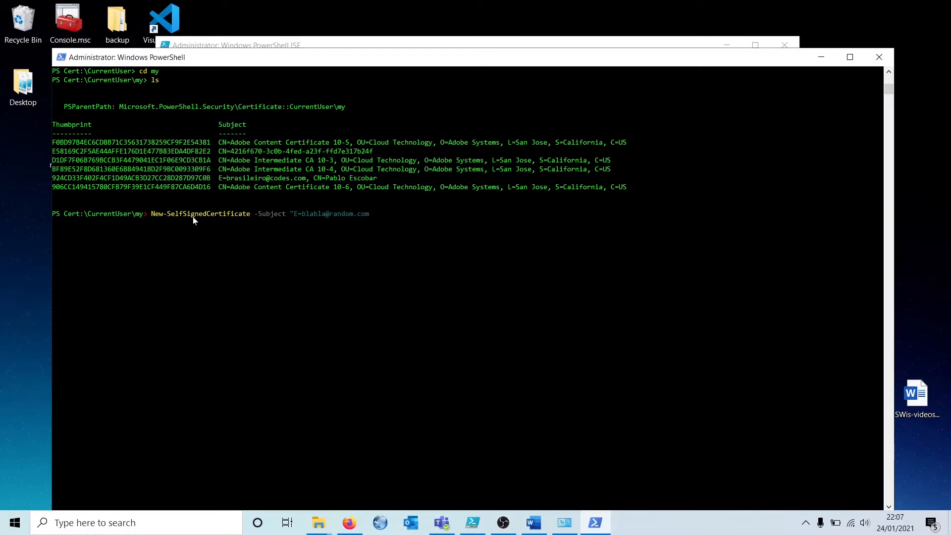
- Complete the subject with CN=Blake Cakes and add the -TextExtension parameter
text(,CN=)
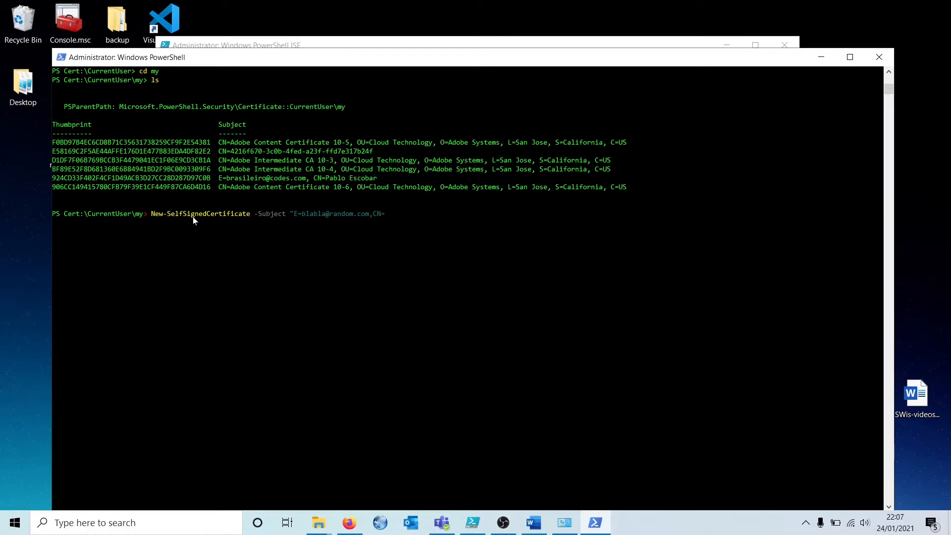
text(Blake C)
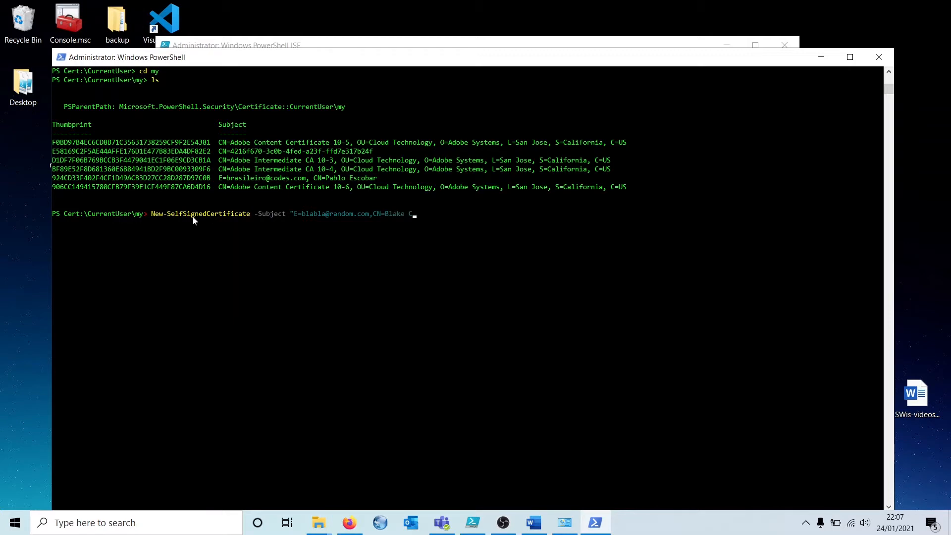
text(akes)
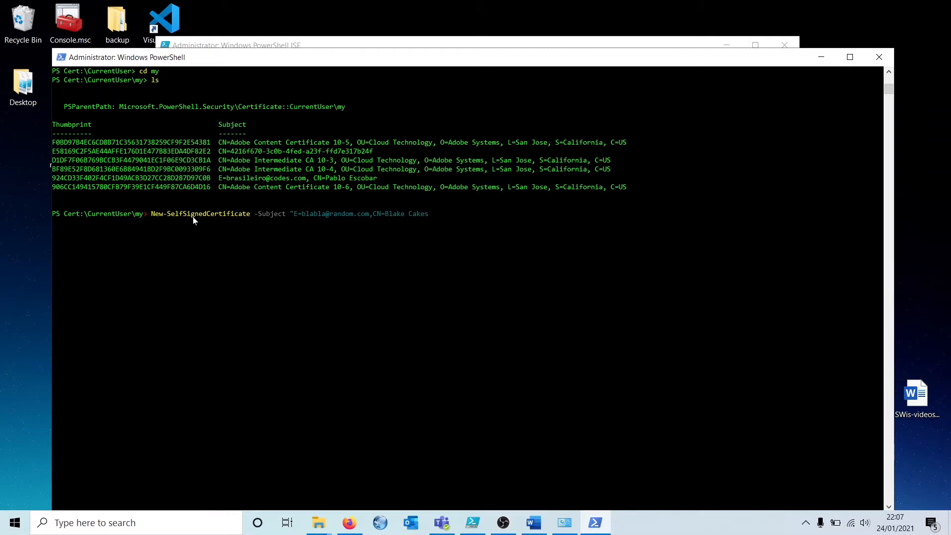
text(" -Tex)
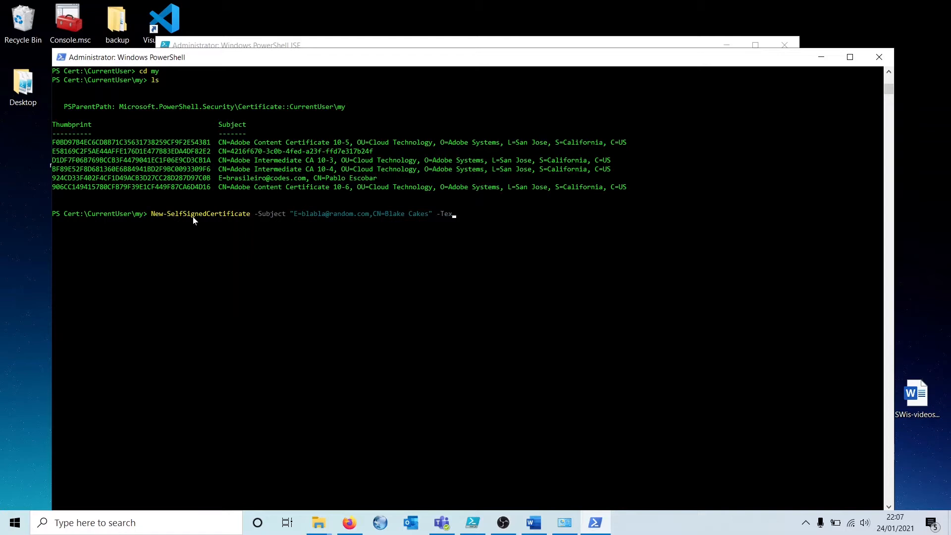
text(tExtension)
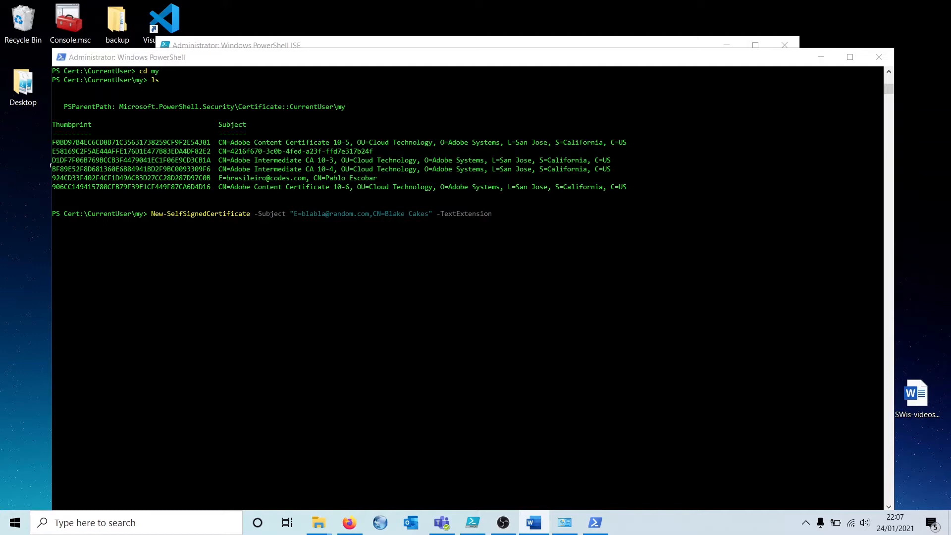
mouse_move(483, 215)
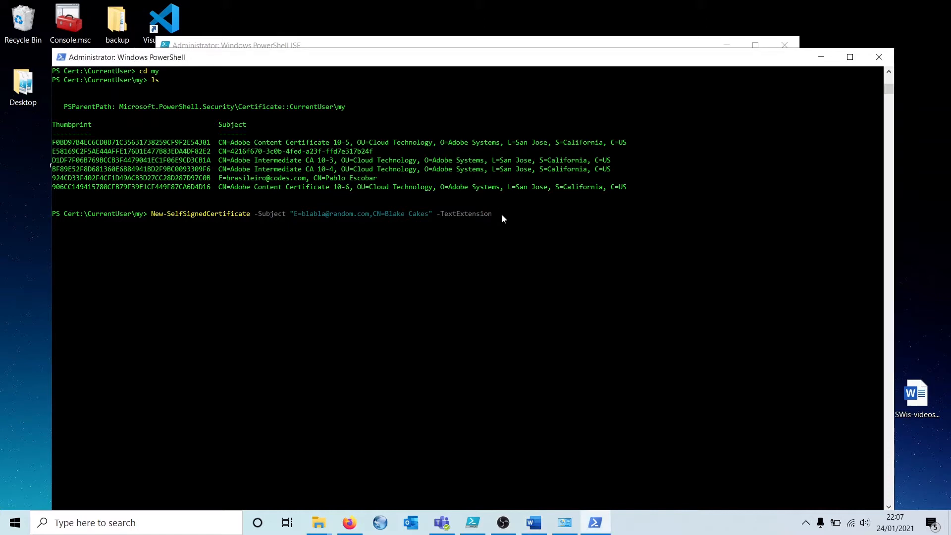
- Add the code-signing OID text extension, -KeyAlgorithm RSA and -KeyLength 2048
text(@("2.5.29.37={text}1.3.6.1.5.5.7.3.3"))
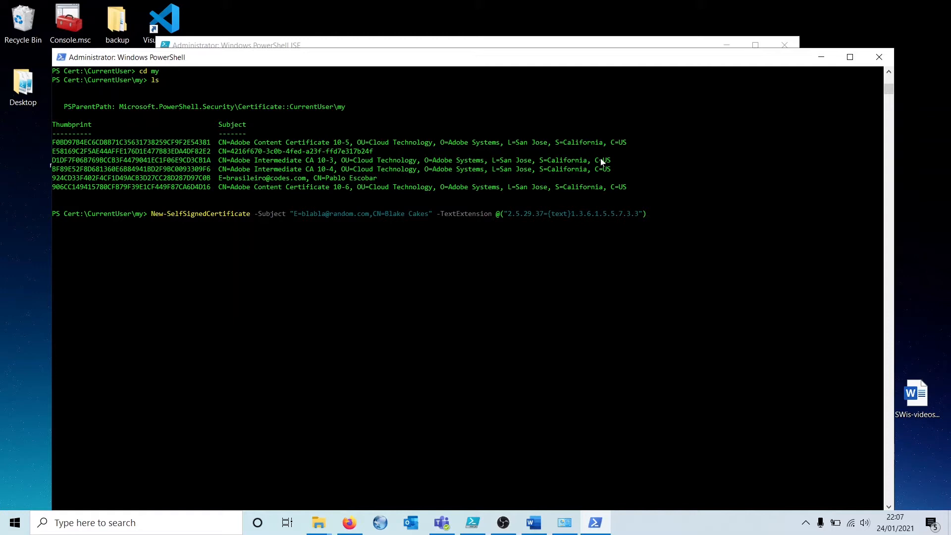
mouse_move(524, 171)
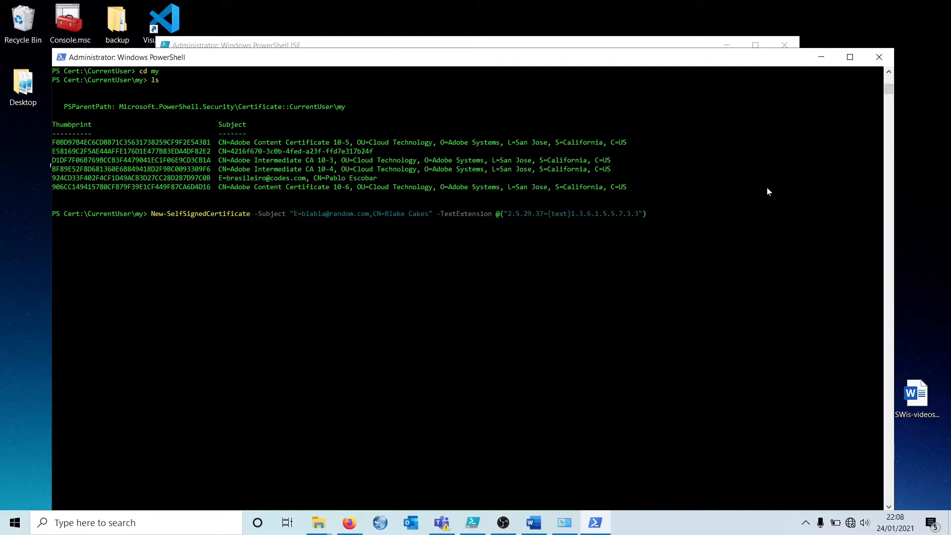
text(-KeyAlgorithm)
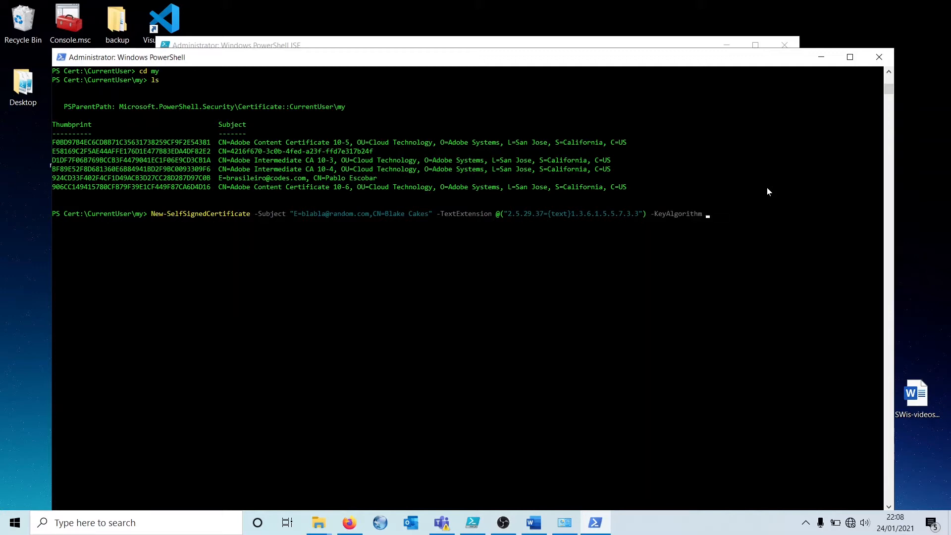
text(RSA)
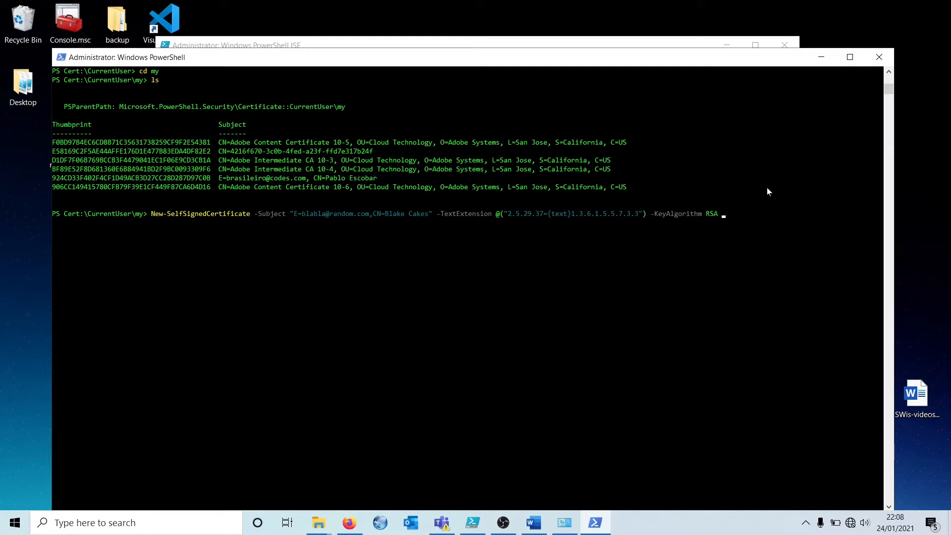
text(-)
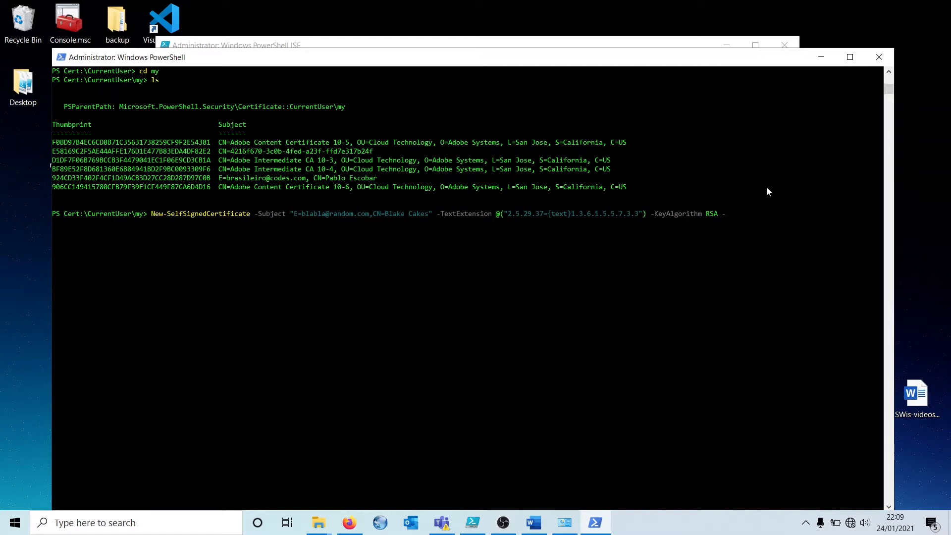
text(KeyLength)
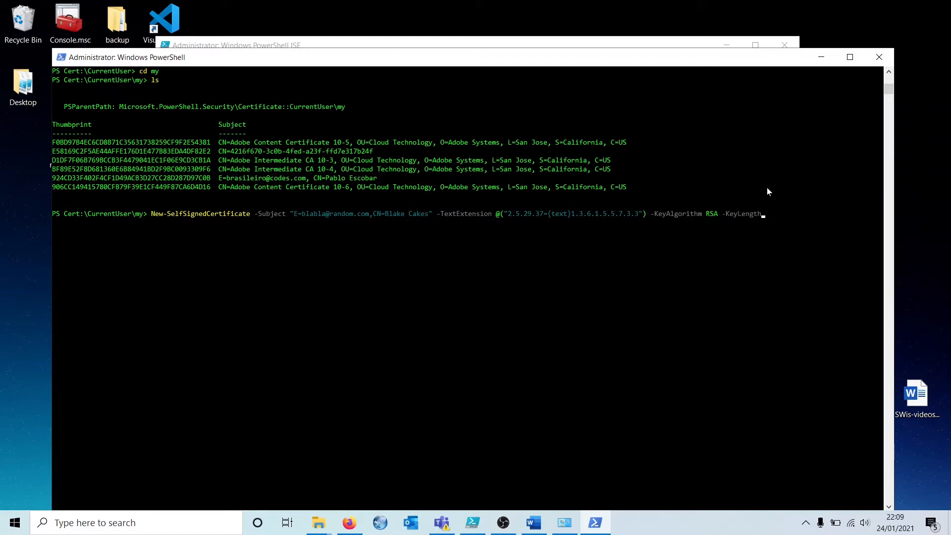
text(204)
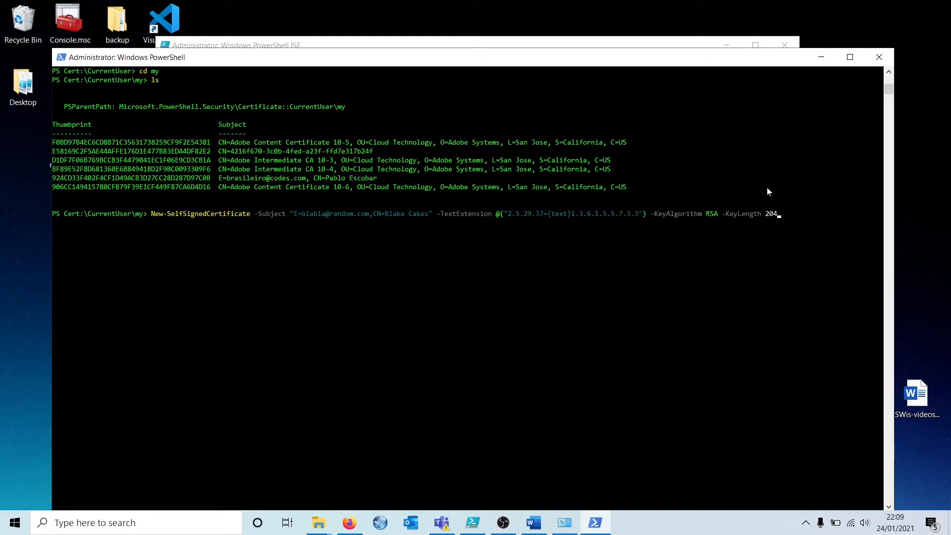
text(8 -)
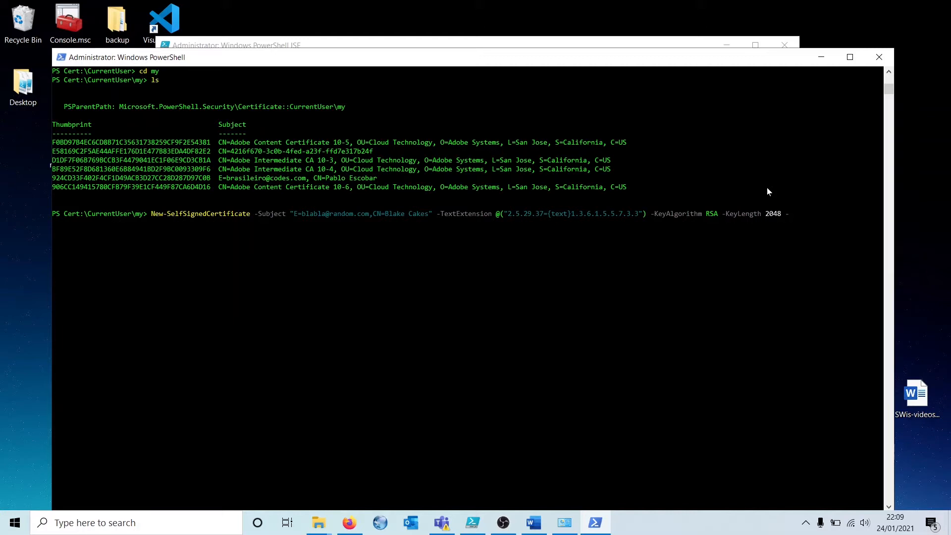
- Add -FriendlyName Blake Key and -NotAfter 01-01-2031 to finish the certificate command
text(FriendlyName ")
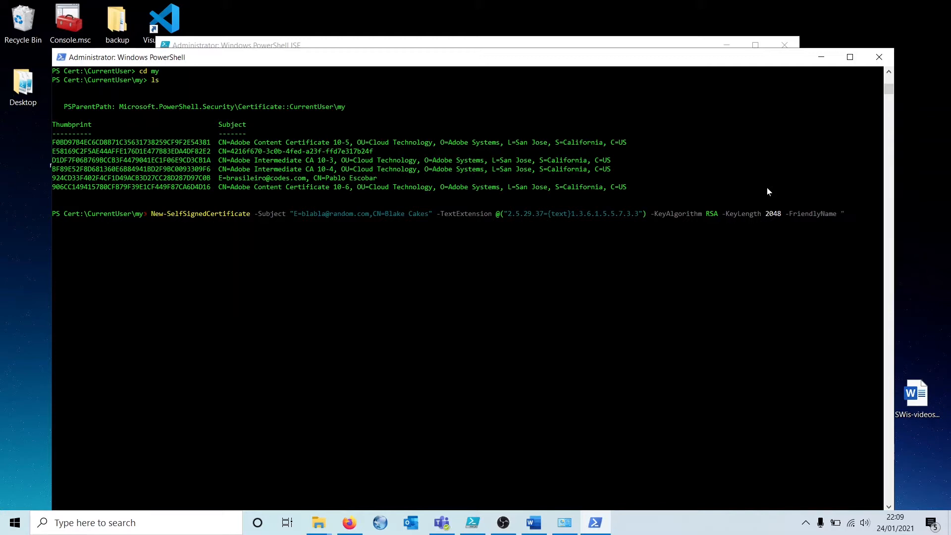
text(Blake Key)
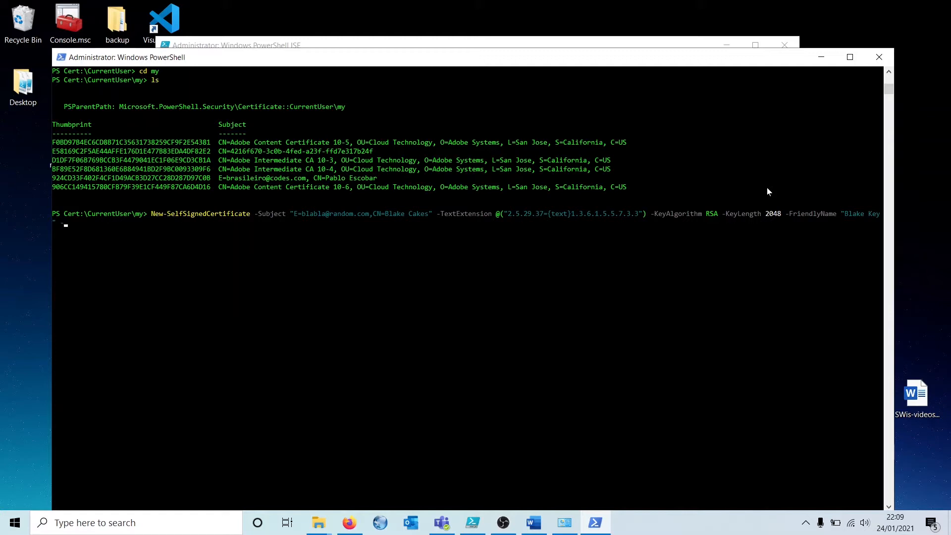
text(-NotAfter)
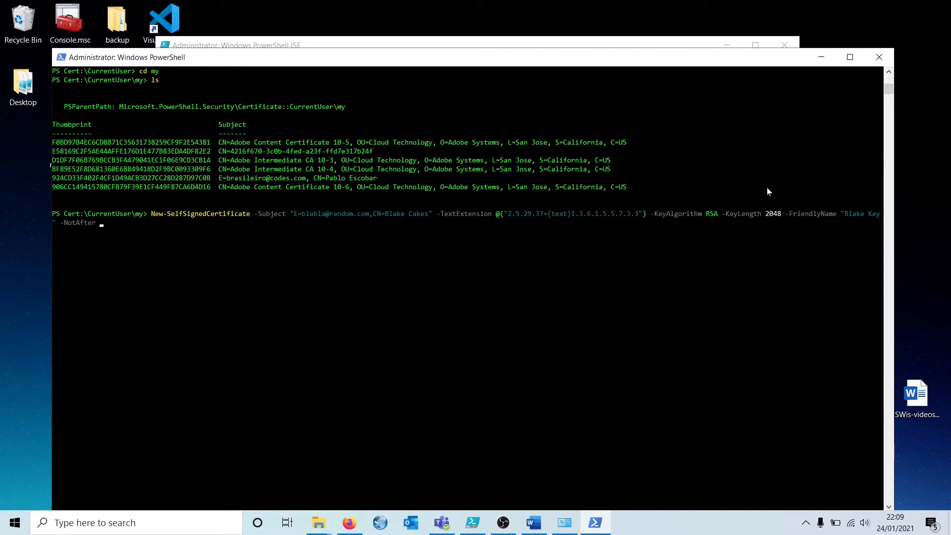
text(0)
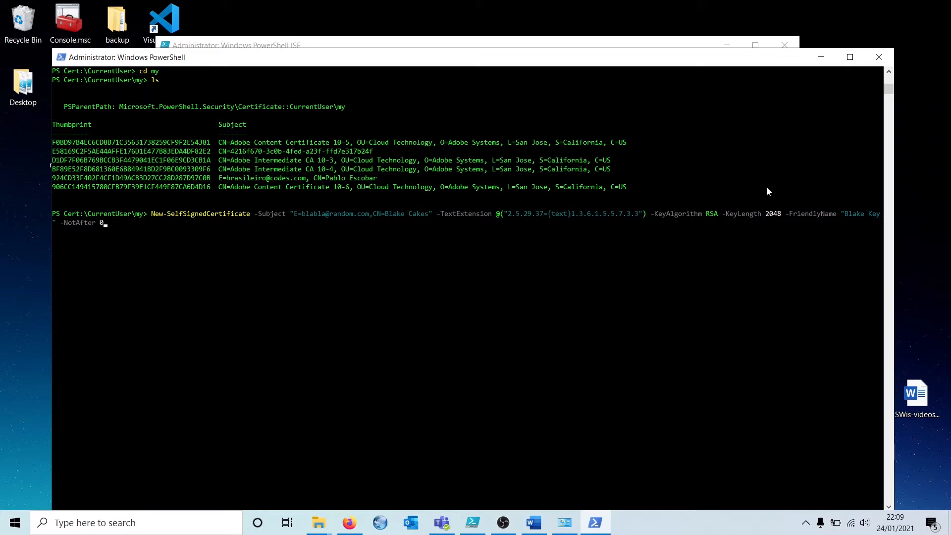
text(1-01)
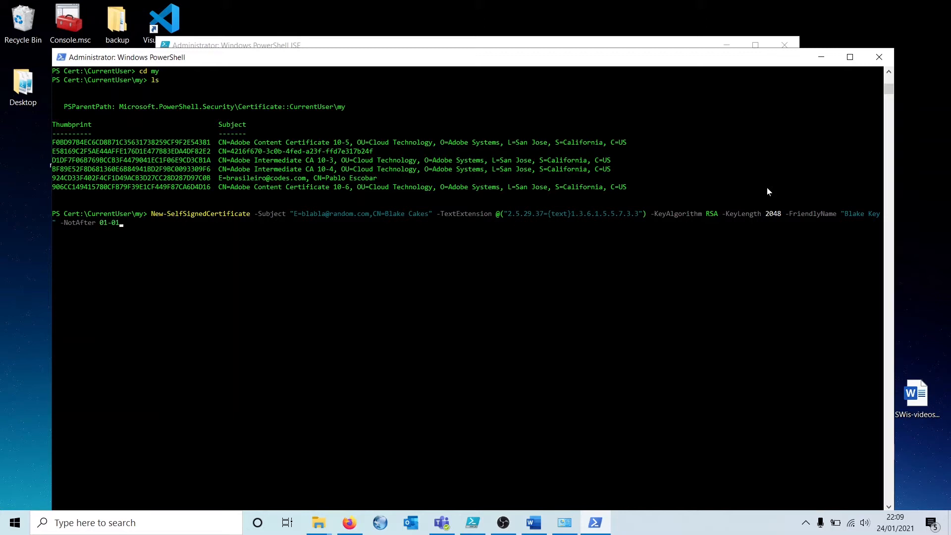
text(-2)
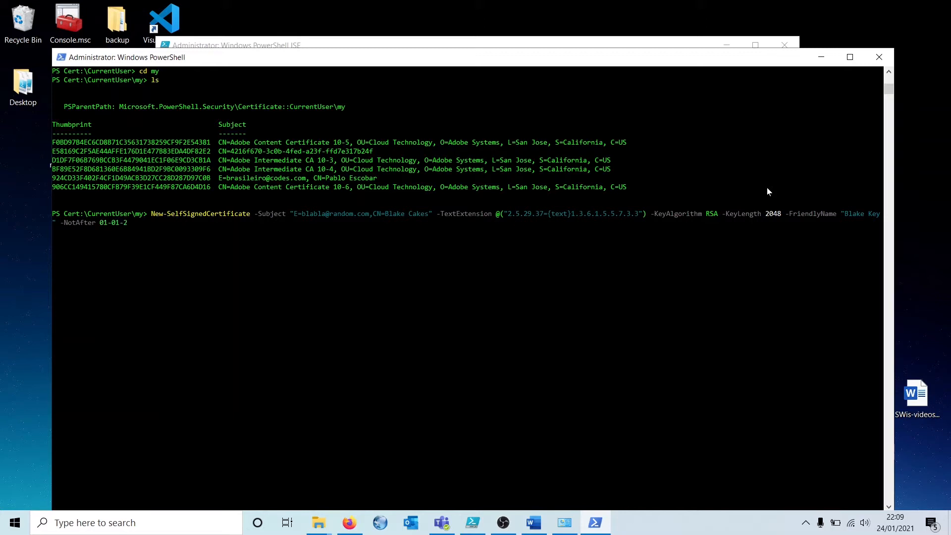
text(031)
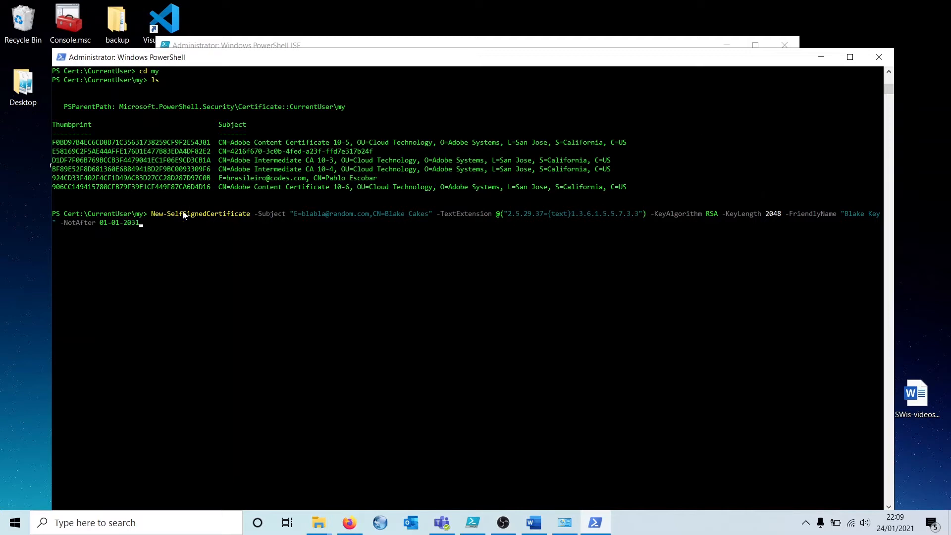
mouse_move(156, 220)
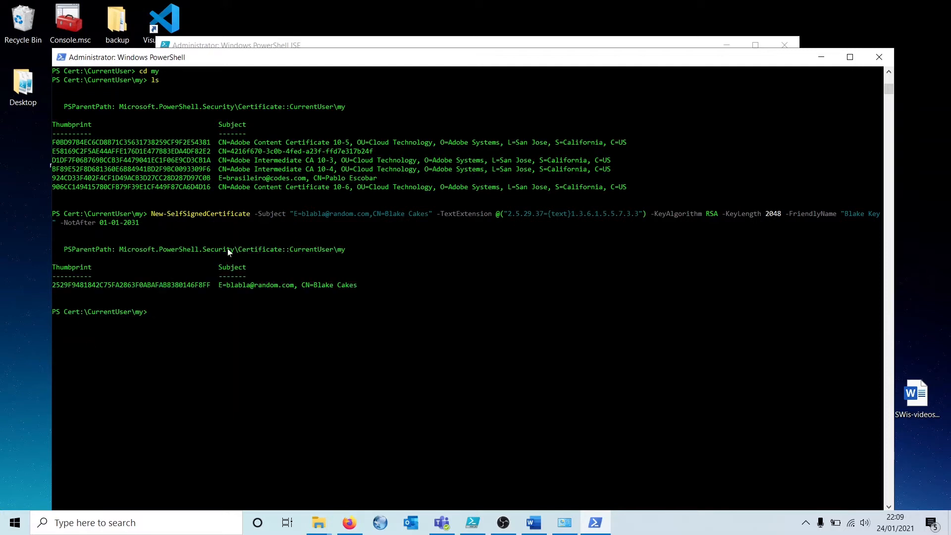
mouse_move(221, 239)
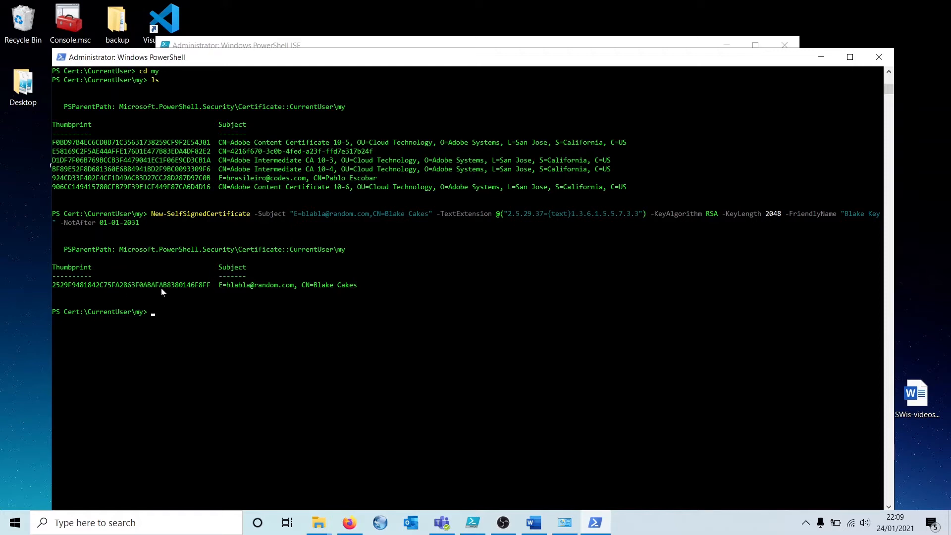
mouse_move(191, 274)
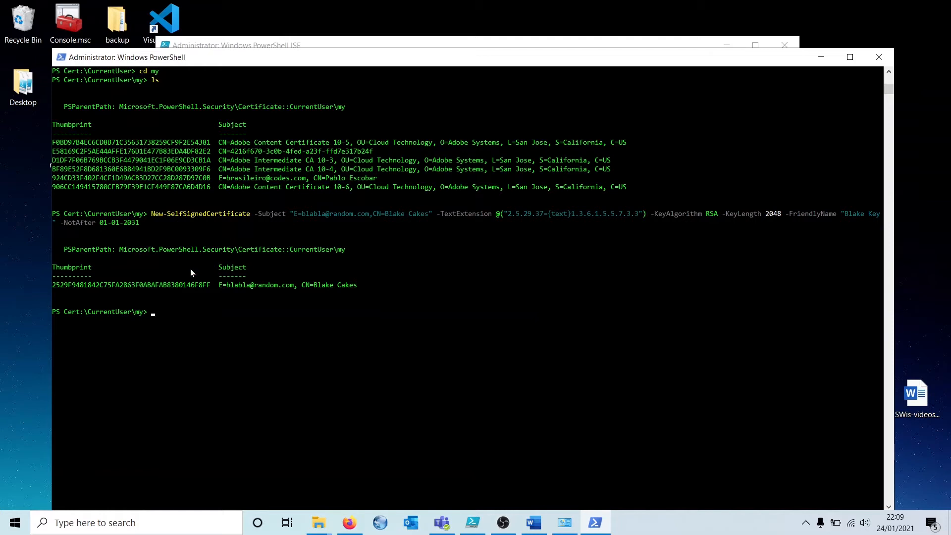
mouse_move(107, 226)
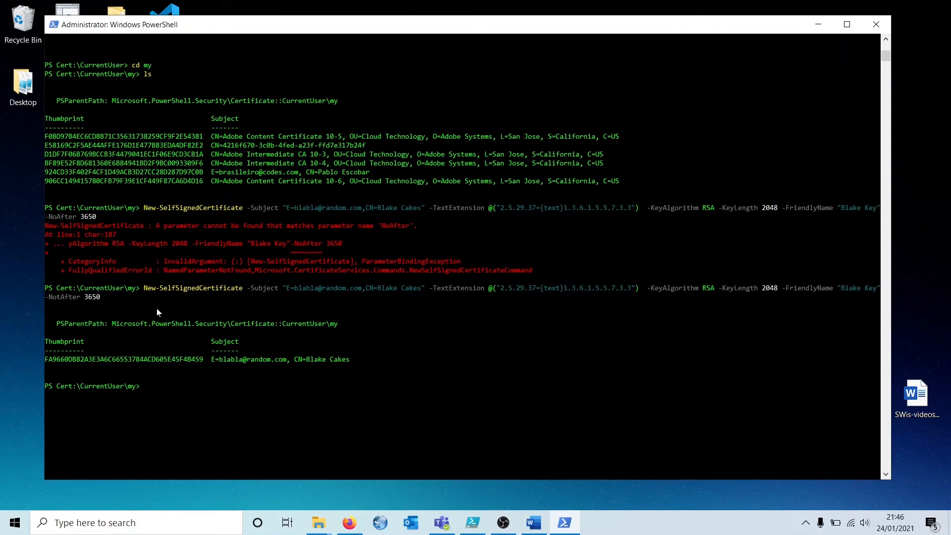
mouse_move(179, 371)
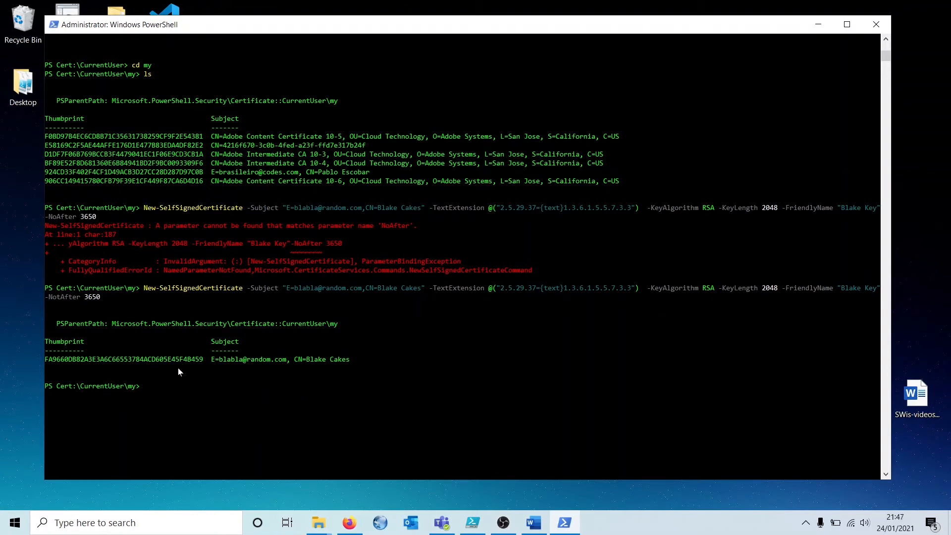
- List the store to see the Blake Cakes certificate, then bring up a File Explorer window
text(ls)
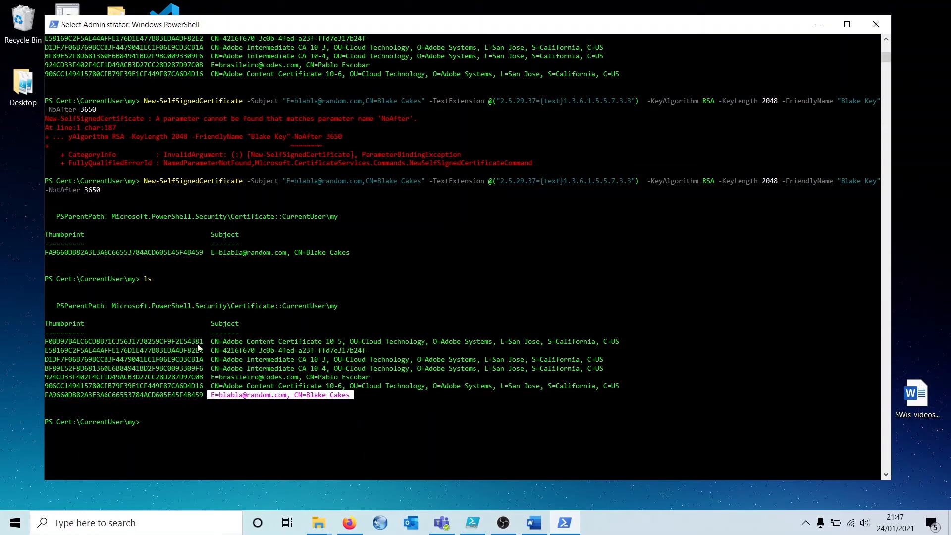
mouse_move(277, 377)
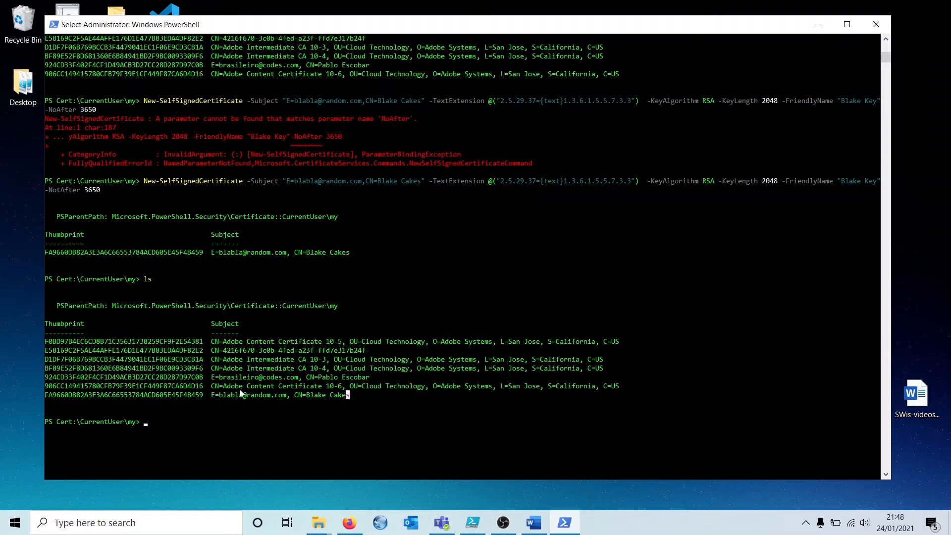
mouse_move(334, 395)
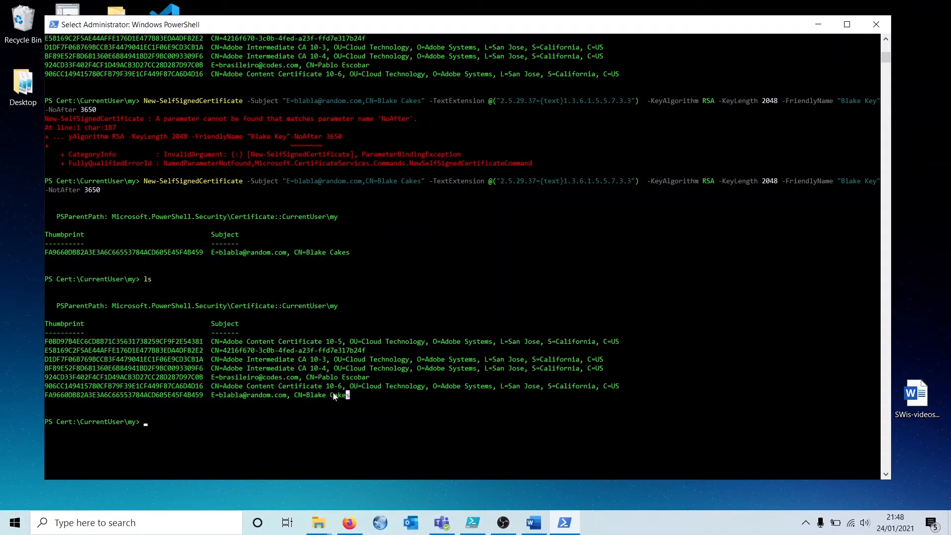
mouse_move(199, 397)
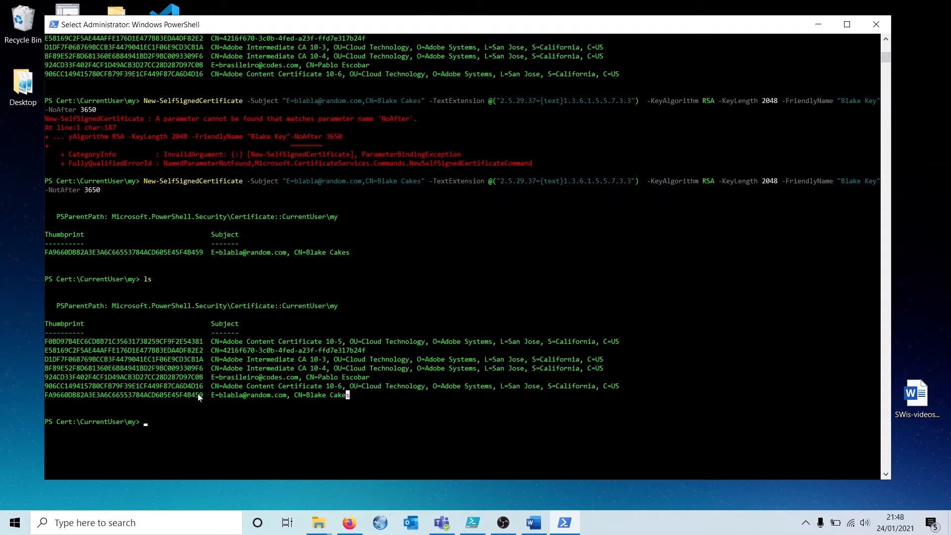
mouse_move(209, 400)
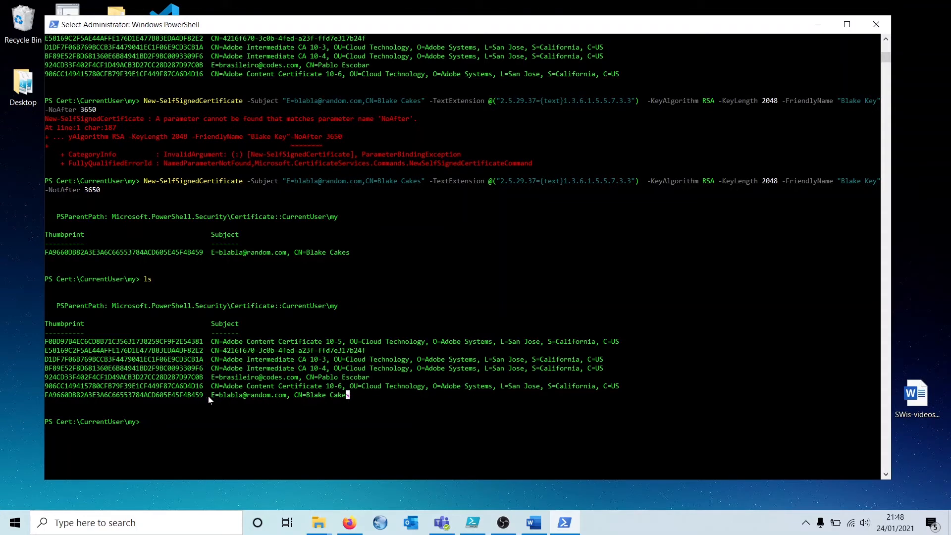
key(Win+r)
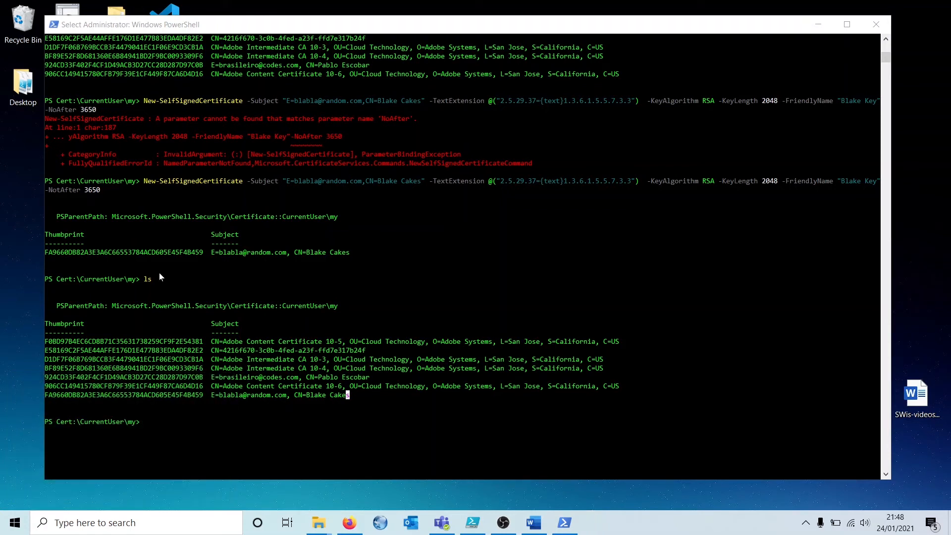
click(318, 522)
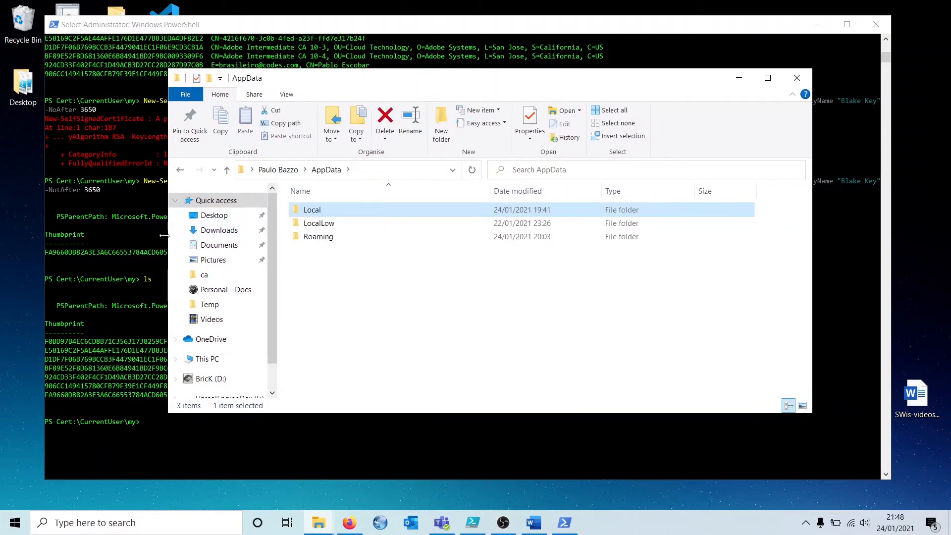
- Browse AppData\Roaming\Microsoft\SystemCertificates\My\Certificates in File Explorer
double_click(317, 237)
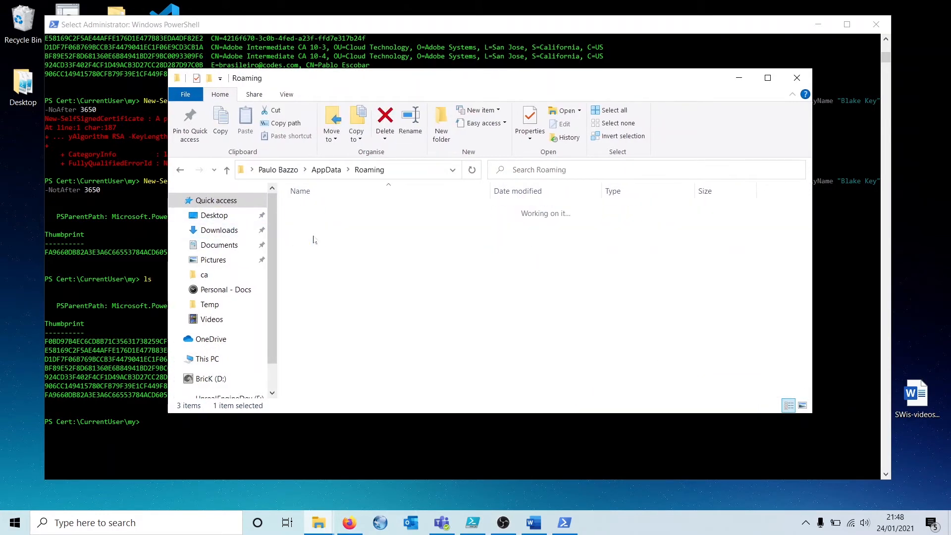
click(322, 236)
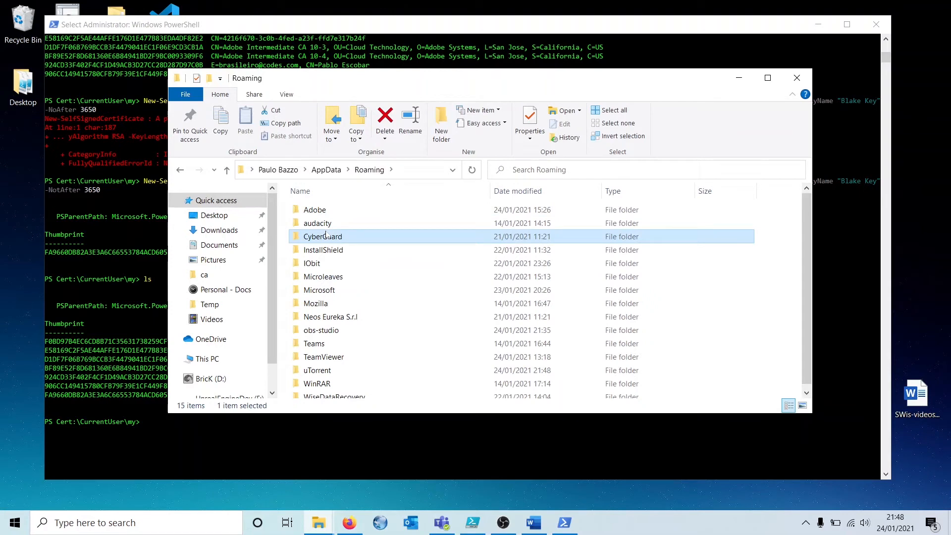
click(319, 291)
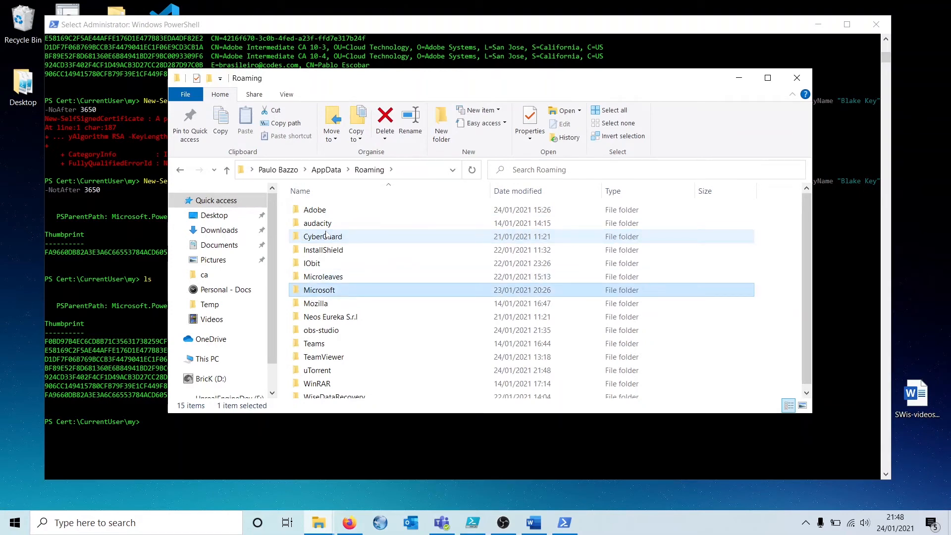
double_click(319, 289)
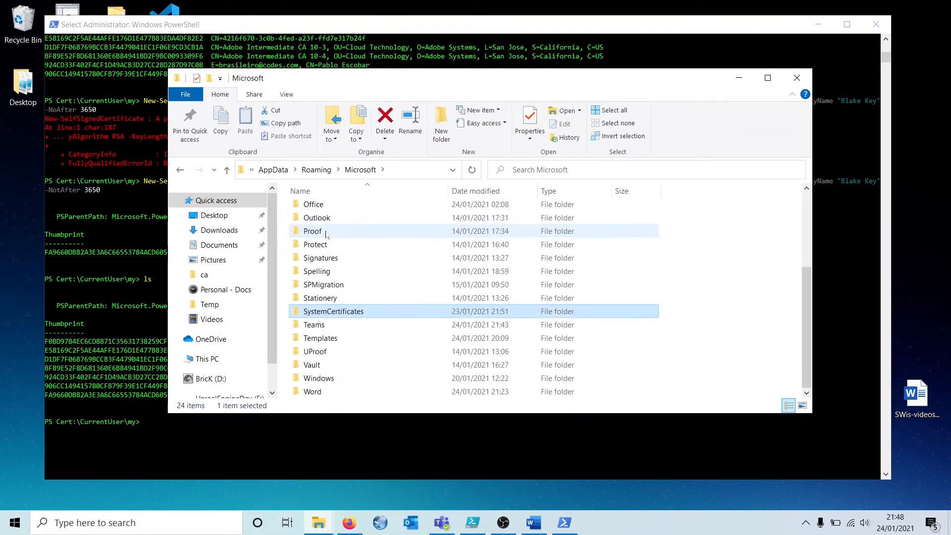
double_click(333, 311)
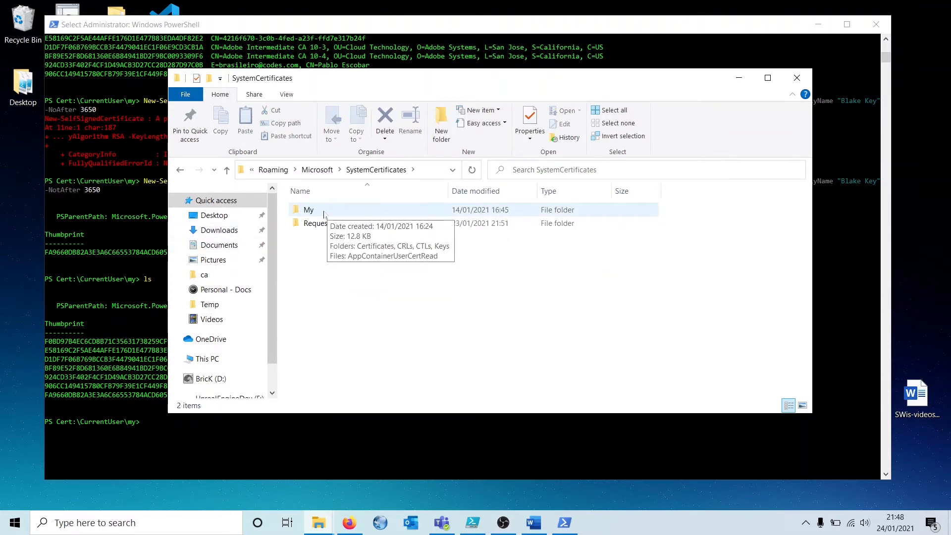
double_click(310, 209)
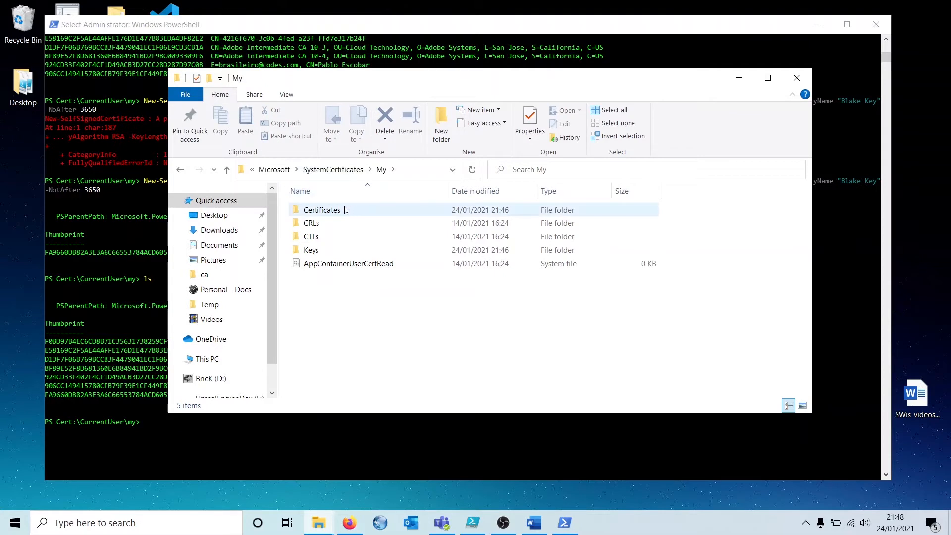
double_click(321, 209)
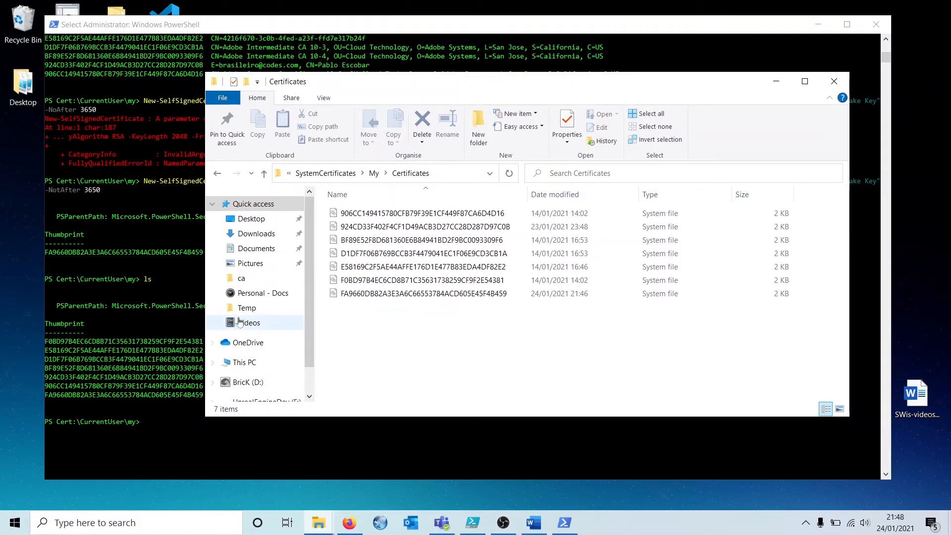
- Select the newest certificate file and copy the folder's full path
click(423, 294)
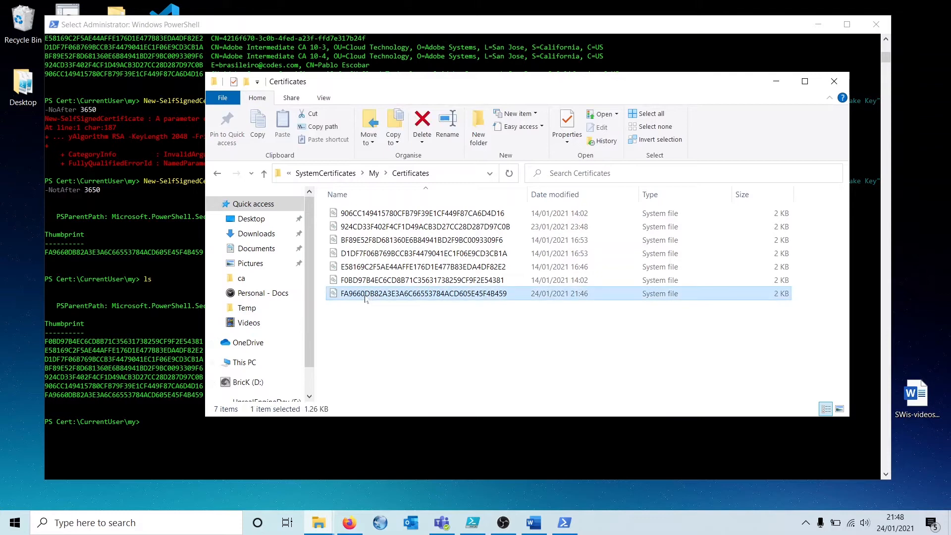
mouse_move(409, 297)
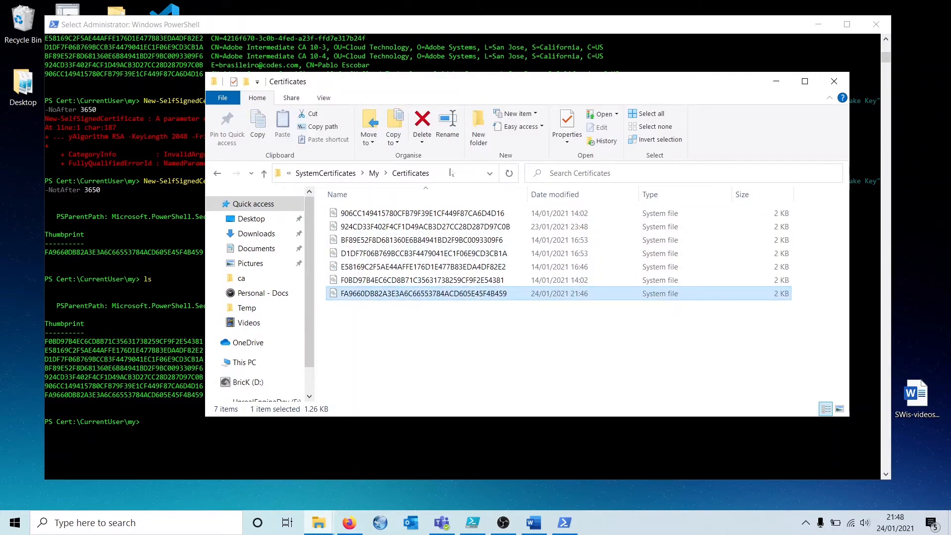
click(376, 173)
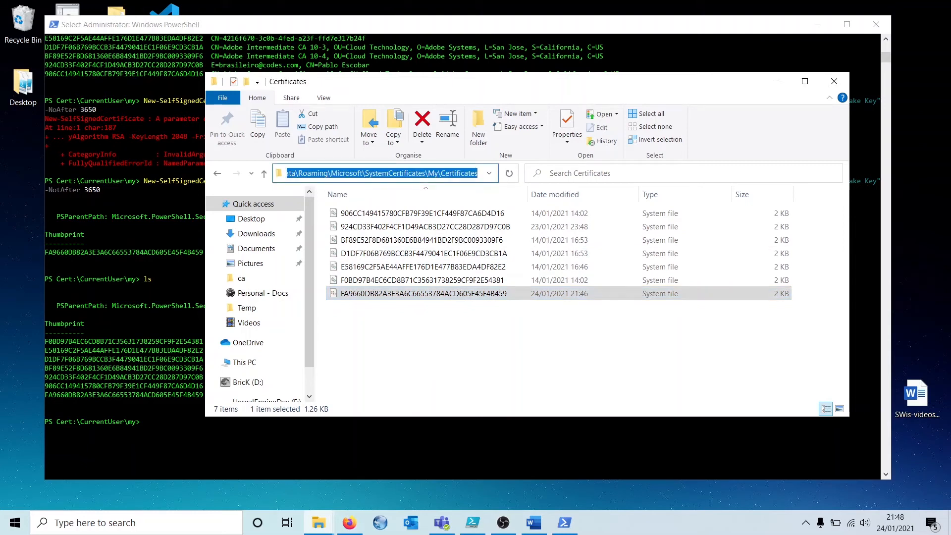
text(e)
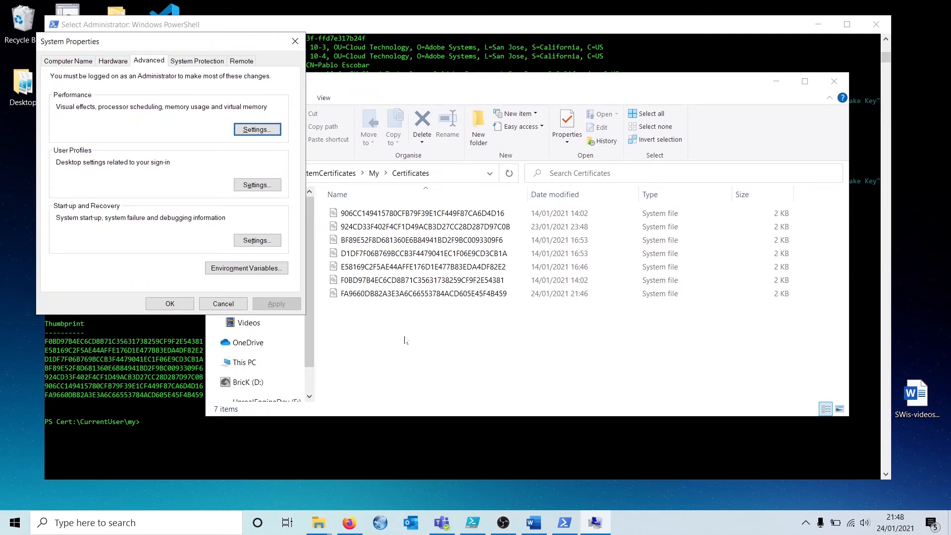
- Create user environment variable certs pointing to the SystemCertificates\My\Certificates folder
click(247, 268)
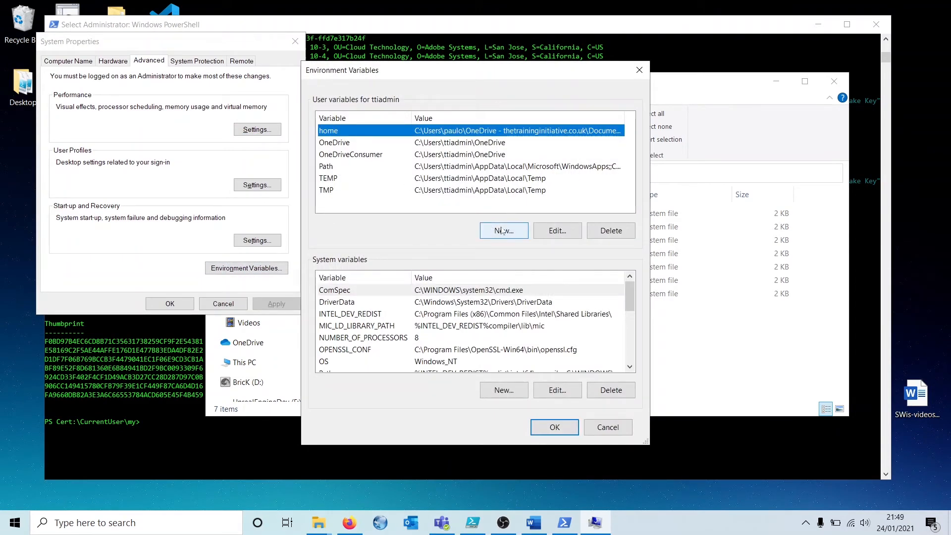
click(503, 231)
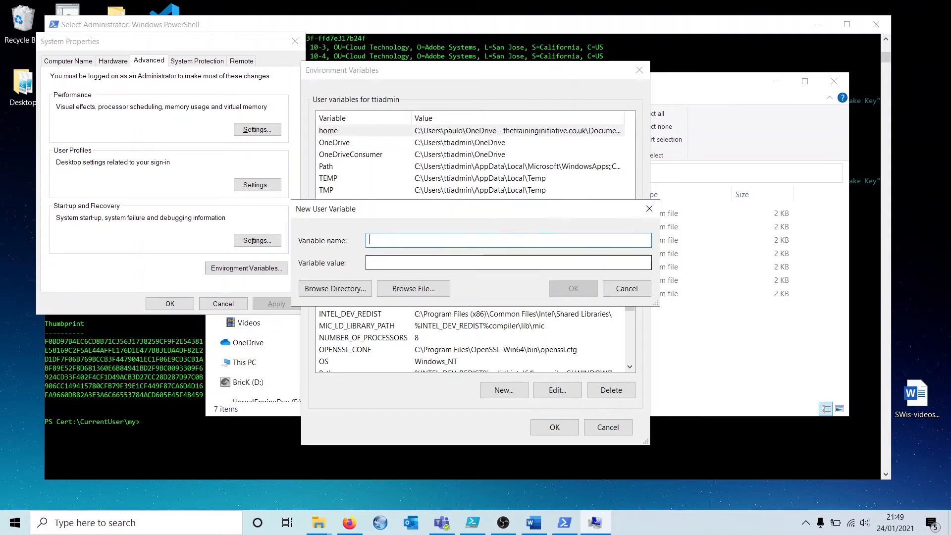
text(C:\Users\ttiadmin\AppData\Roaming\Microsoft\SystemCertificates\My\Certificates)
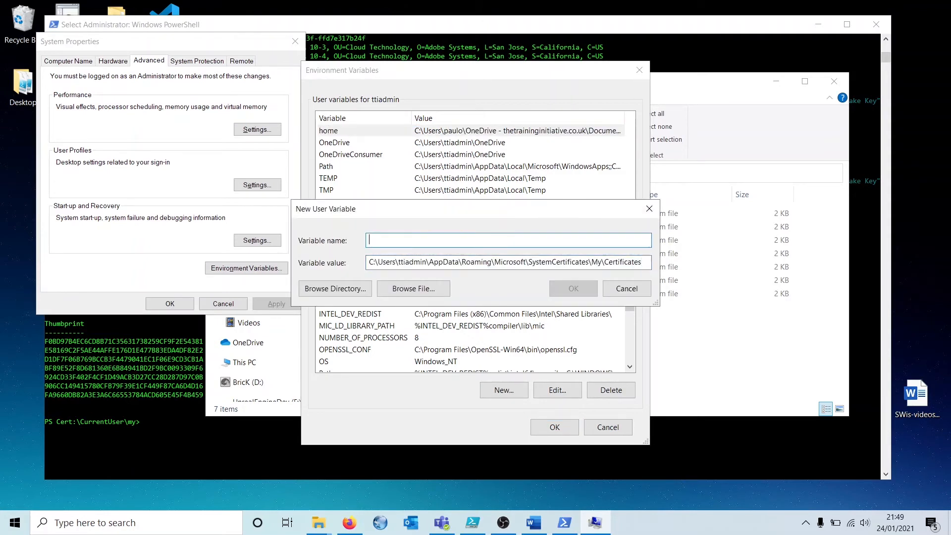
text(certs)
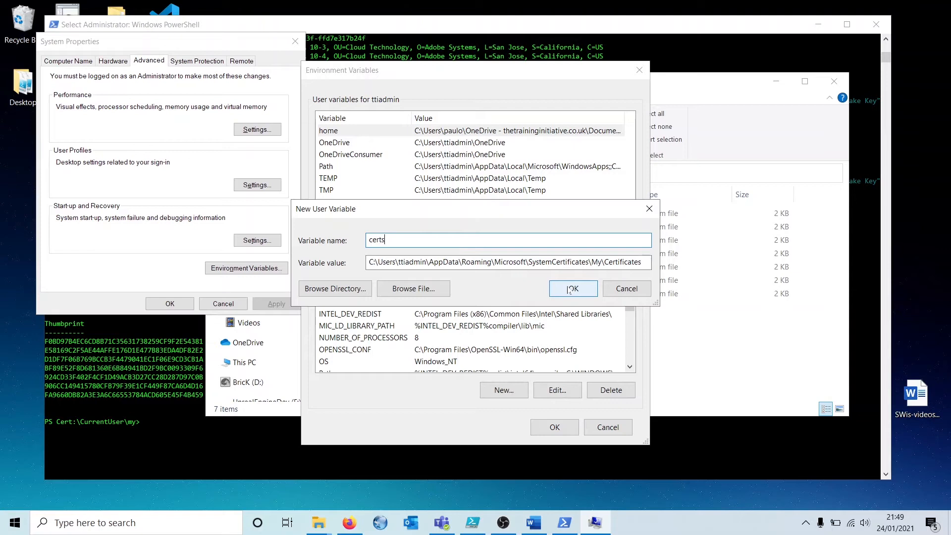
click(572, 288)
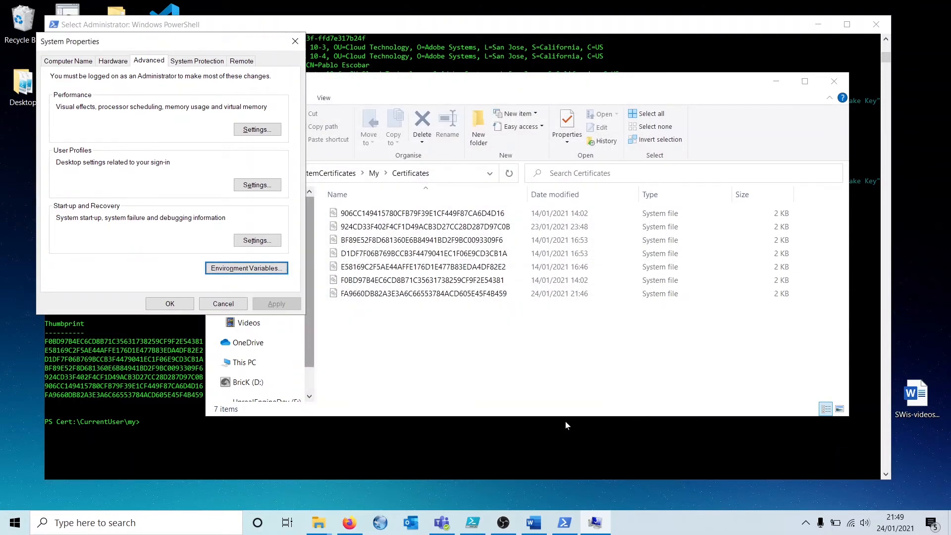
text(%certs%)
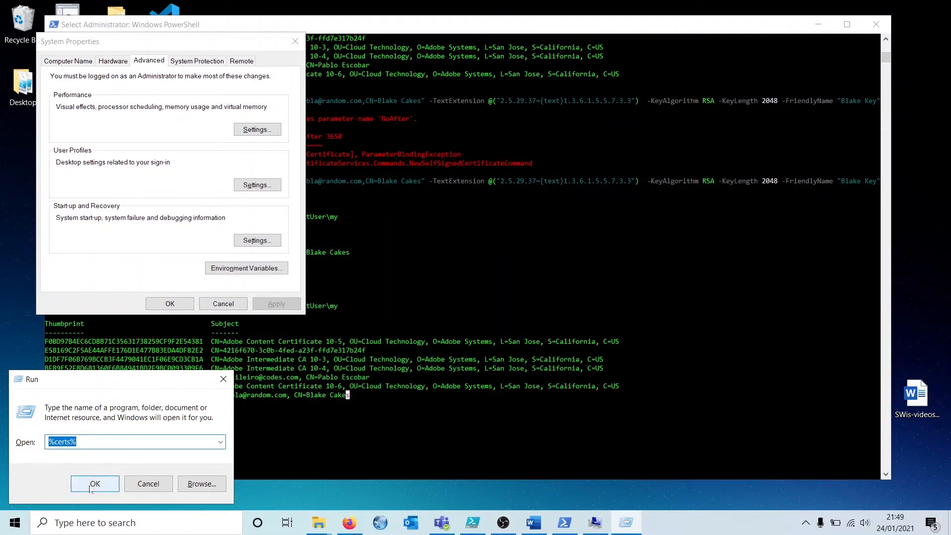
- Open the %certs% location from Run, then launch Control Panel with control
click(94, 483)
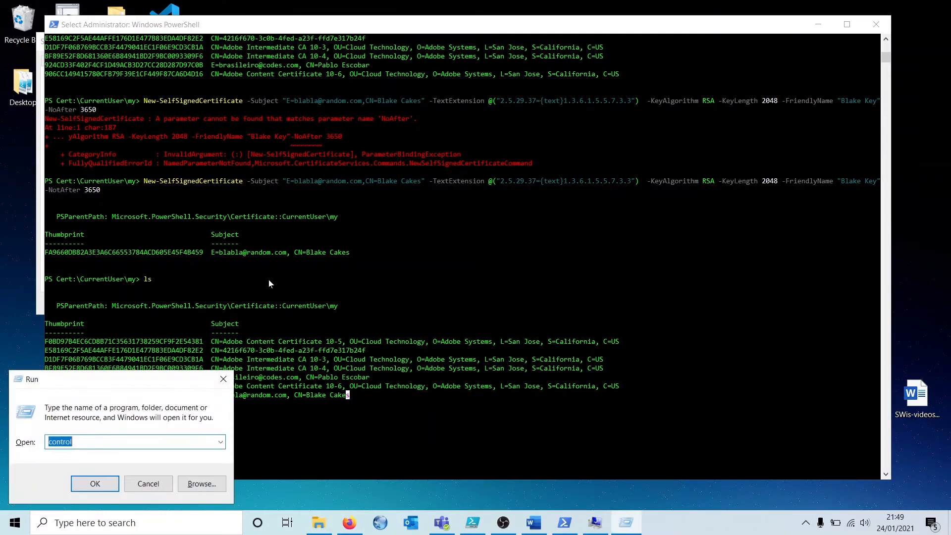
click(95, 483)
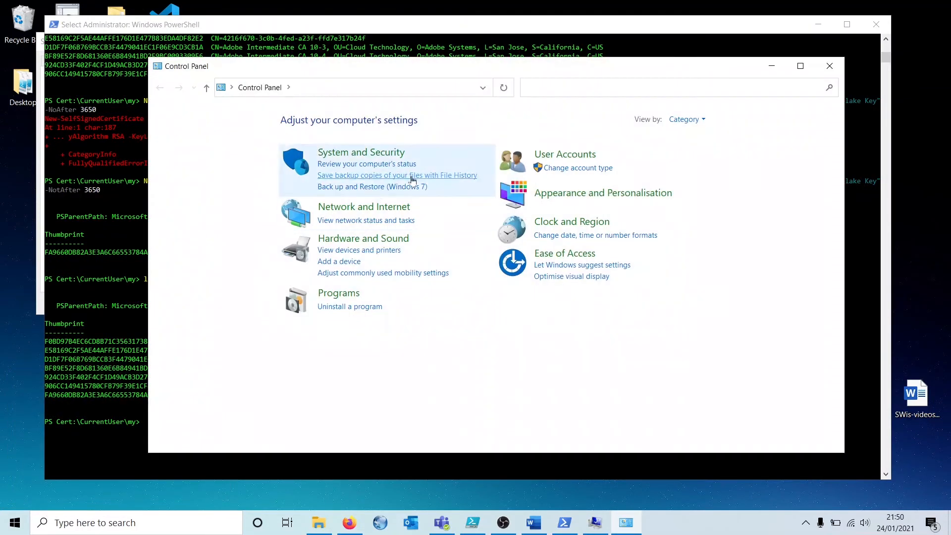
- Launch certmgr and show the current user's Trusted Root Certification Authorities certificates
text(certificate)
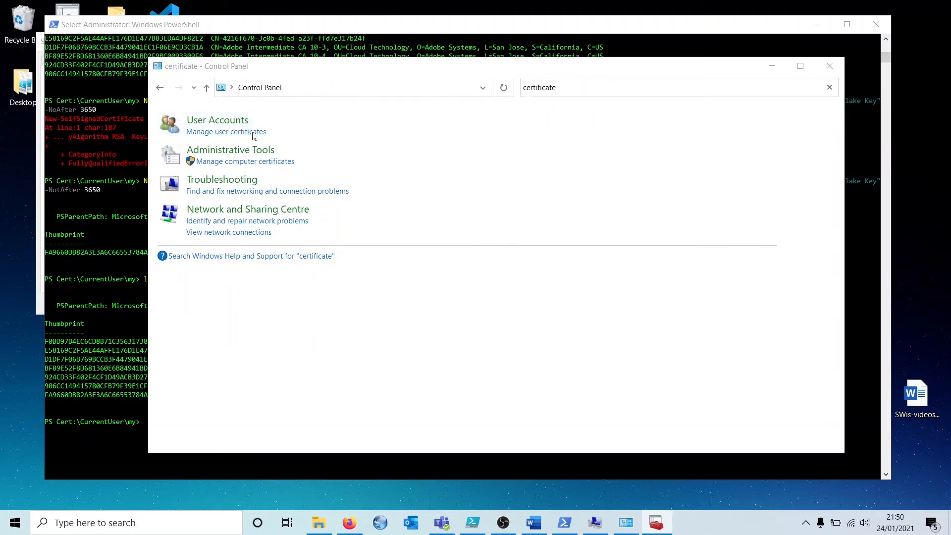
click(226, 131)
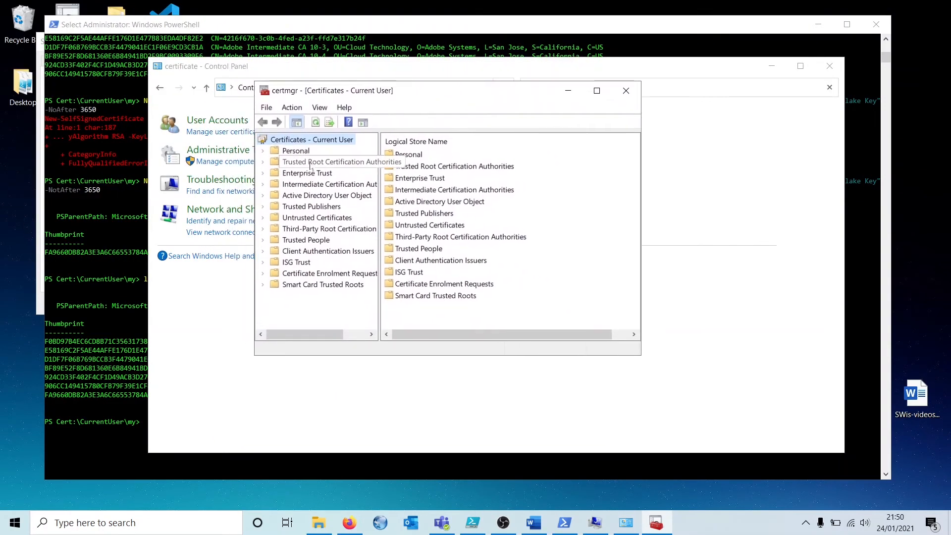
click(342, 161)
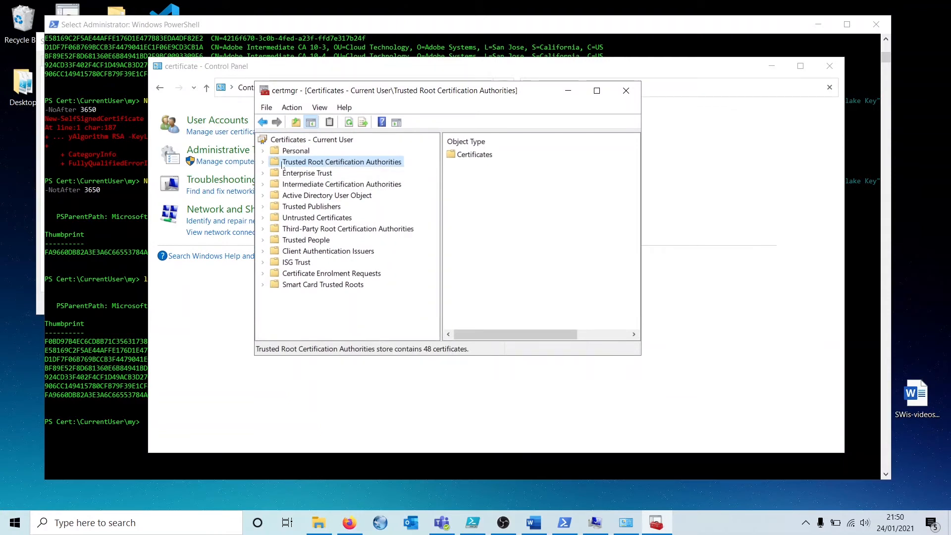
click(264, 161)
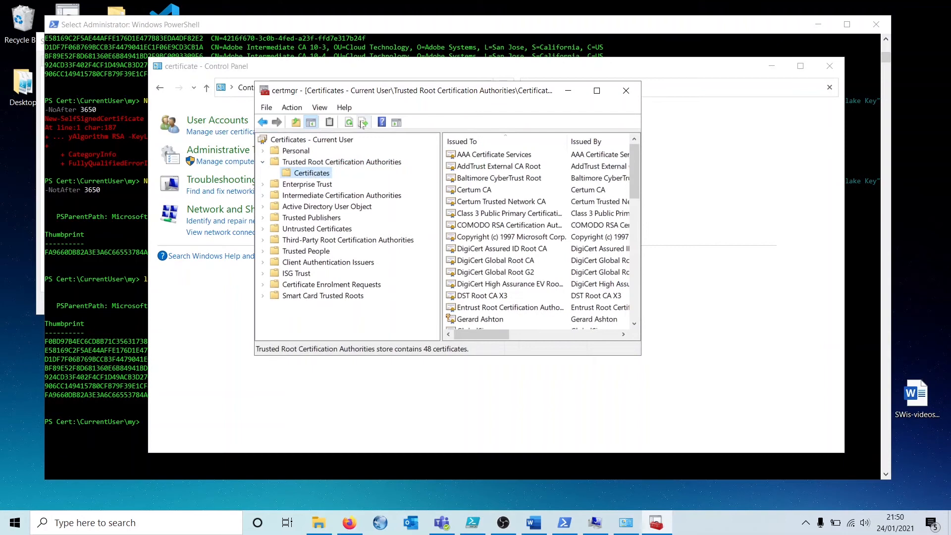
- Start the Certificate Import Wizard via Action > All Tasks > Import for this store
click(291, 107)
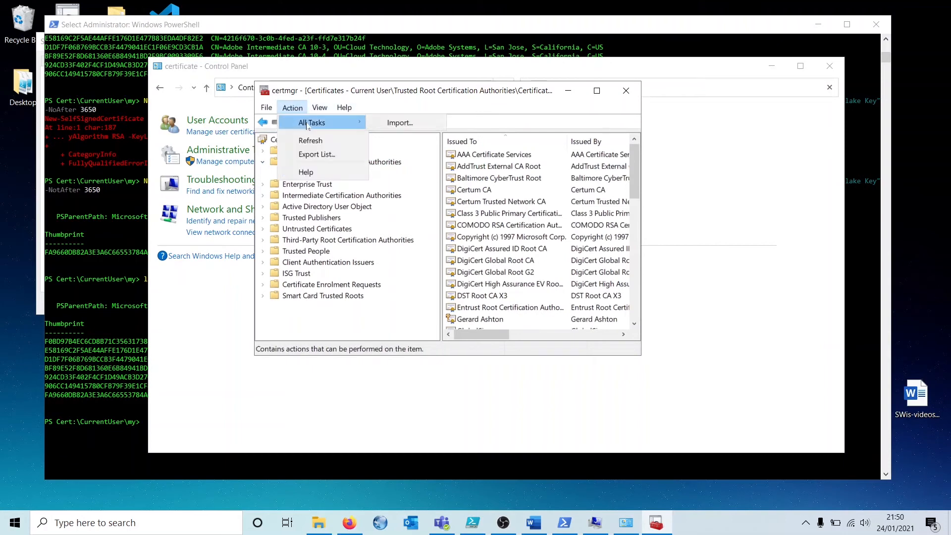
click(399, 123)
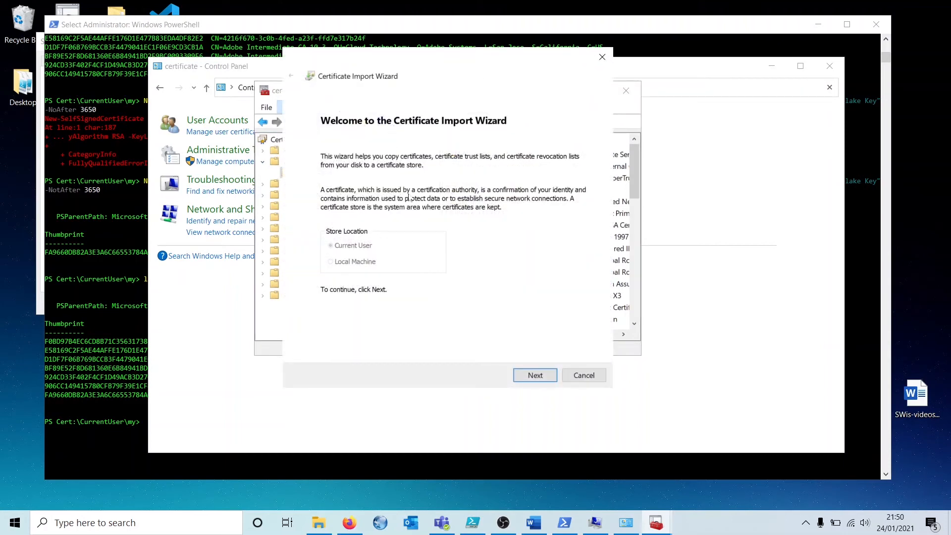
- Browse with All Files shown and choose the FA9660… certificate file dated 24/01/2021
click(534, 374)
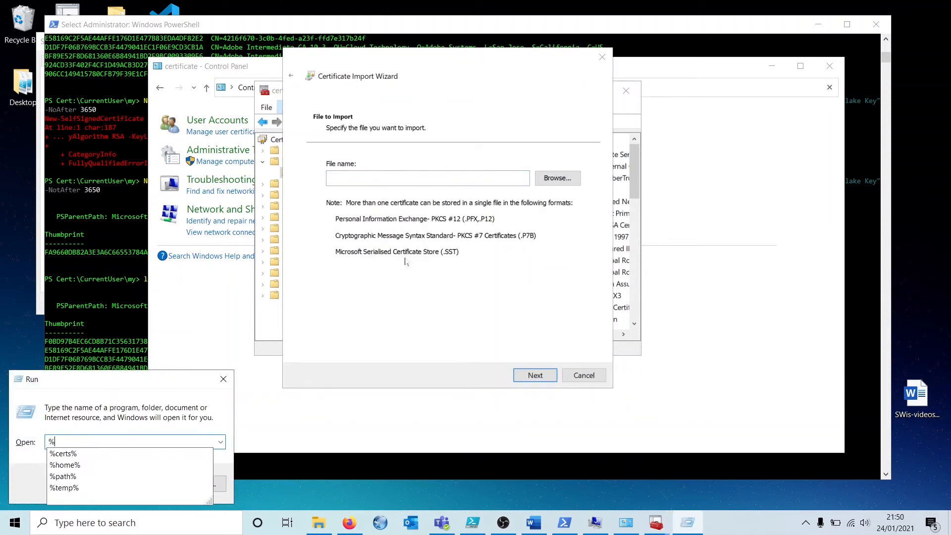
text(certs)
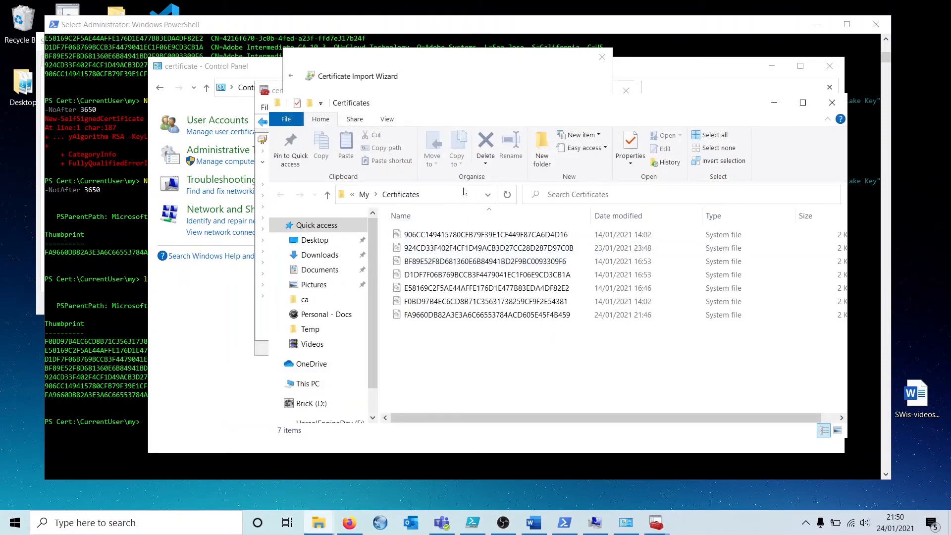
click(412, 194)
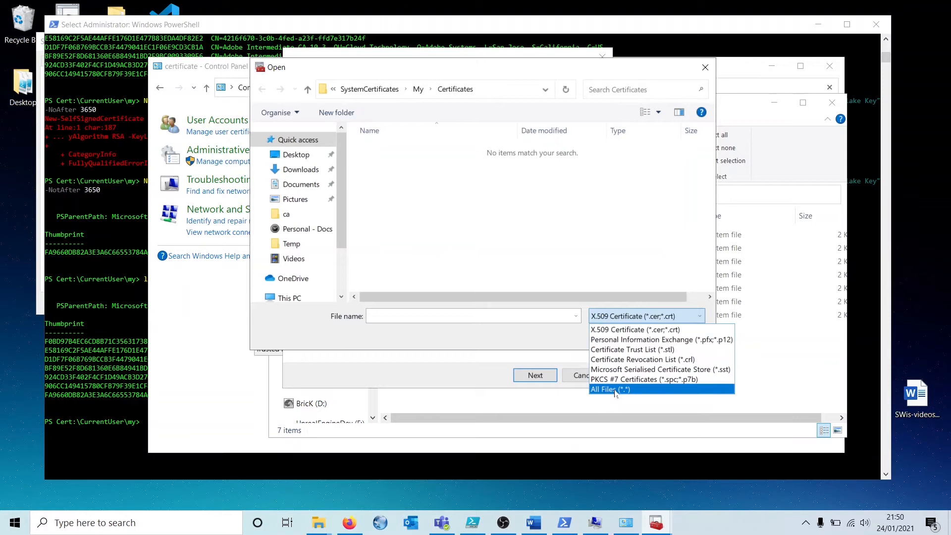
click(608, 389)
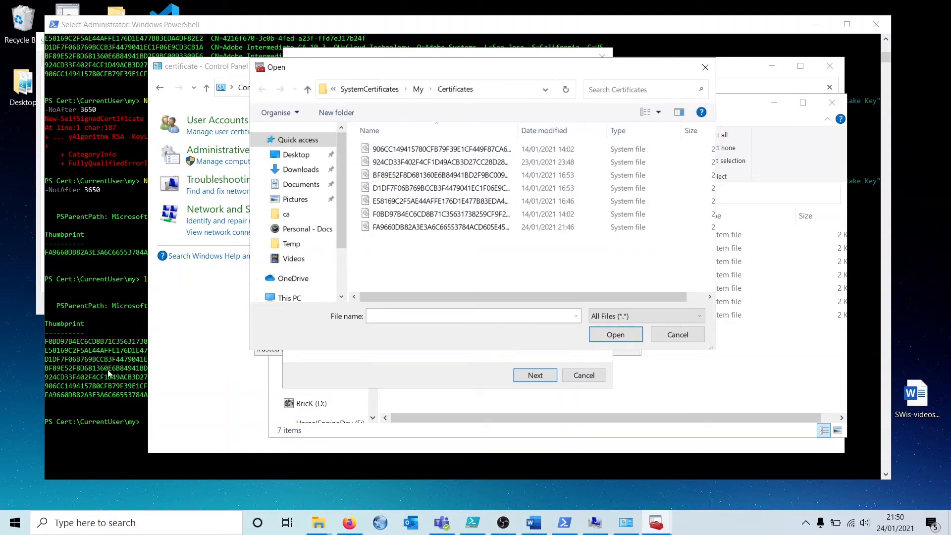
mouse_move(155, 285)
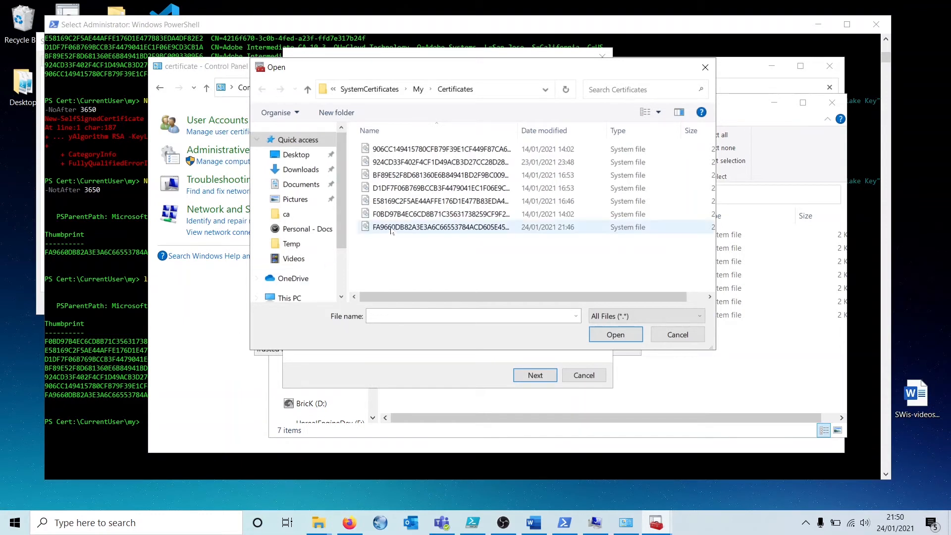
click(439, 226)
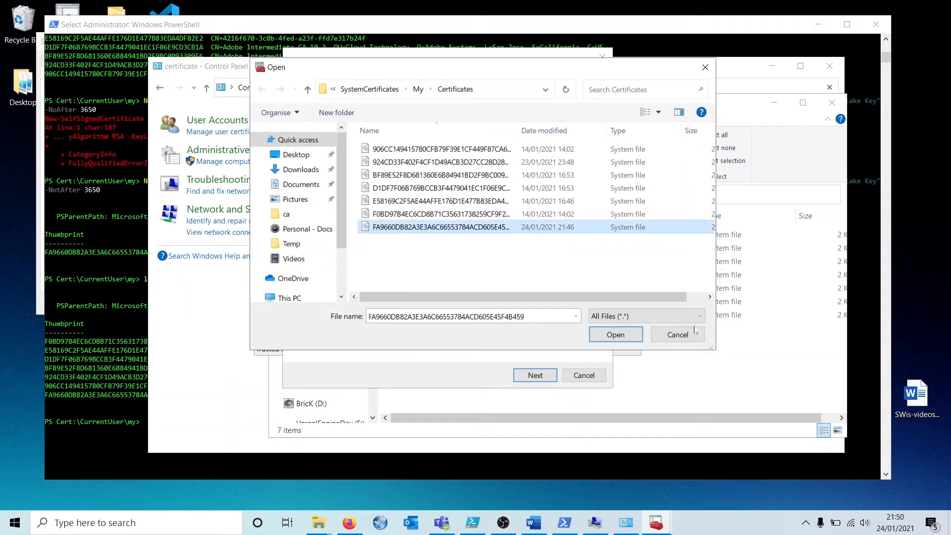
click(615, 334)
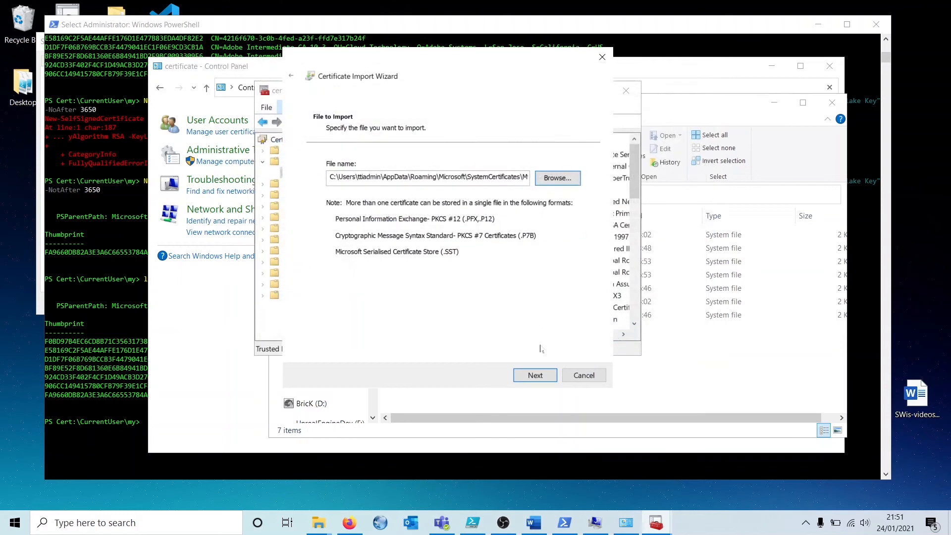
- Place the certificate in the Trusted Root Certification Authorities store and finish the wizard
click(534, 375)
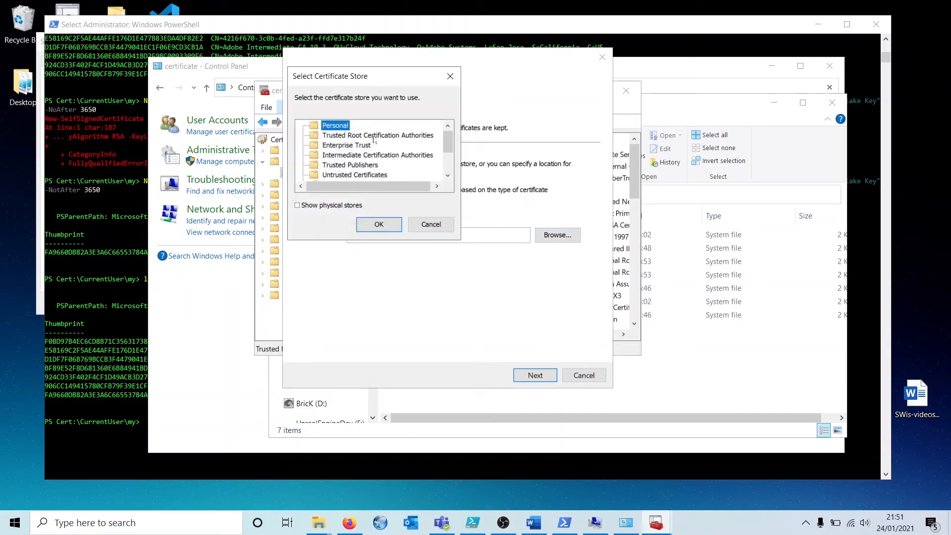
click(378, 224)
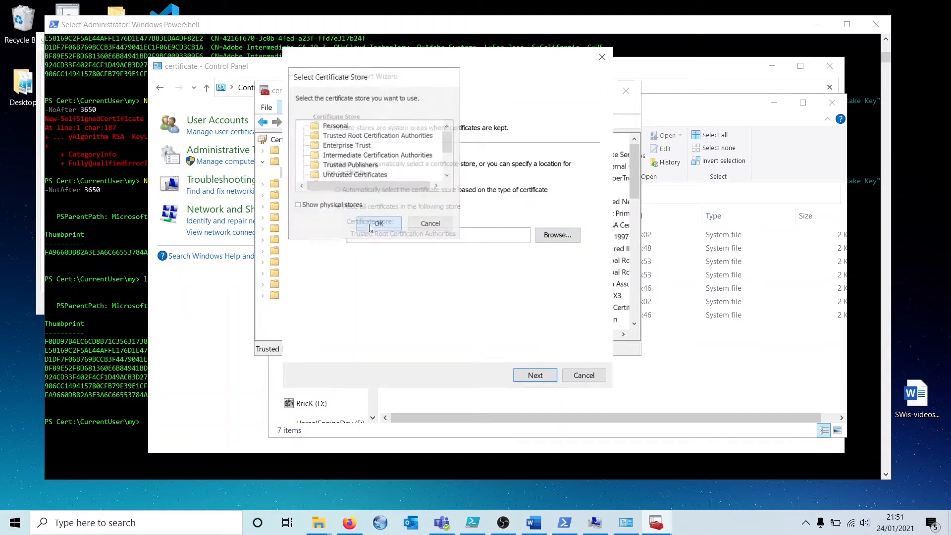
click(380, 223)
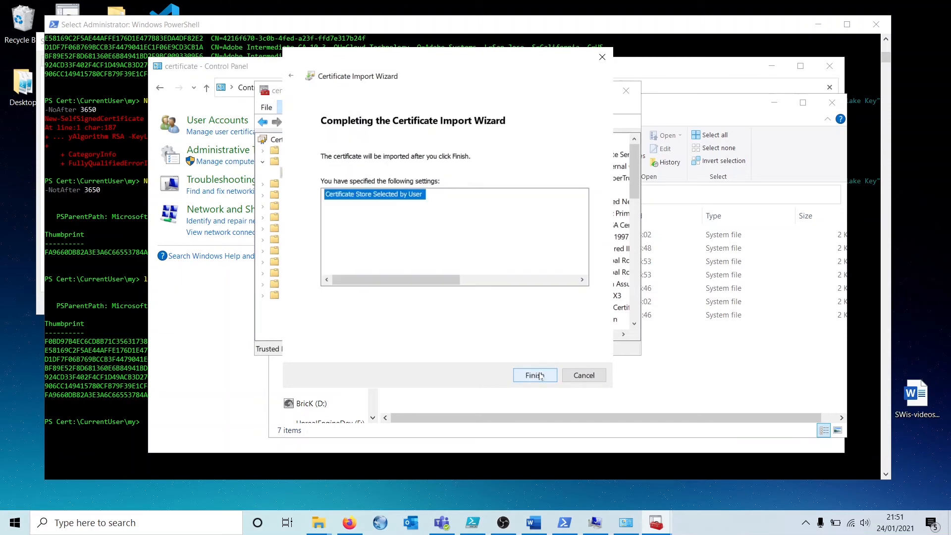
click(535, 374)
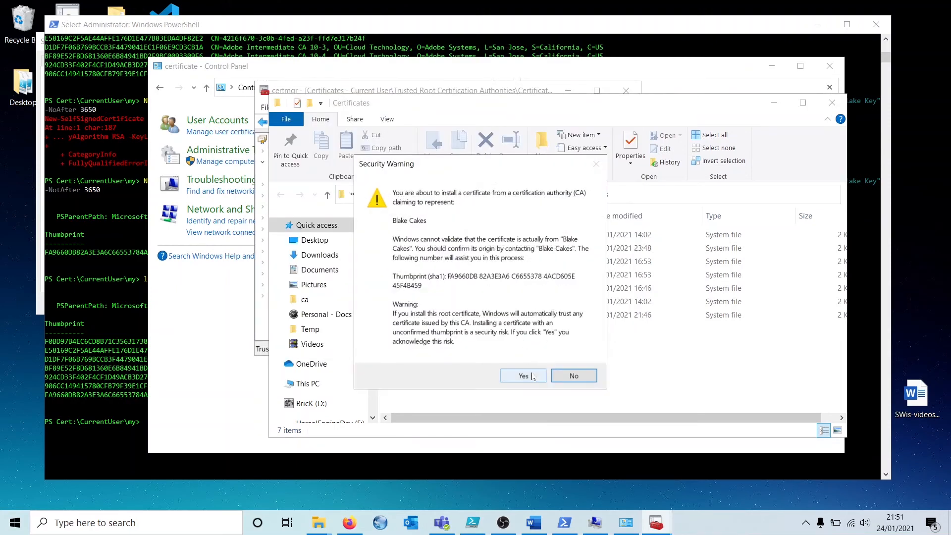
- Accept the Blake Cakes security warning, acknowledge the successful import and close certmgr
click(523, 375)
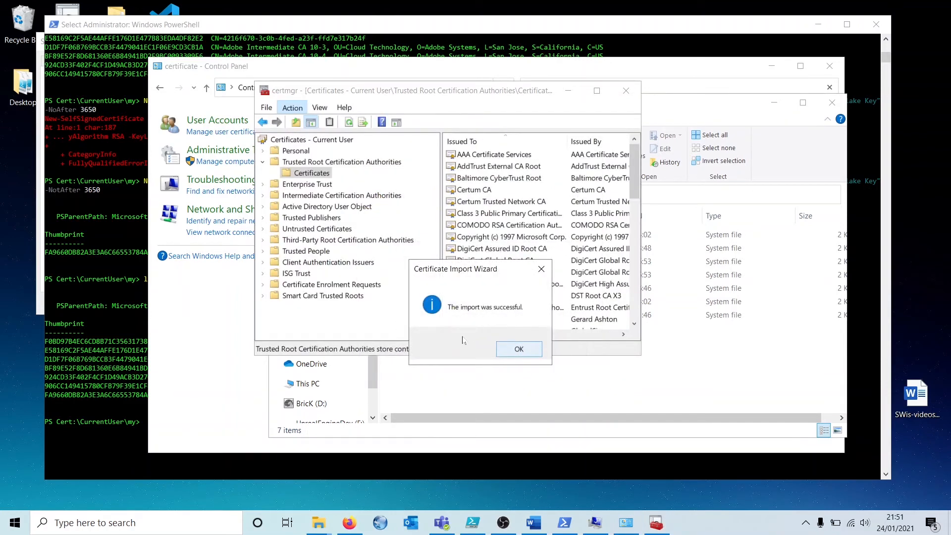
click(518, 348)
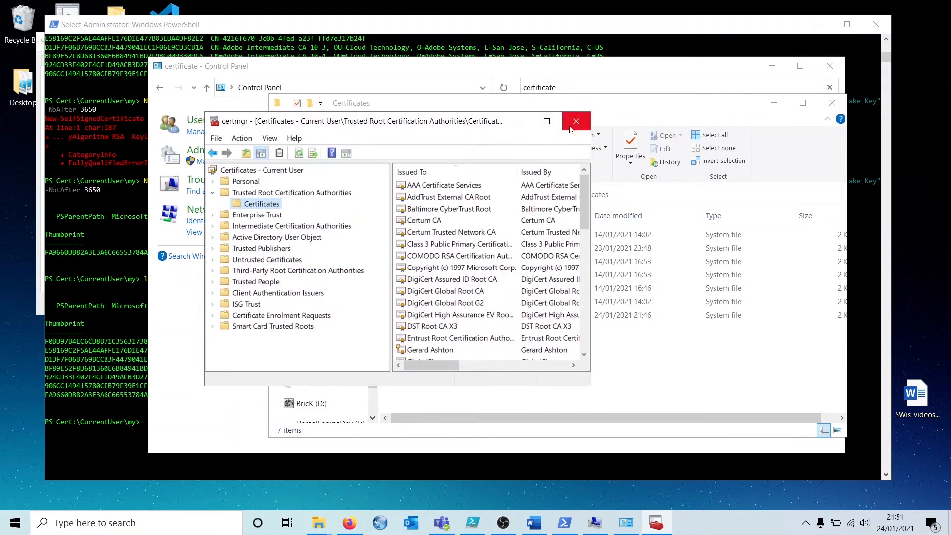
click(576, 120)
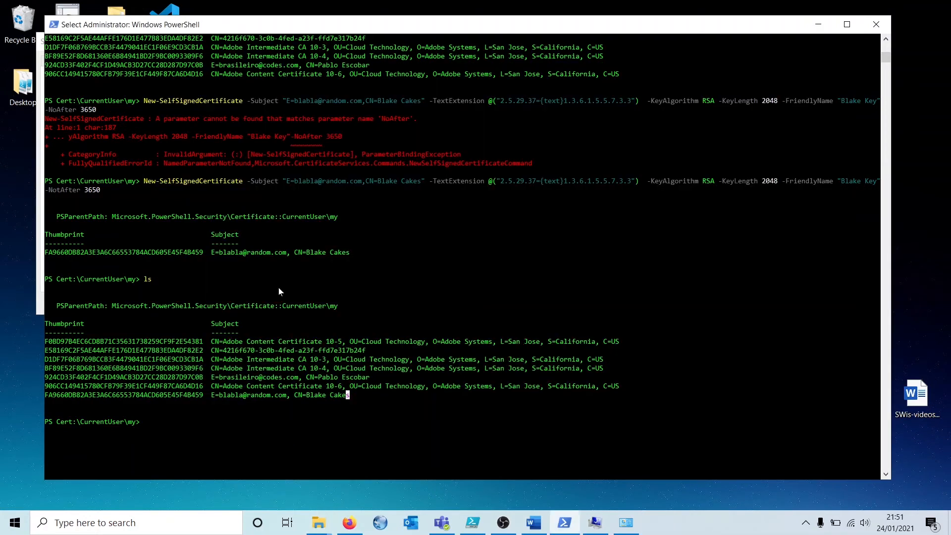
mouse_move(824, 33)
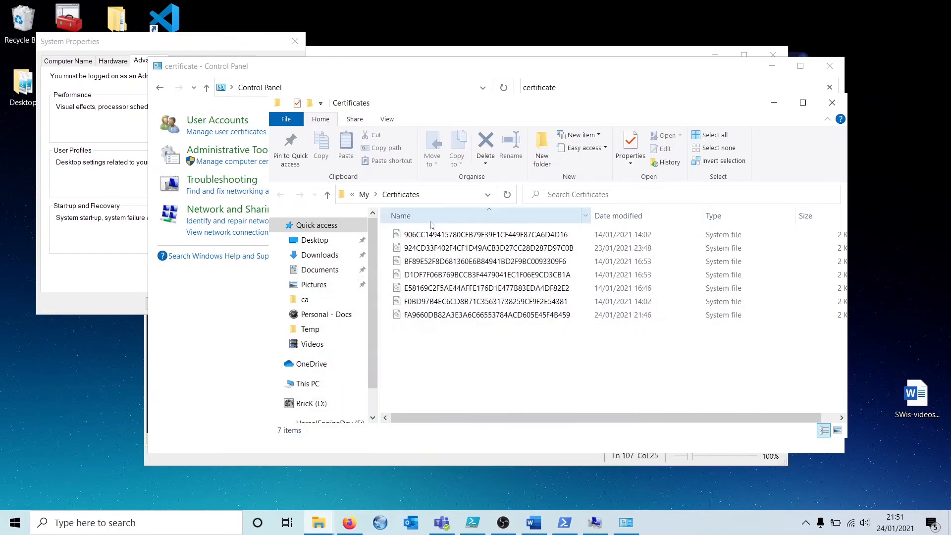
- In the ISE console, switch to cert: and list the CurrentUser\my certificates including Blake Cakes
click(832, 102)
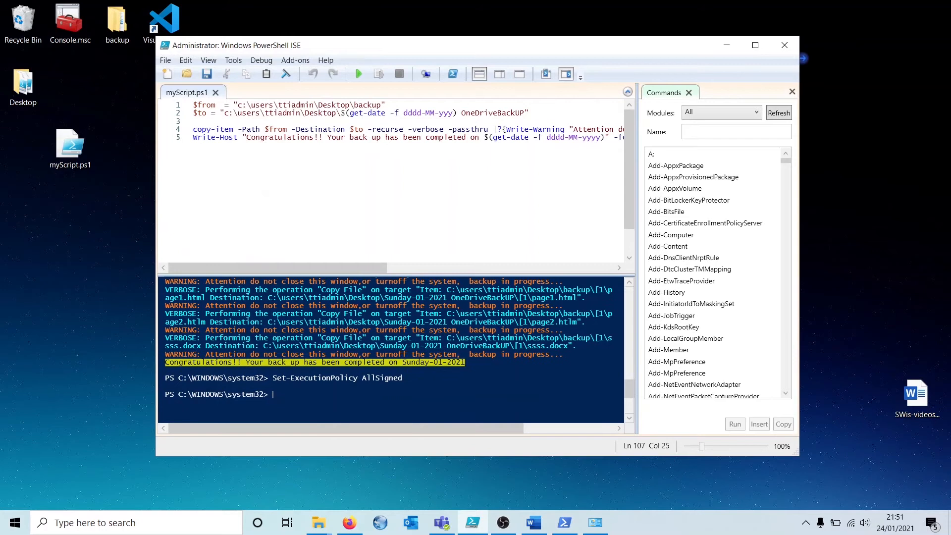
click(359, 73)
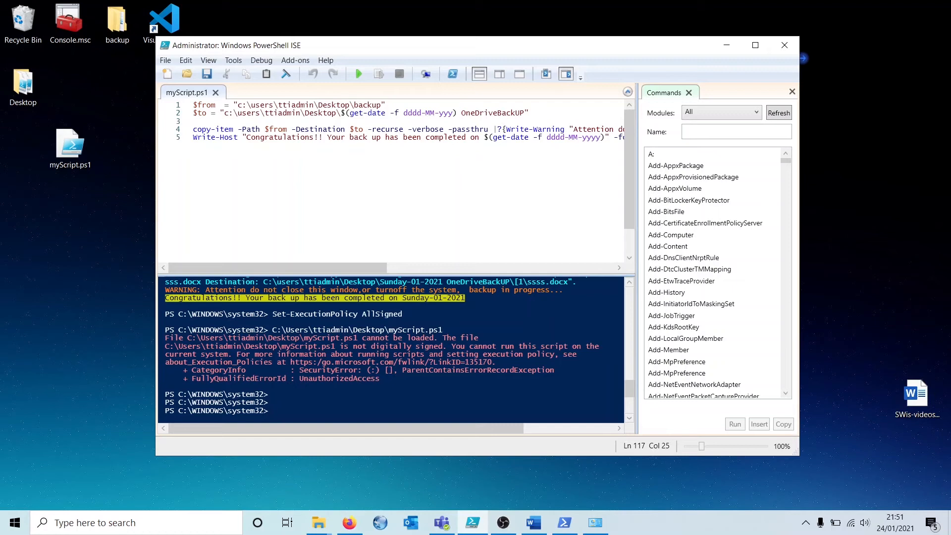
text(cd cert:)
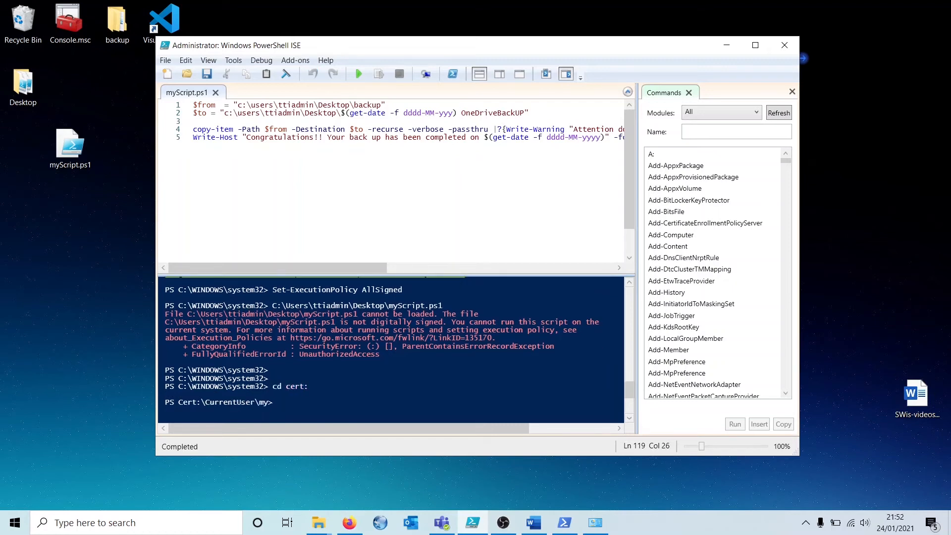
text(ls)
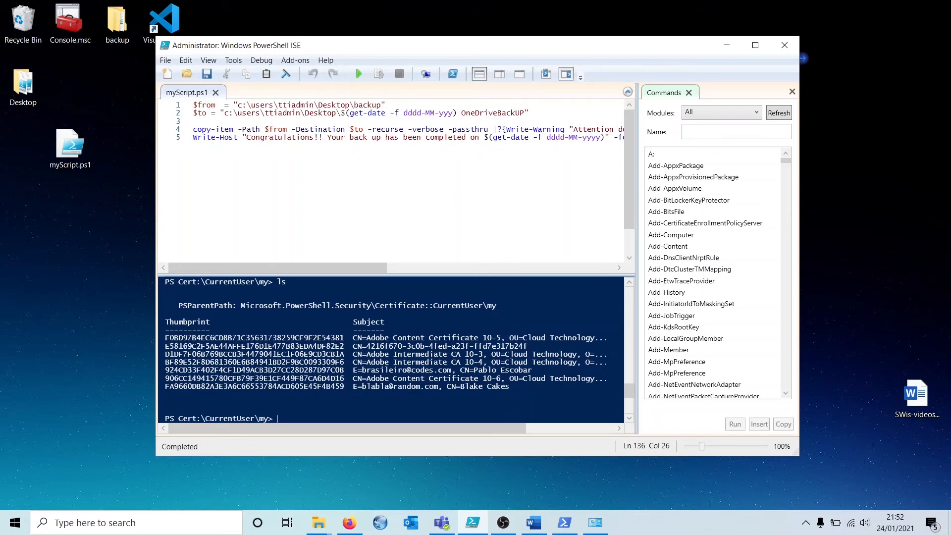
- Assign $cert = Get-ChildItem -Path with the Blake Cakes thumbprint
text($cer)
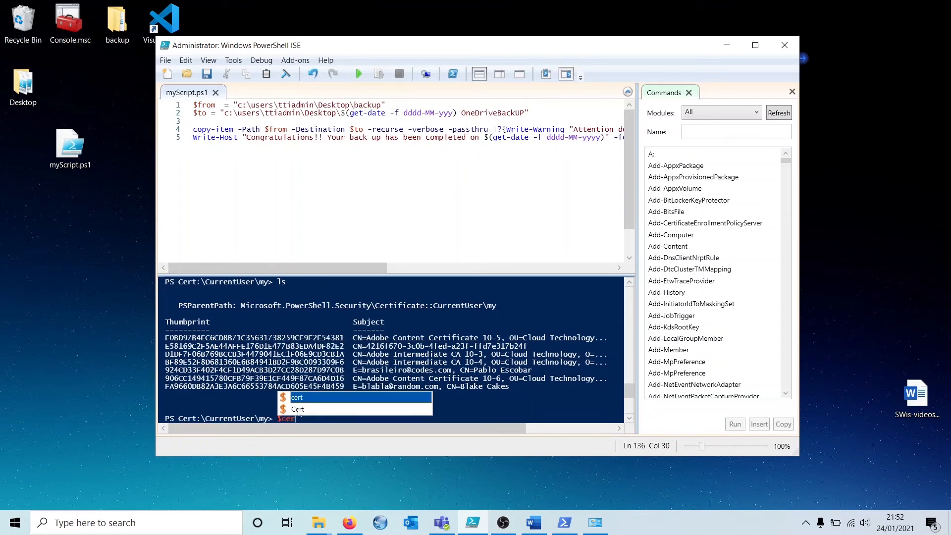
text(=)
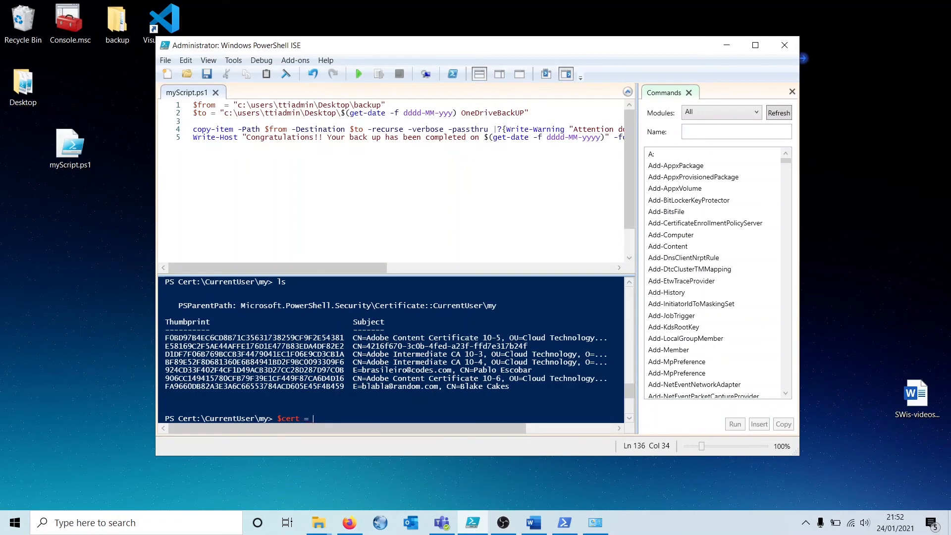
text(Get-Acl)
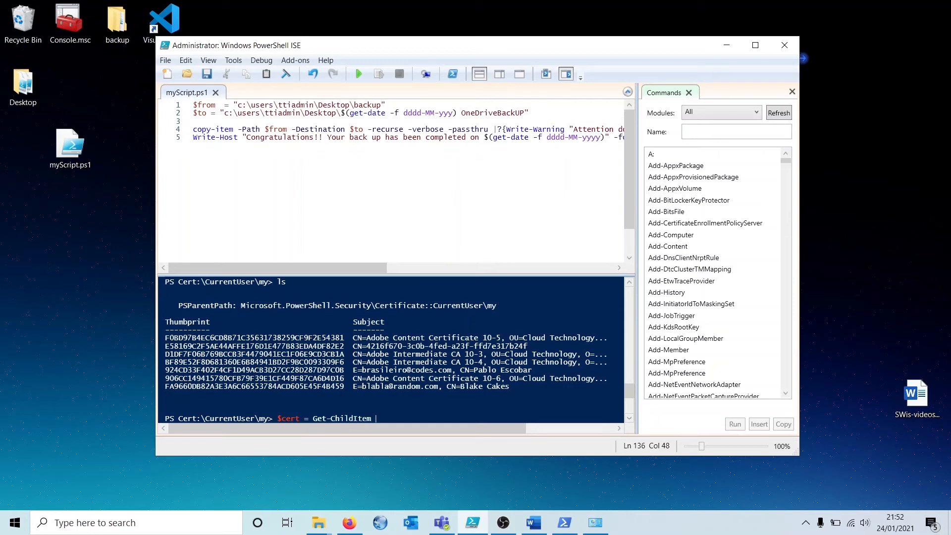
text(-Path:"FA9660DB82A3E3A6C66553784ACD605E45F4B459)
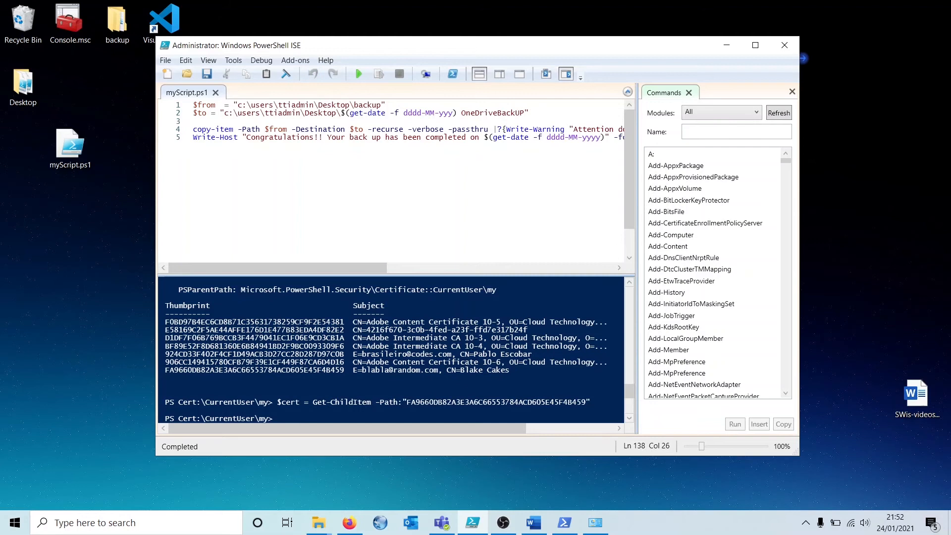
- Show $cert.EnhancedKeyUsageList reads Code Signing and view myScript.ps1 in Notepad
text($cert)
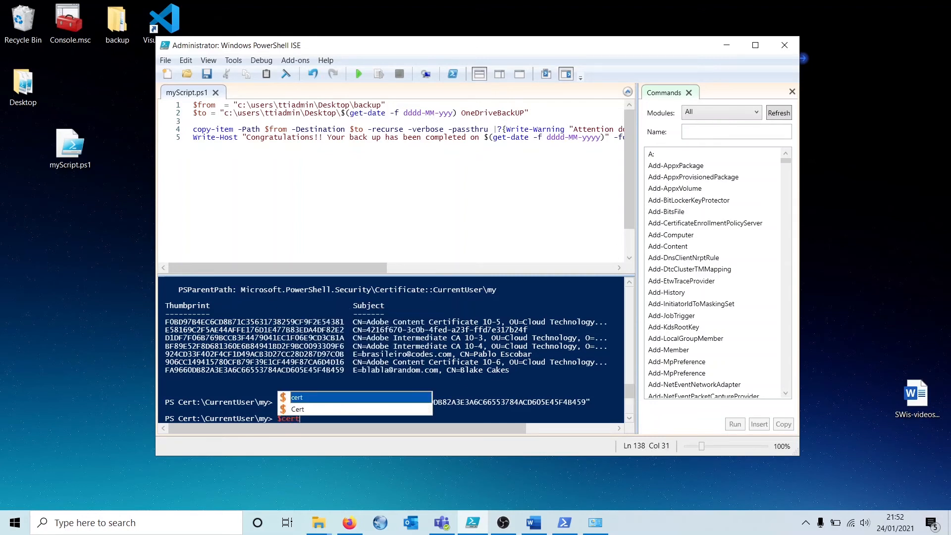
text(.EnhancedKeyUsageList)
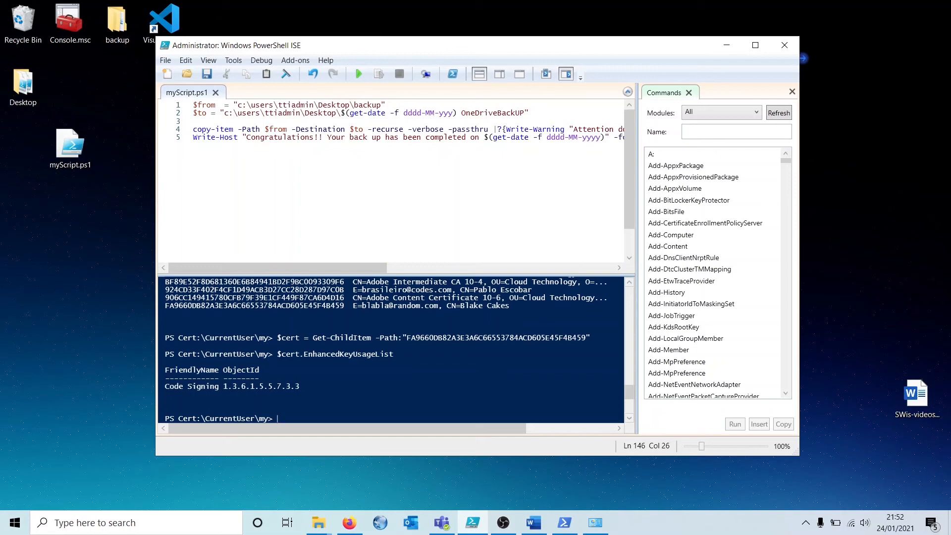
click(71, 149)
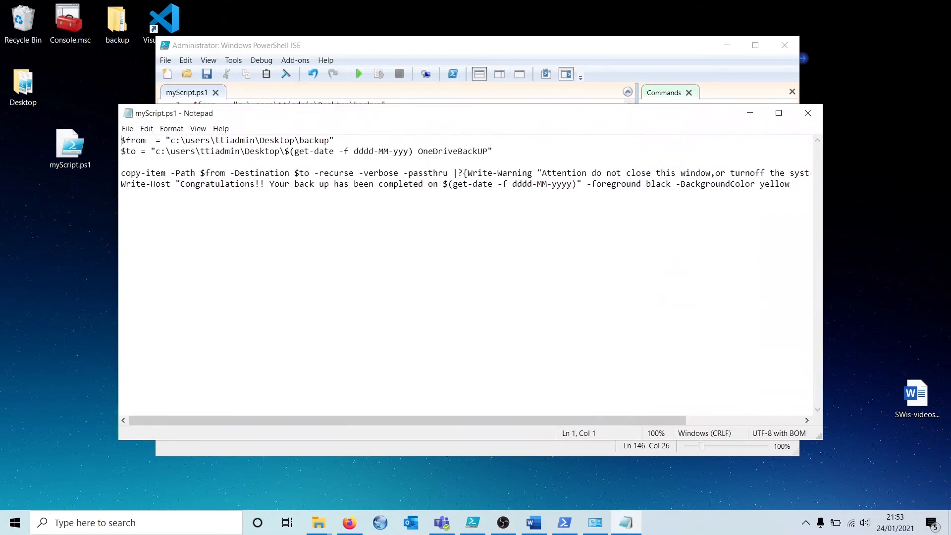
mouse_move(808, 112)
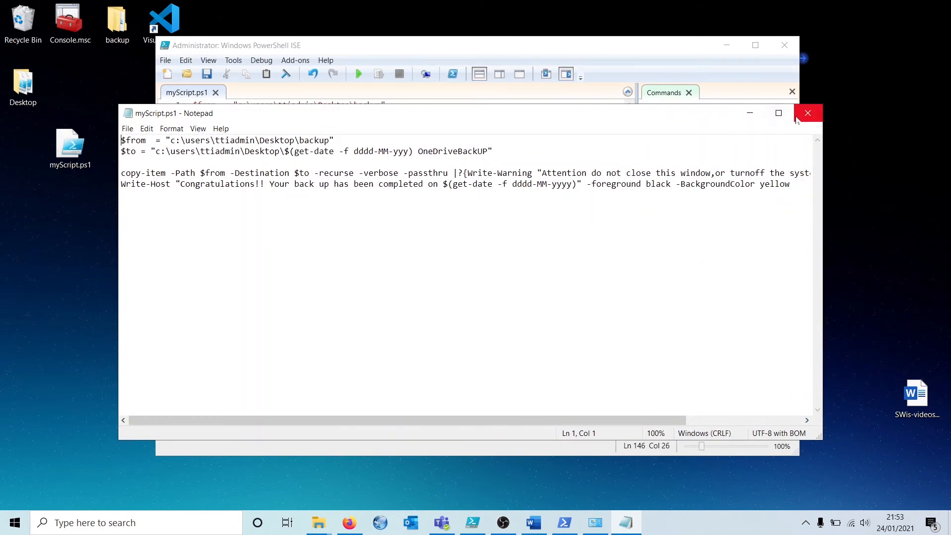
- Run Set-AuthenticodeSignature -Certificate:$cert -FilePath "C:\...ttiadmin\MyScript.ps1" to sign the Desktop script as Valid
click(808, 113)
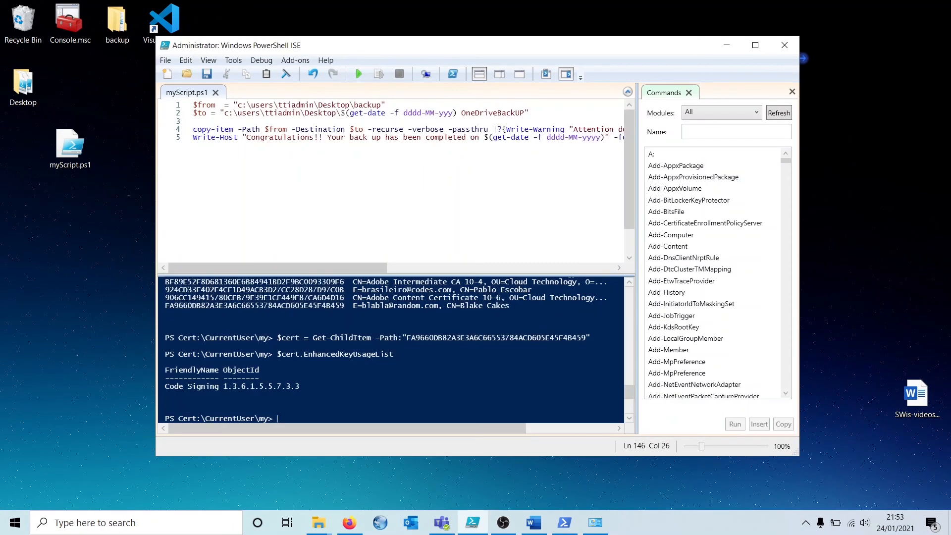
text(Set-AuthenticodeSignature)
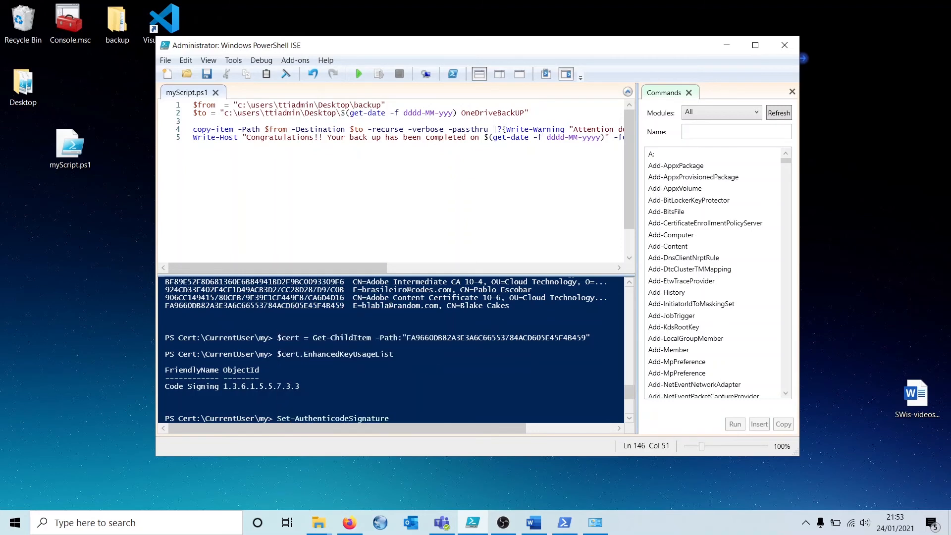
text(-Ce)
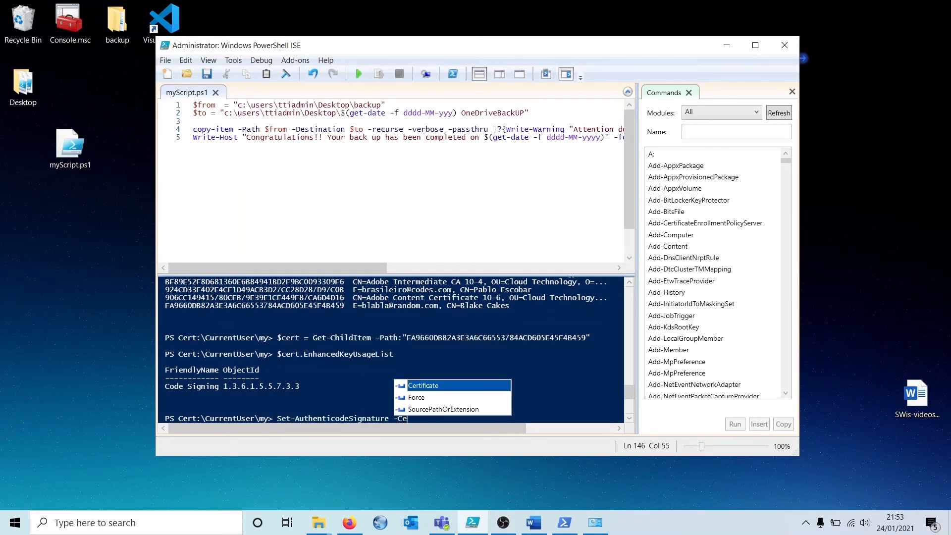
key(Tab)
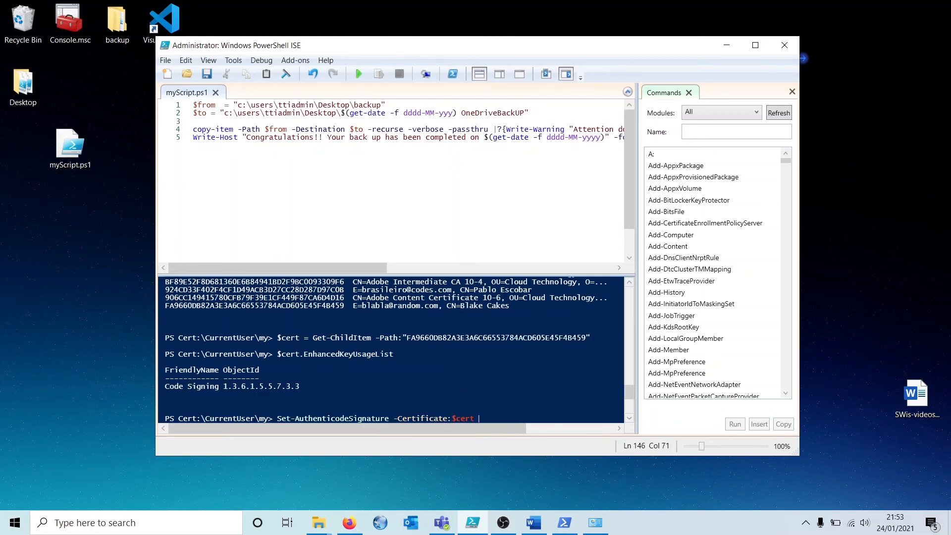
text(-File)
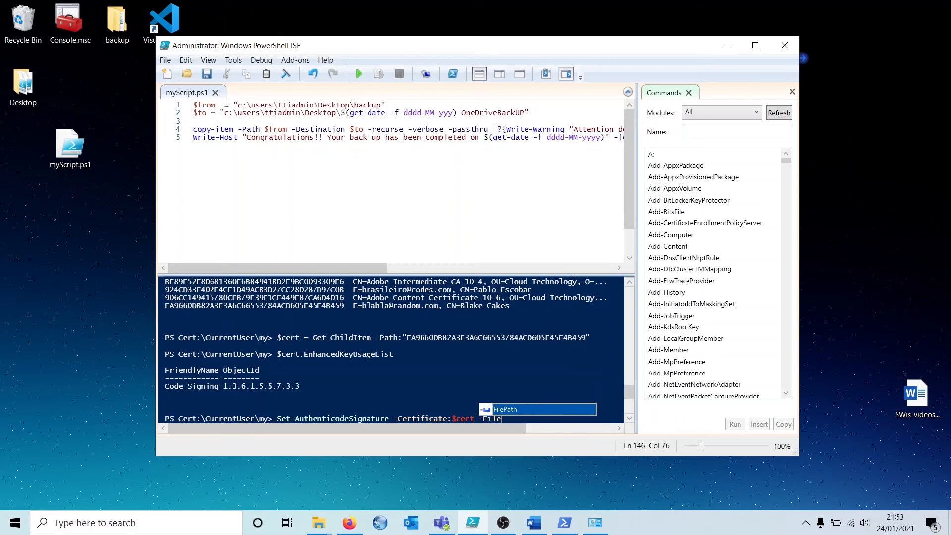
text(Path)
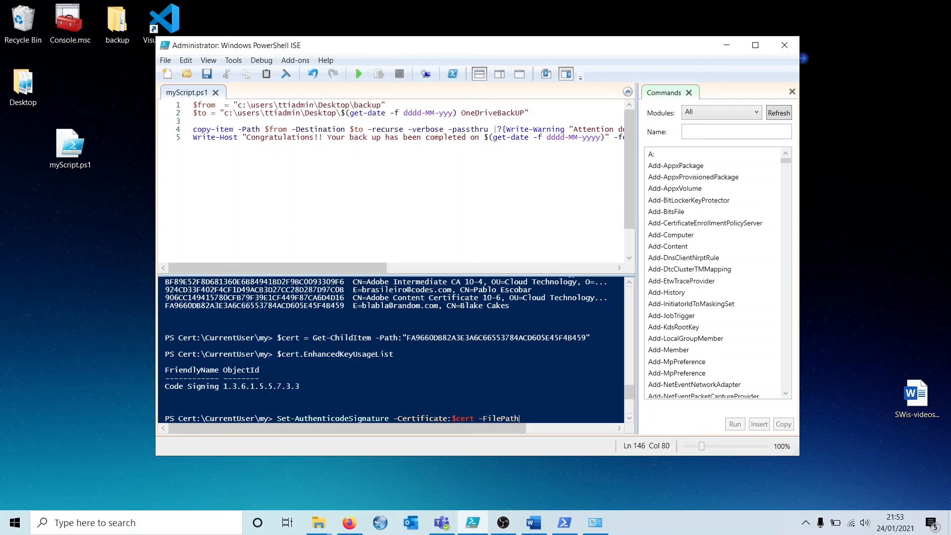
text(:)
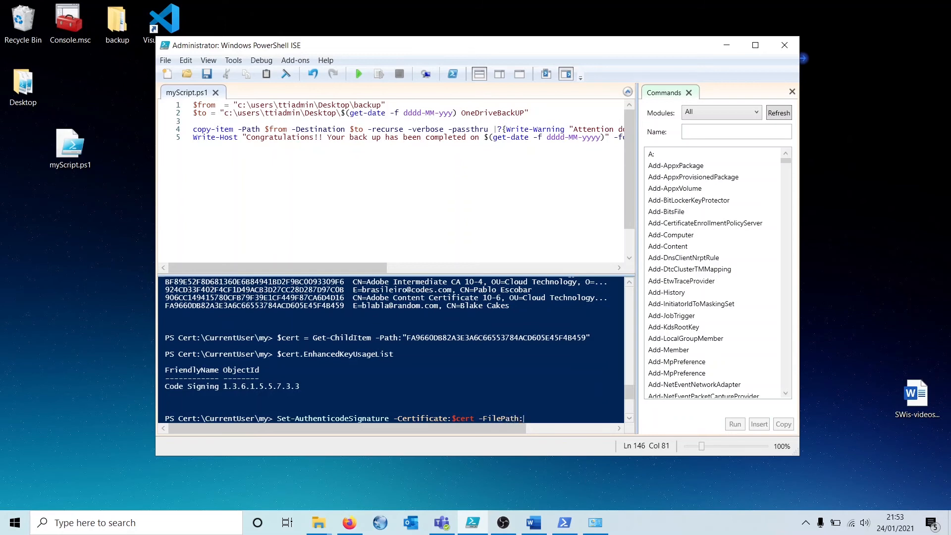
text(")
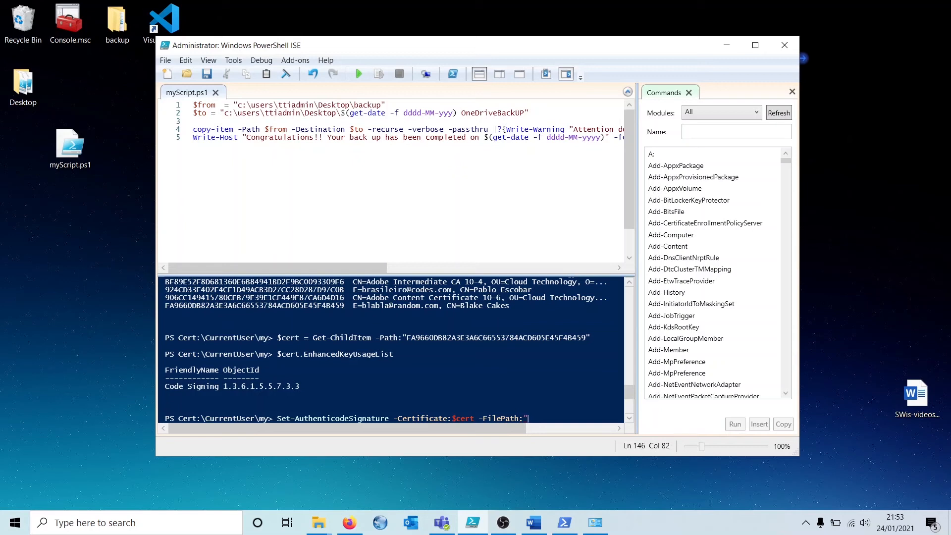
text(C:\User\)
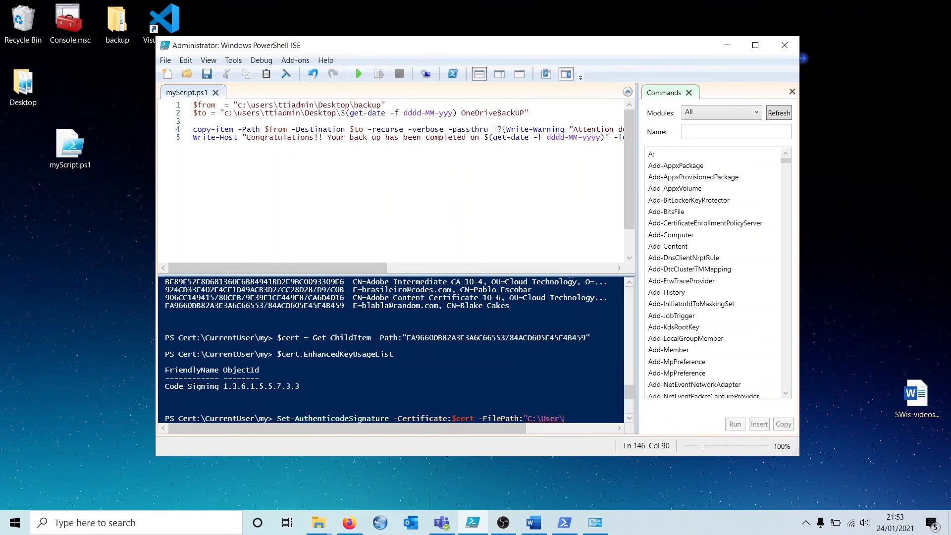
text(ttiadmin\Desktop)
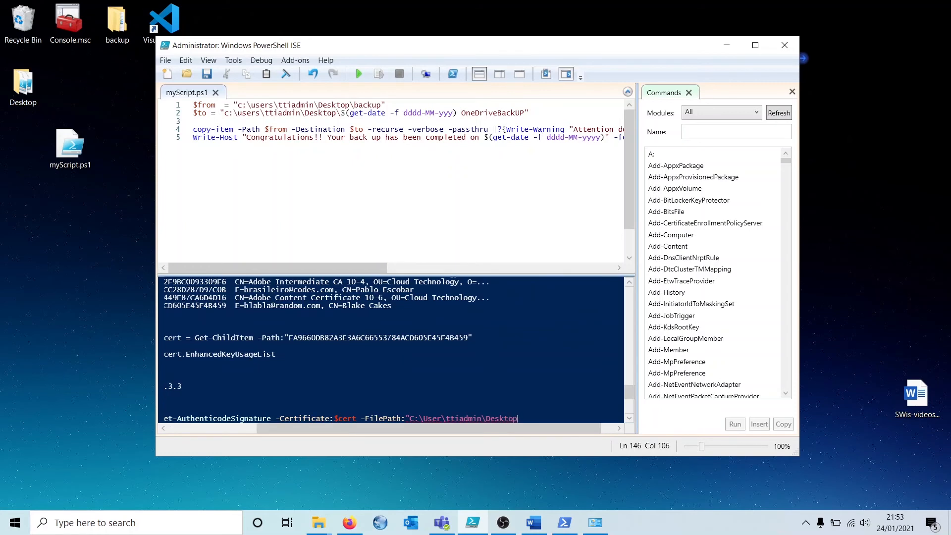
text(\MySc)
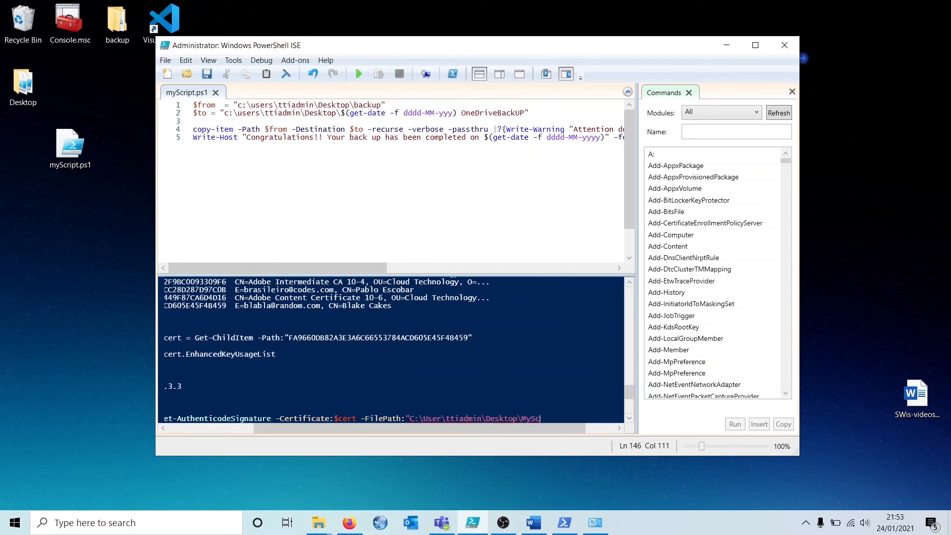
text(ript.ps1)
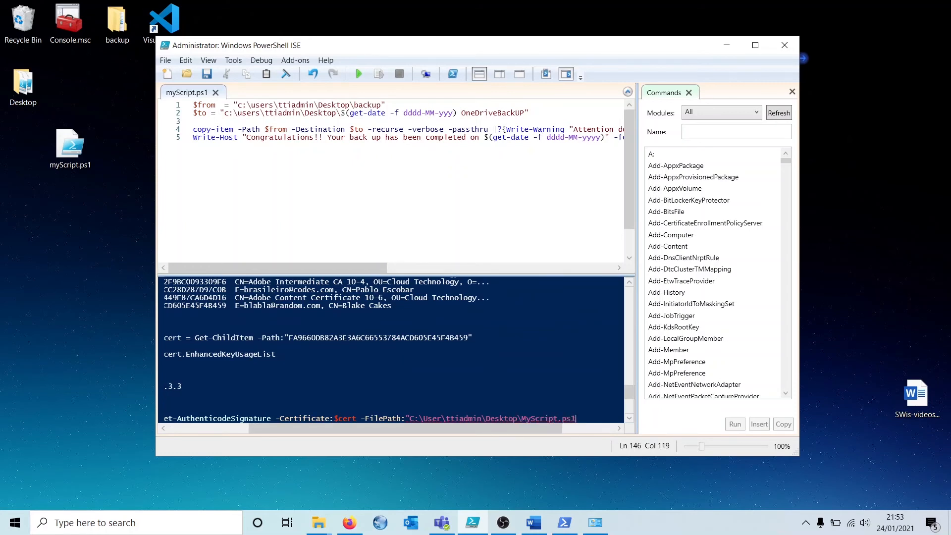
text(")
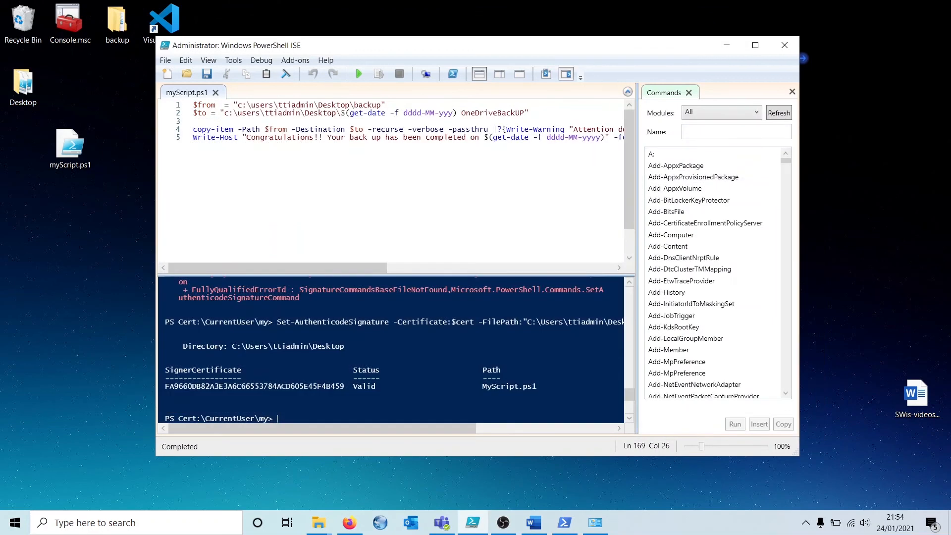
mouse_move(134, 188)
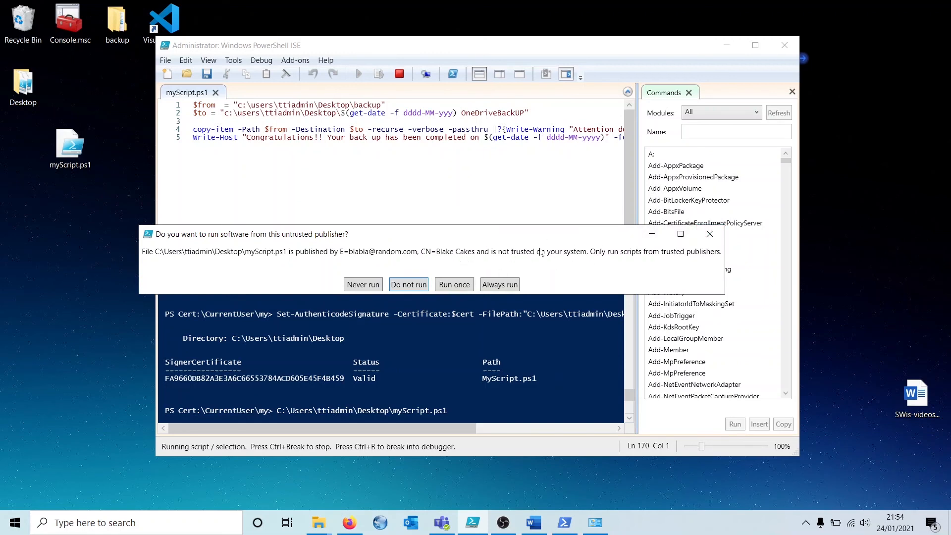
- Run myScript.ps1 with PowerShell from the desktop, select the new OneDriveBackUP folder and search for Internet Properties
right_click(69, 145)
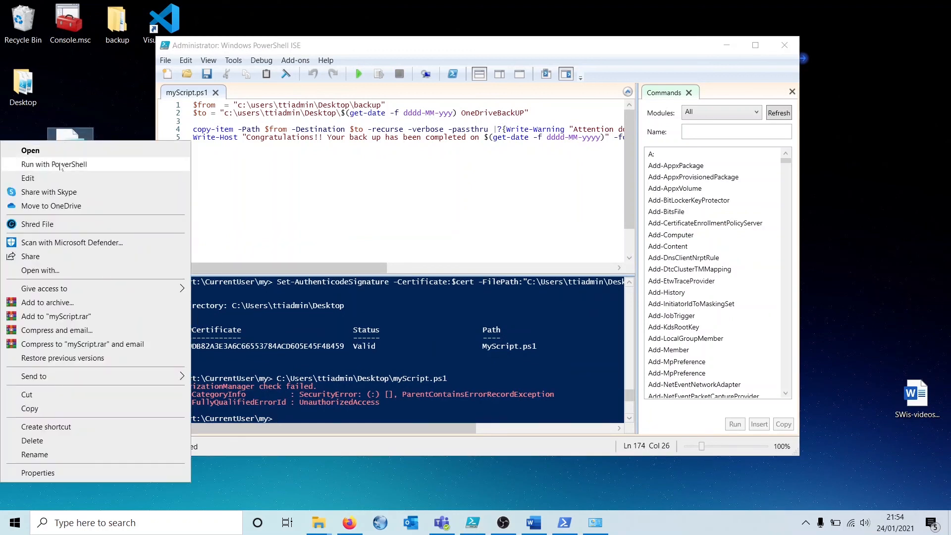
click(53, 164)
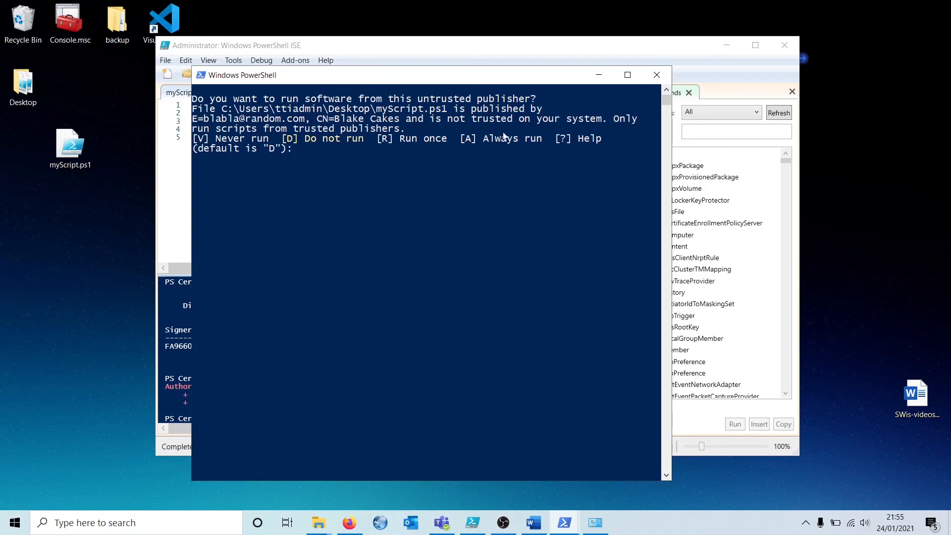
mouse_move(381, 154)
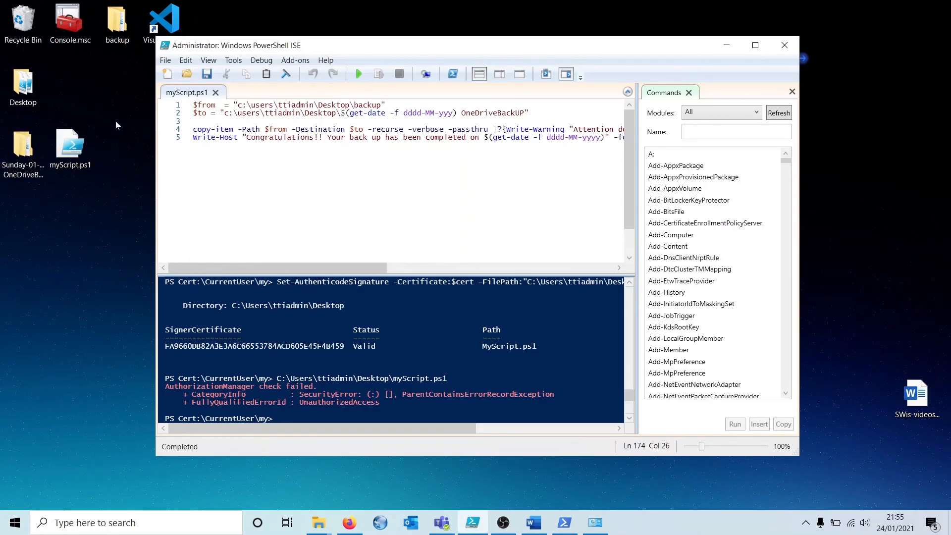
click(23, 147)
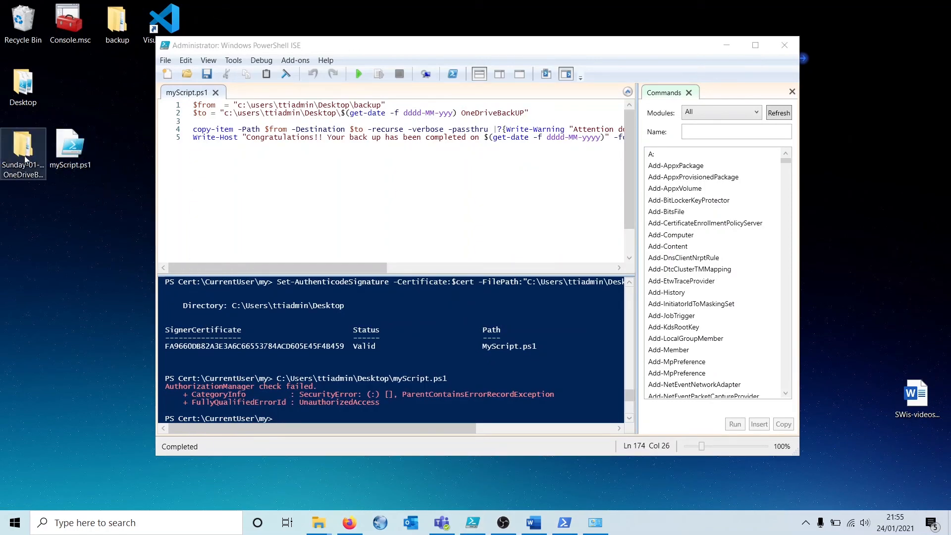
click(23, 146)
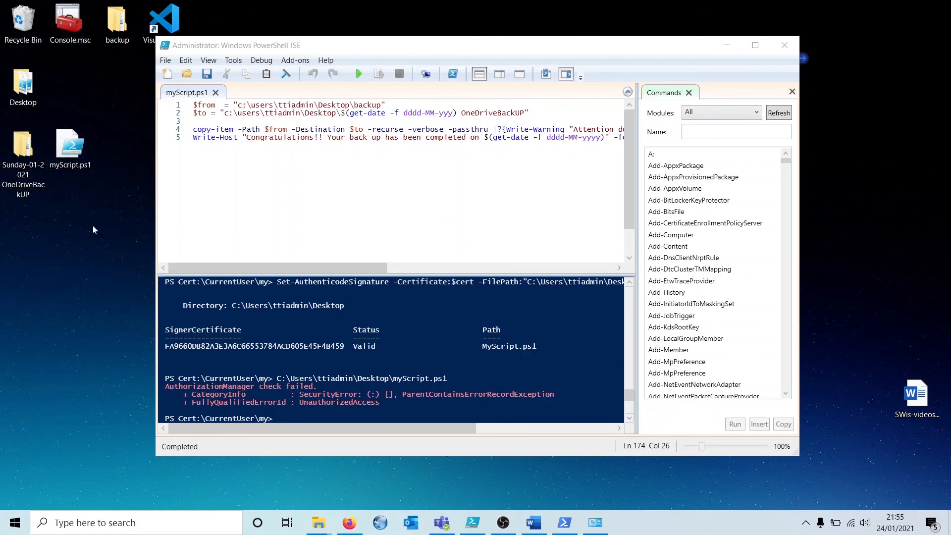
text(inter)
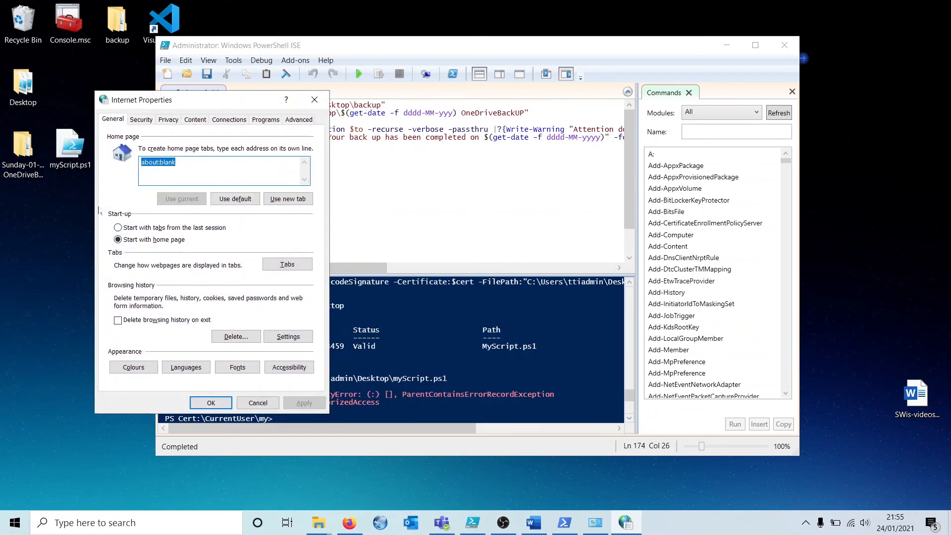
click(195, 119)
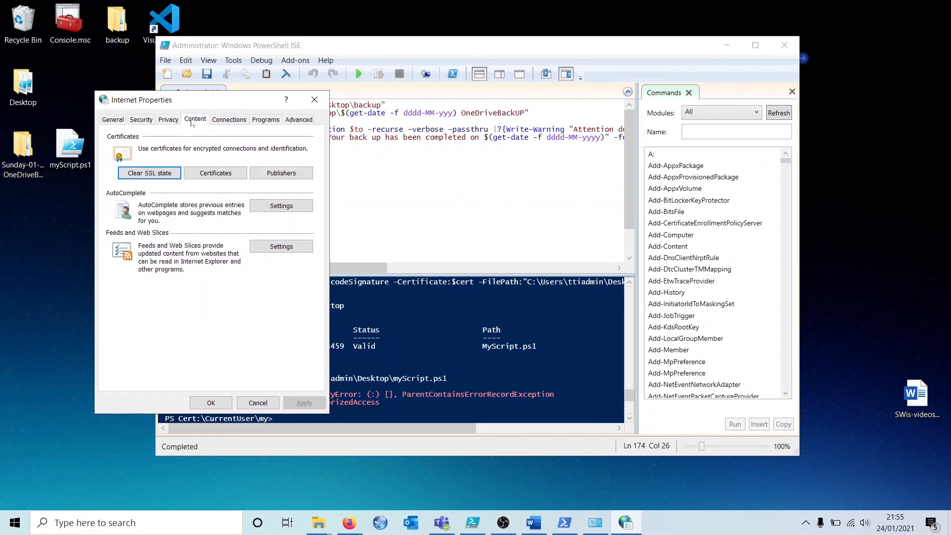
click(215, 172)
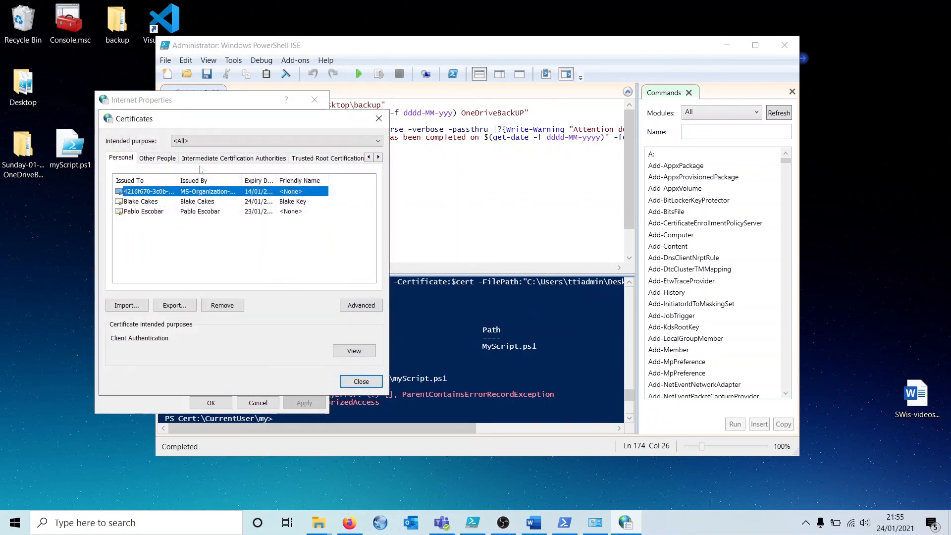
click(141, 201)
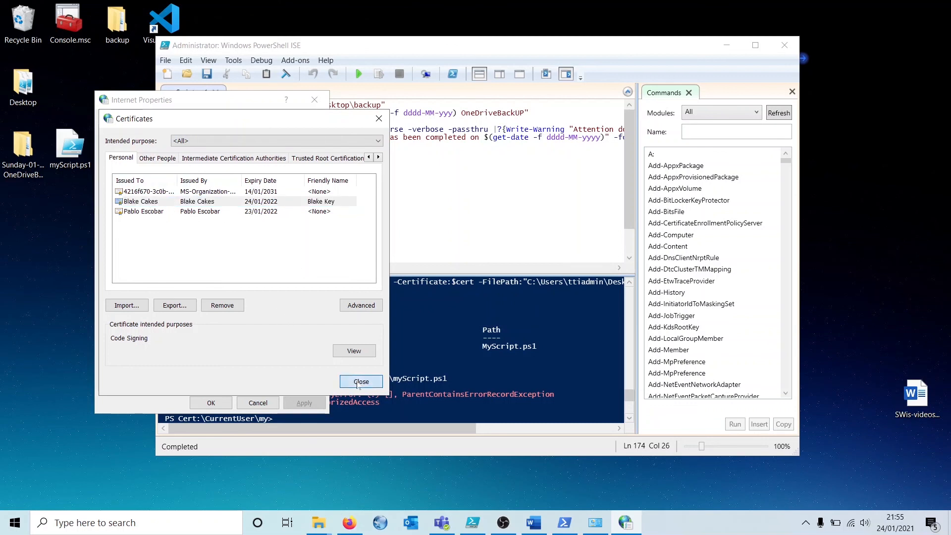
click(361, 381)
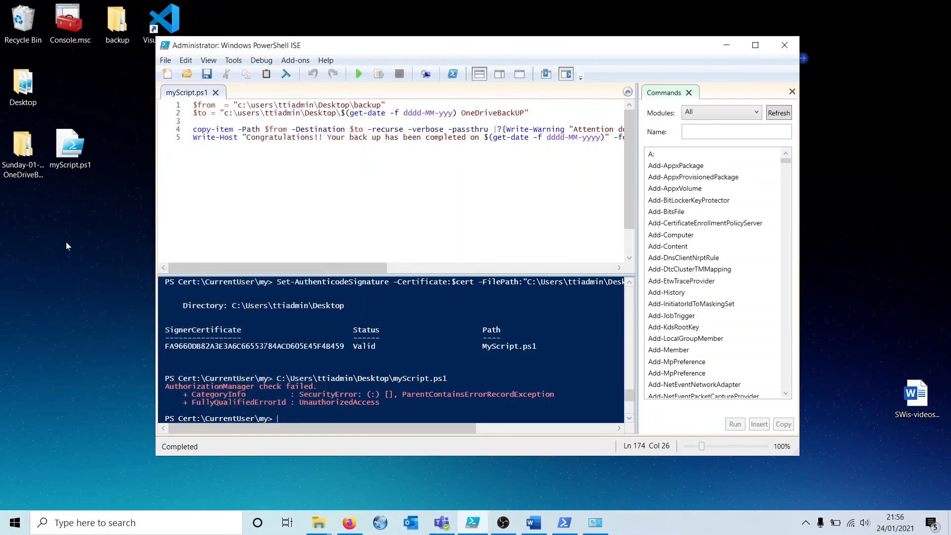